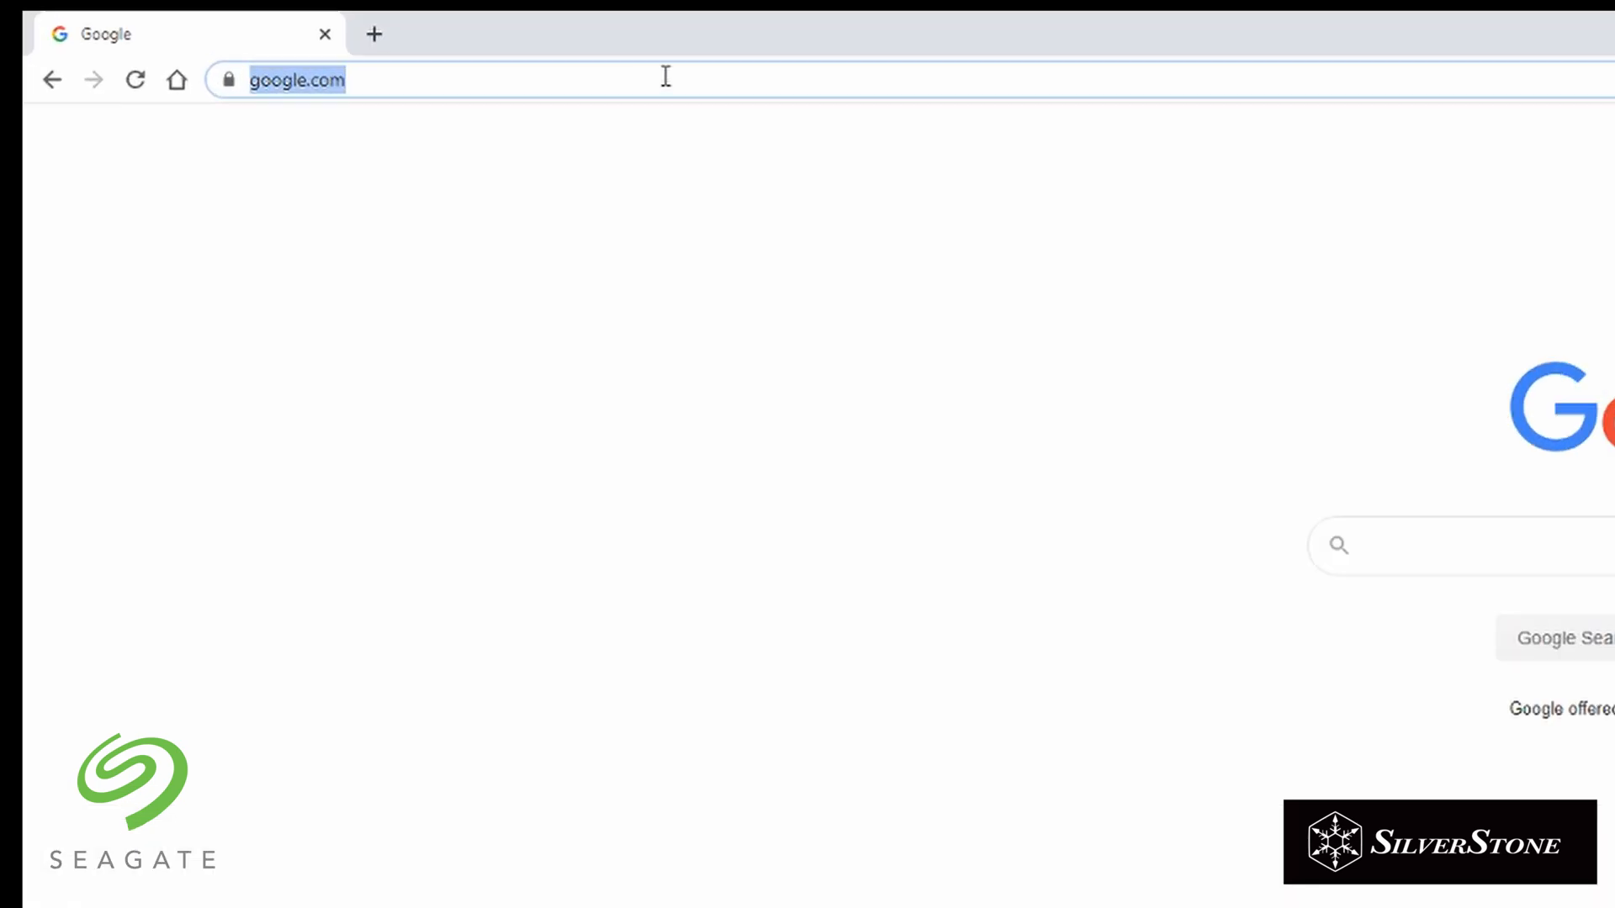
# Search for freenas, go to freenas.org's download page and skip the newsletter signup
pyautogui.write('freenas')
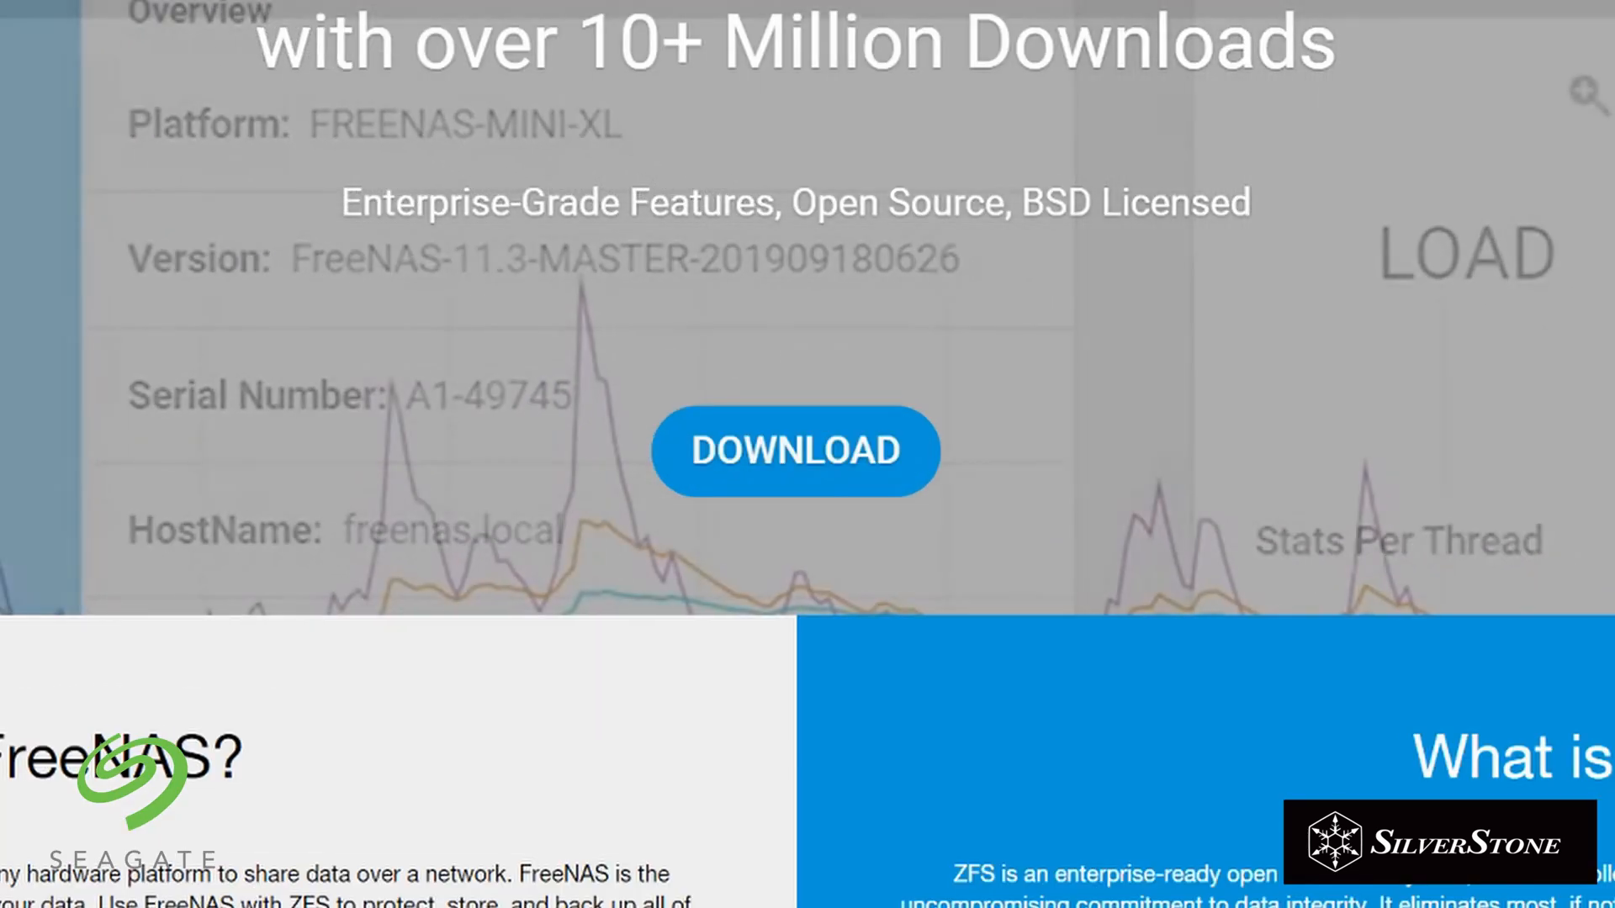
pyautogui.click(794, 450)
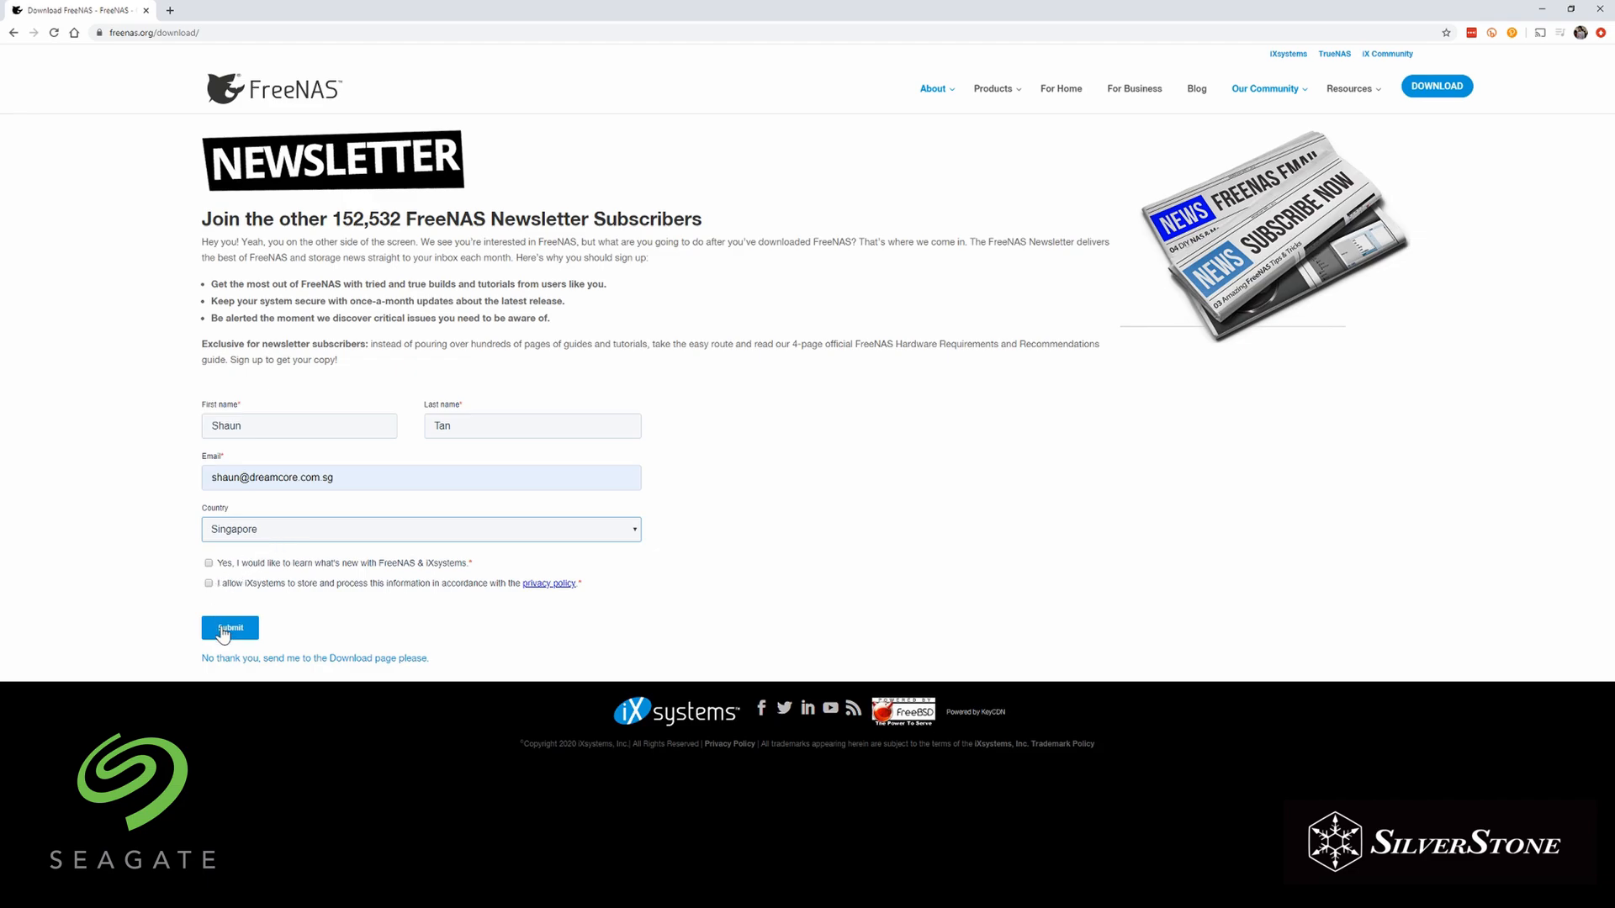
pyautogui.moveTo(244, 644)
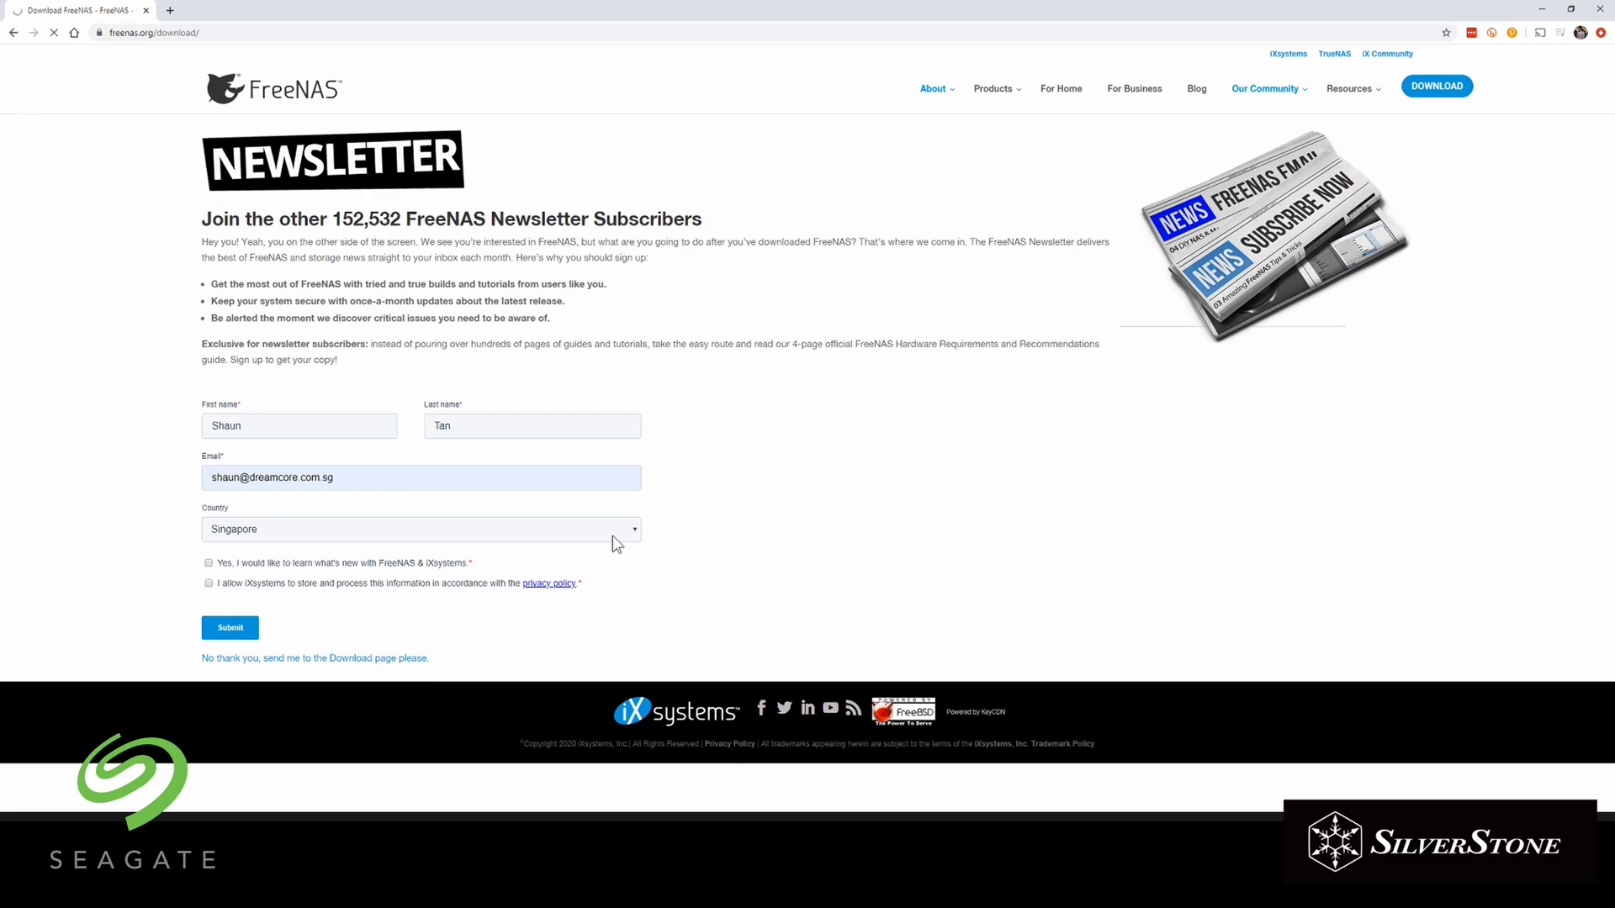
pyautogui.click(312, 657)
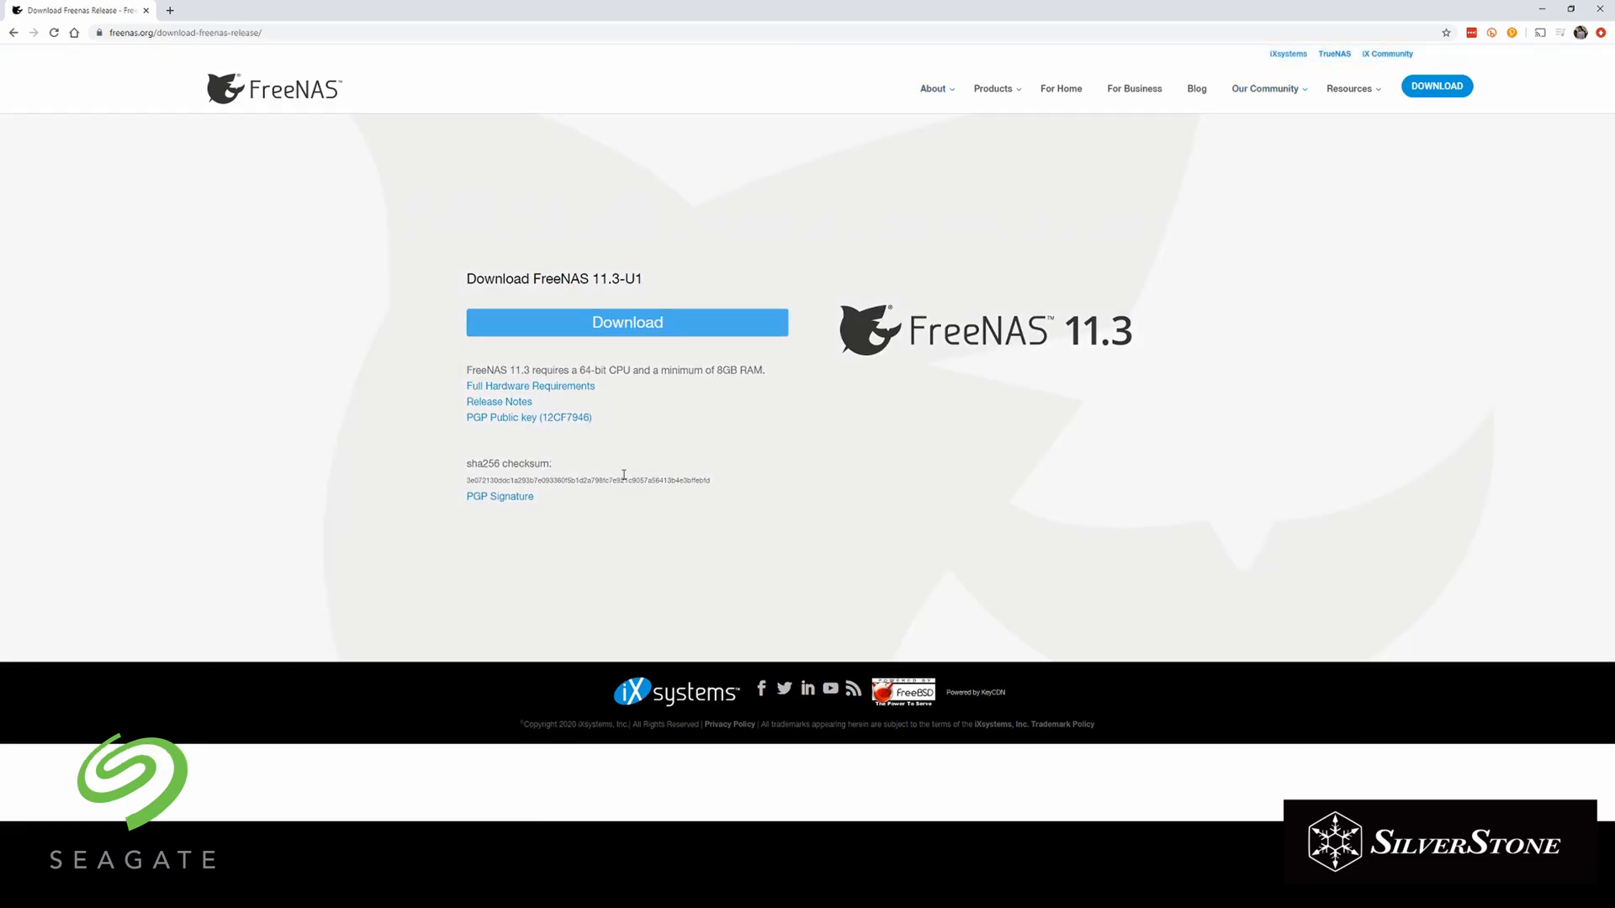
pyautogui.moveTo(625, 323)
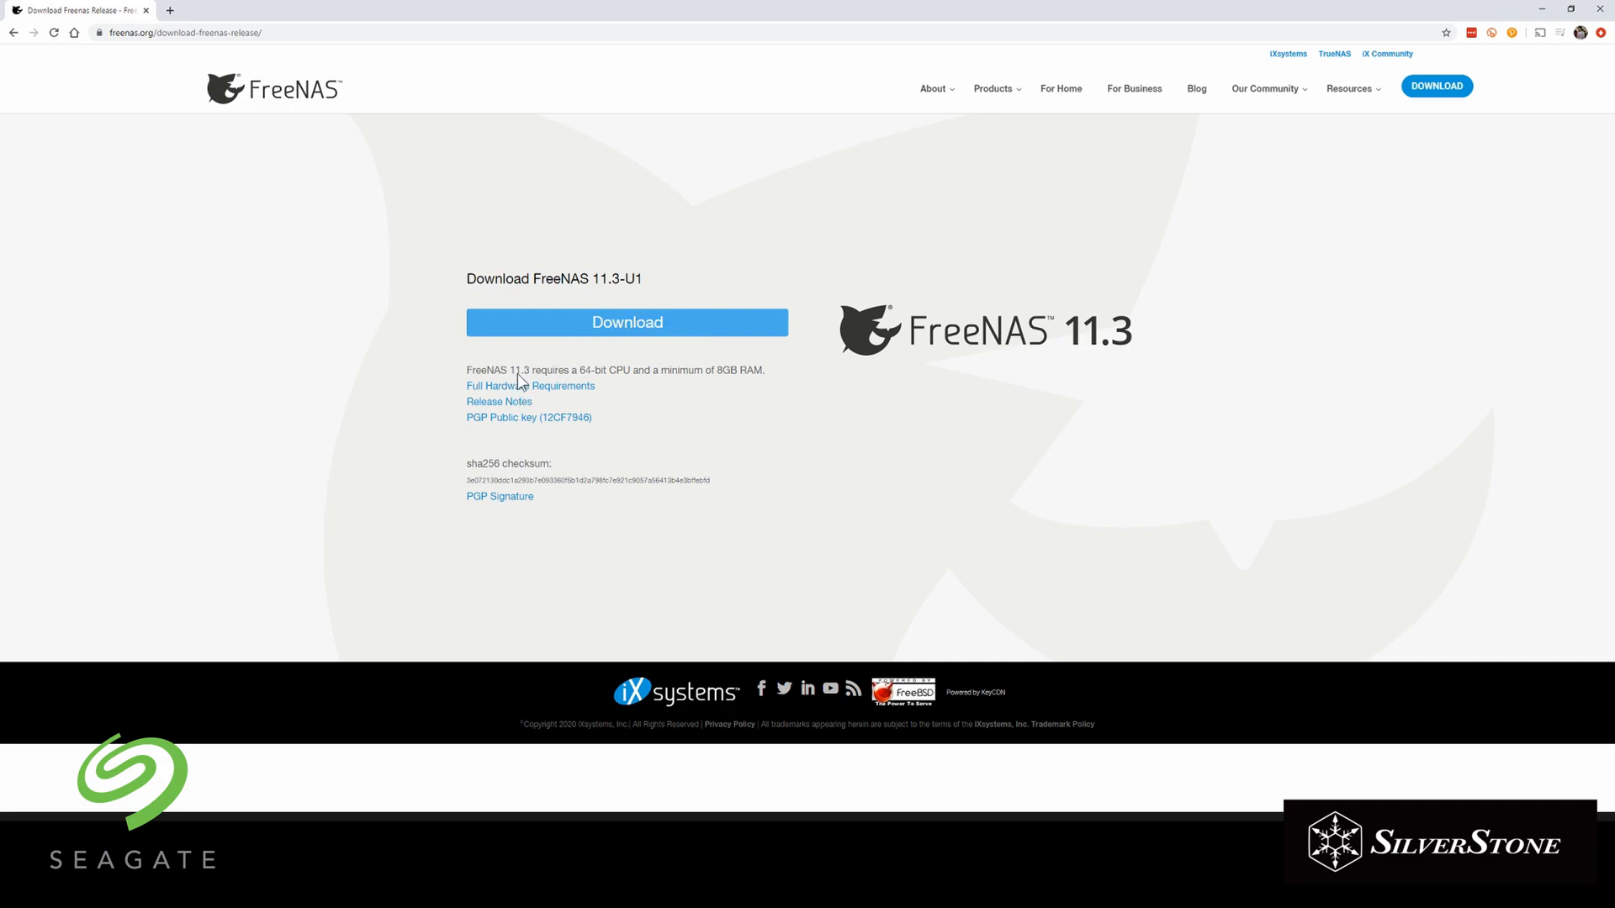
# Review the Full Hardware Requirements page in a second tab
pyautogui.click(530, 387)
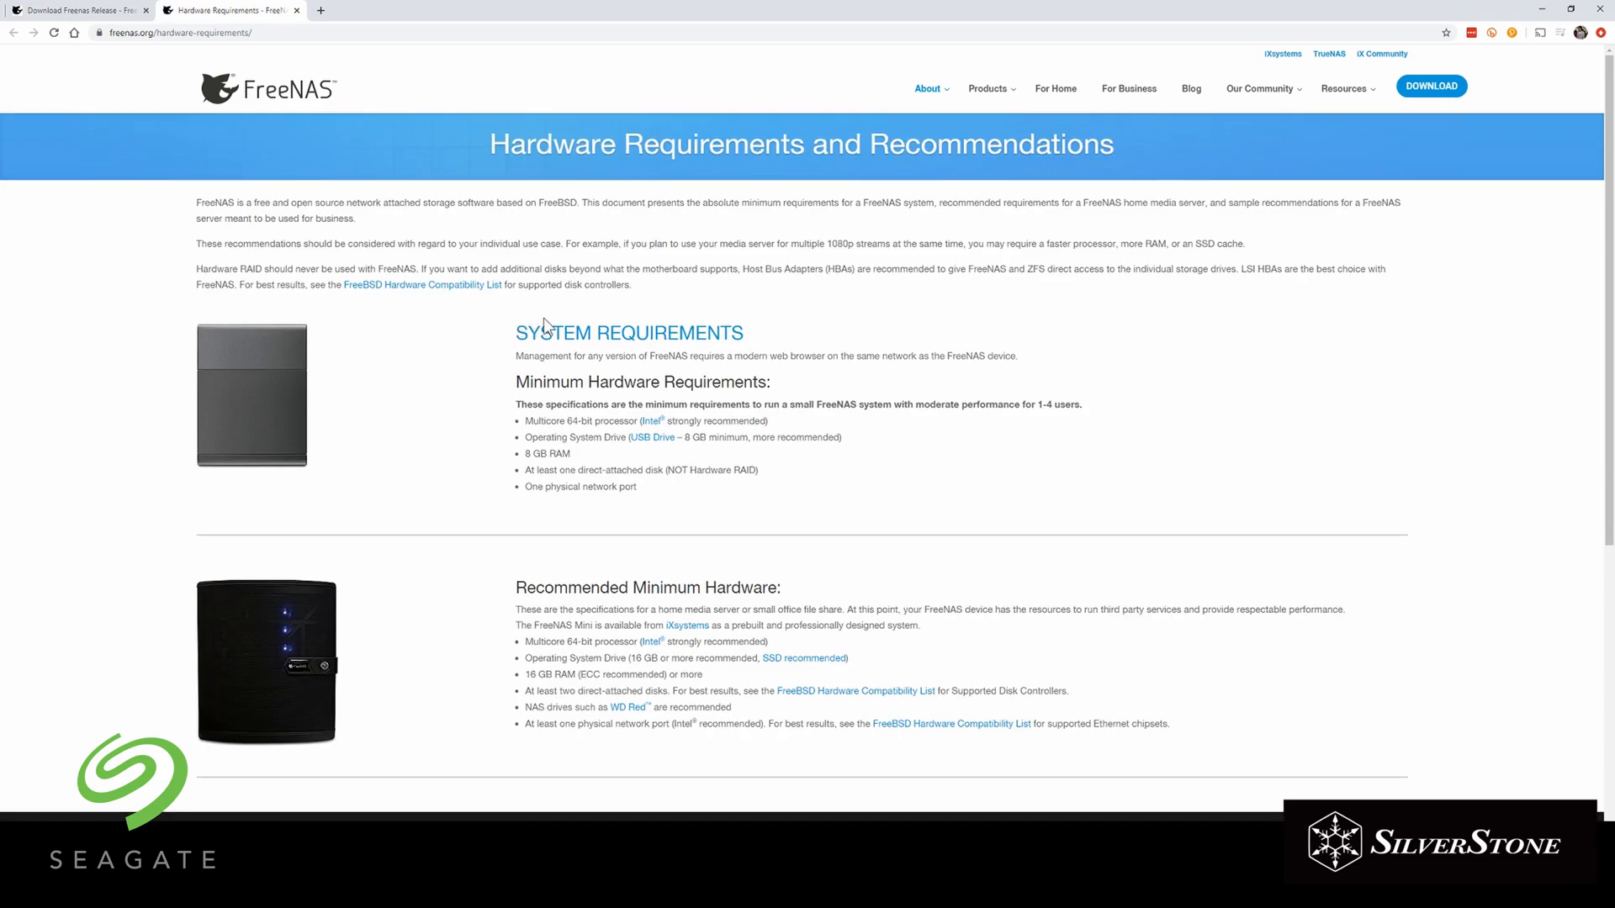
pyautogui.scroll(-3)
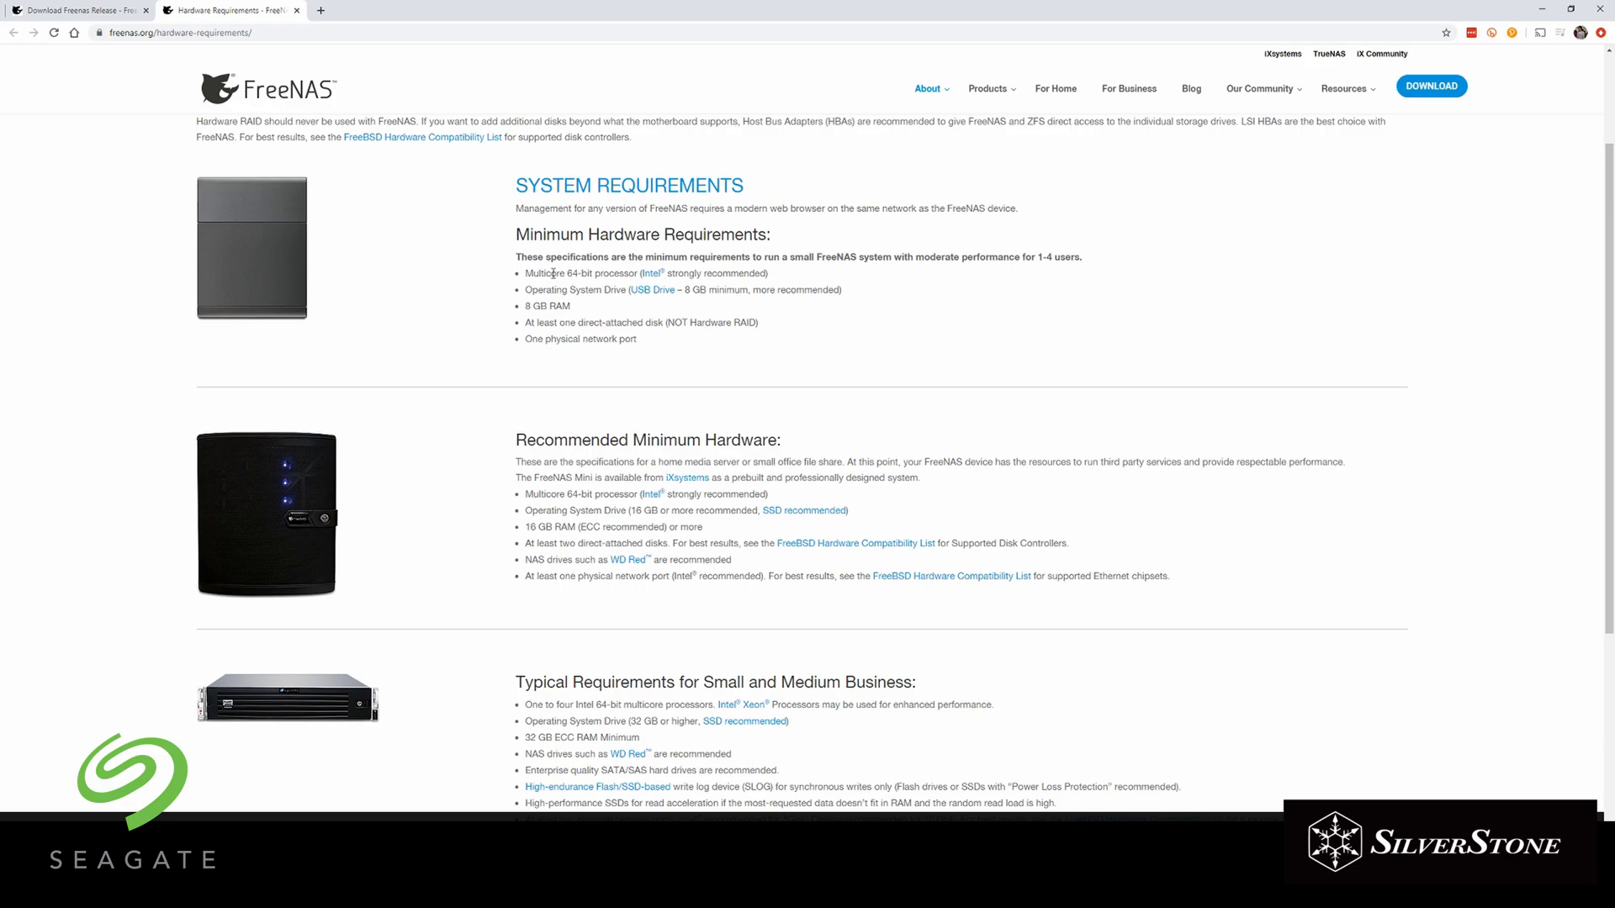
pyautogui.moveTo(557, 290); pyautogui.dragTo(700, 290)
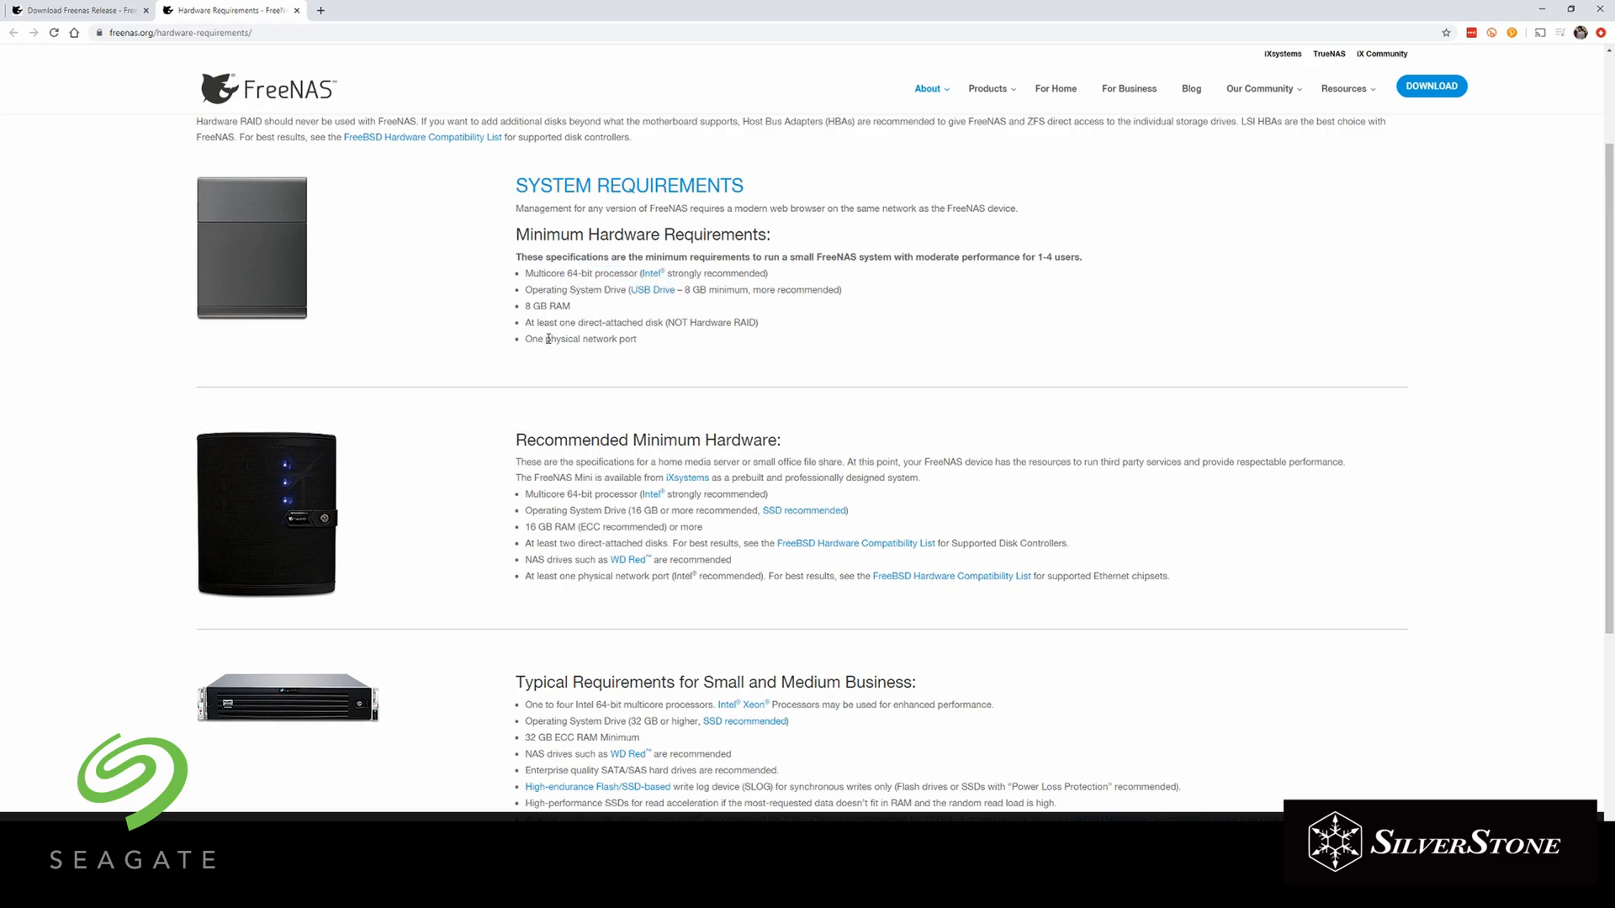
pyautogui.moveTo(658, 381)
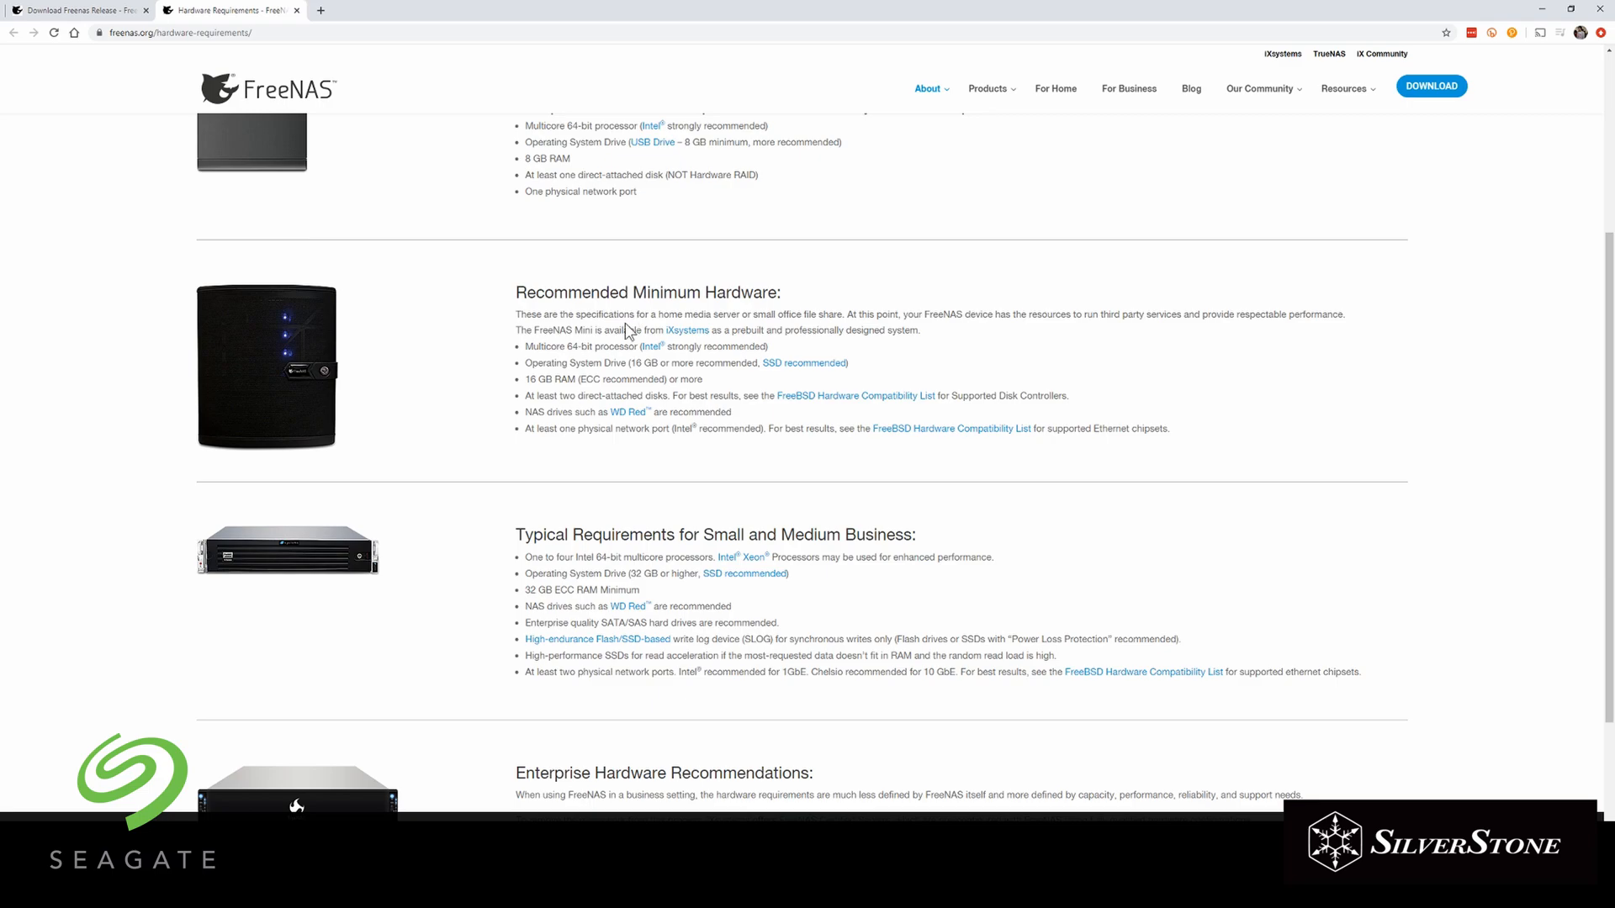
pyautogui.scroll(3)
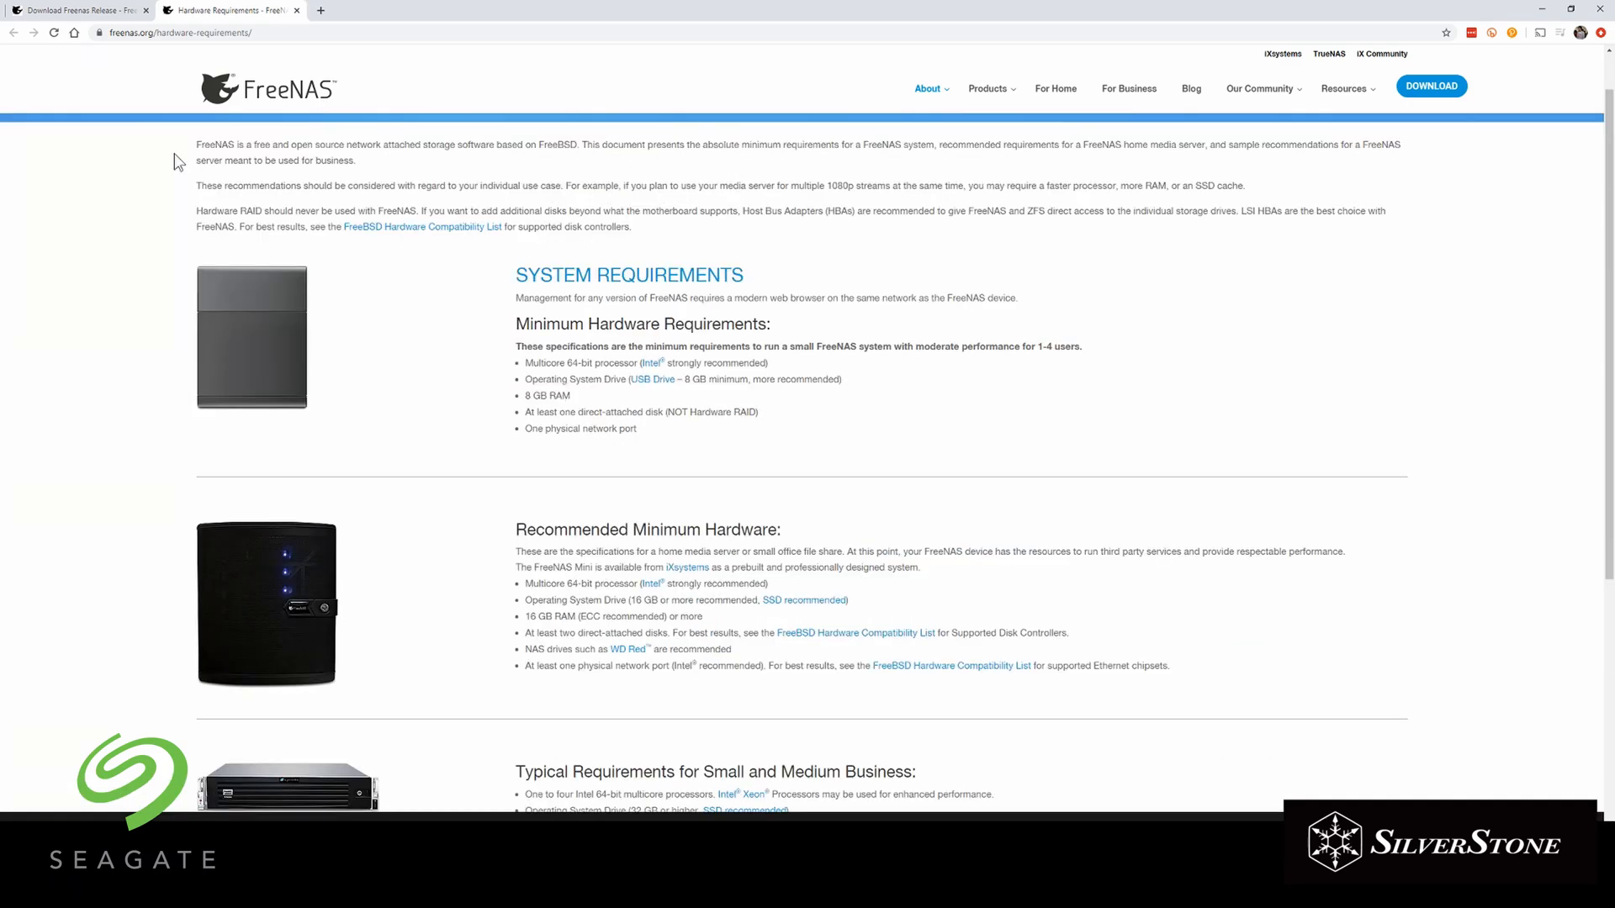
# Return to the release page and start the FreeNAS 11.3-U1 download
pyautogui.click(1430, 85)
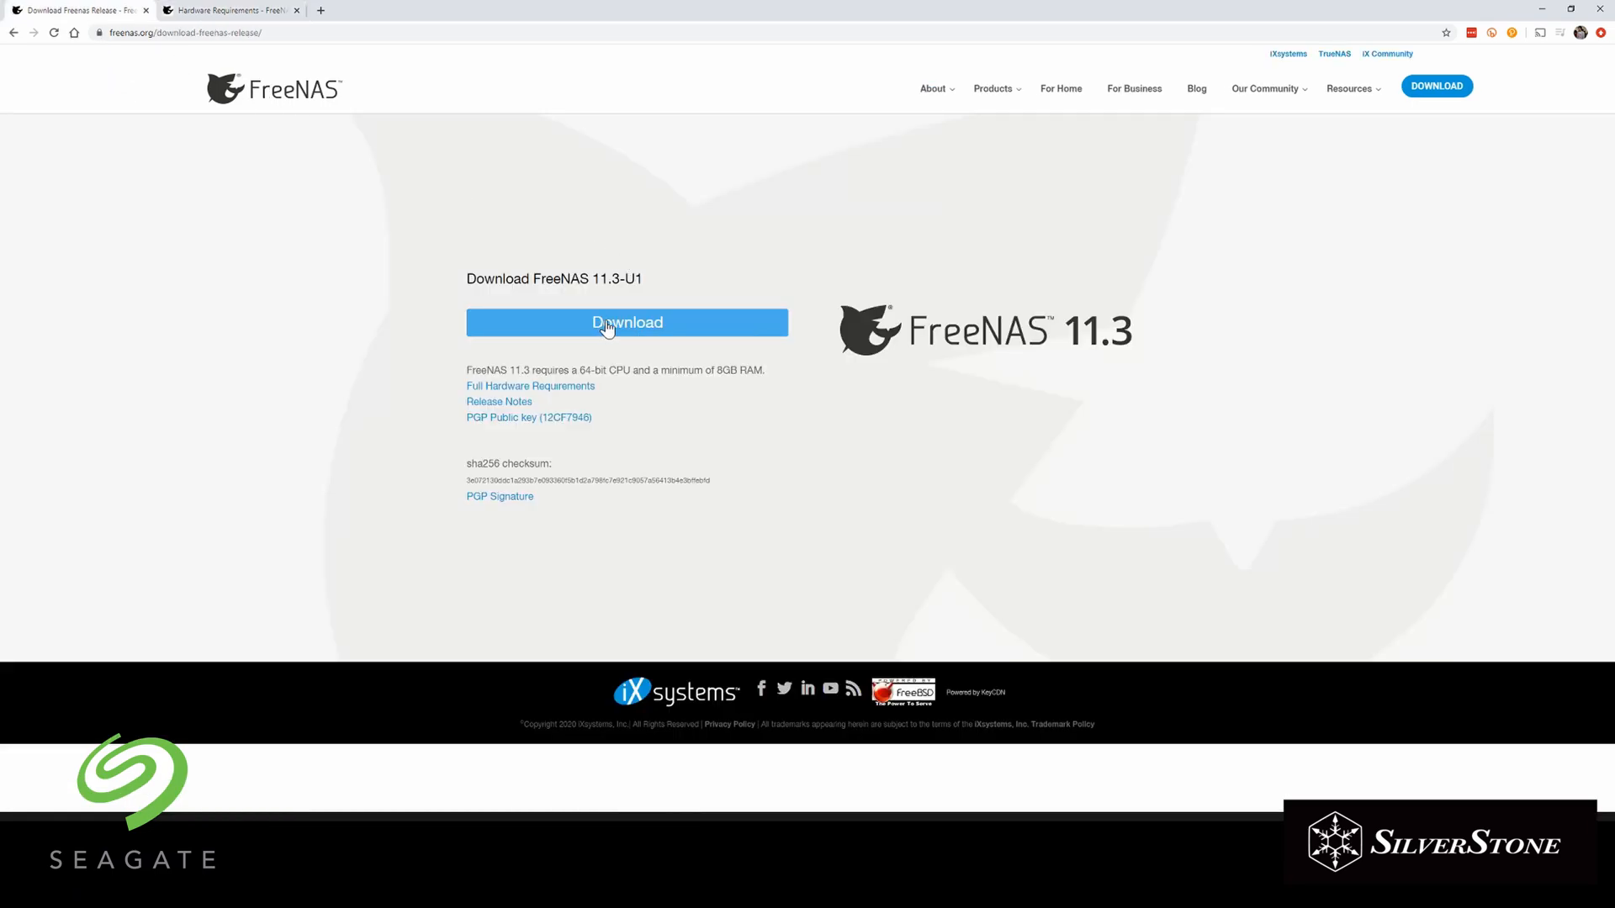
pyautogui.click(626, 323)
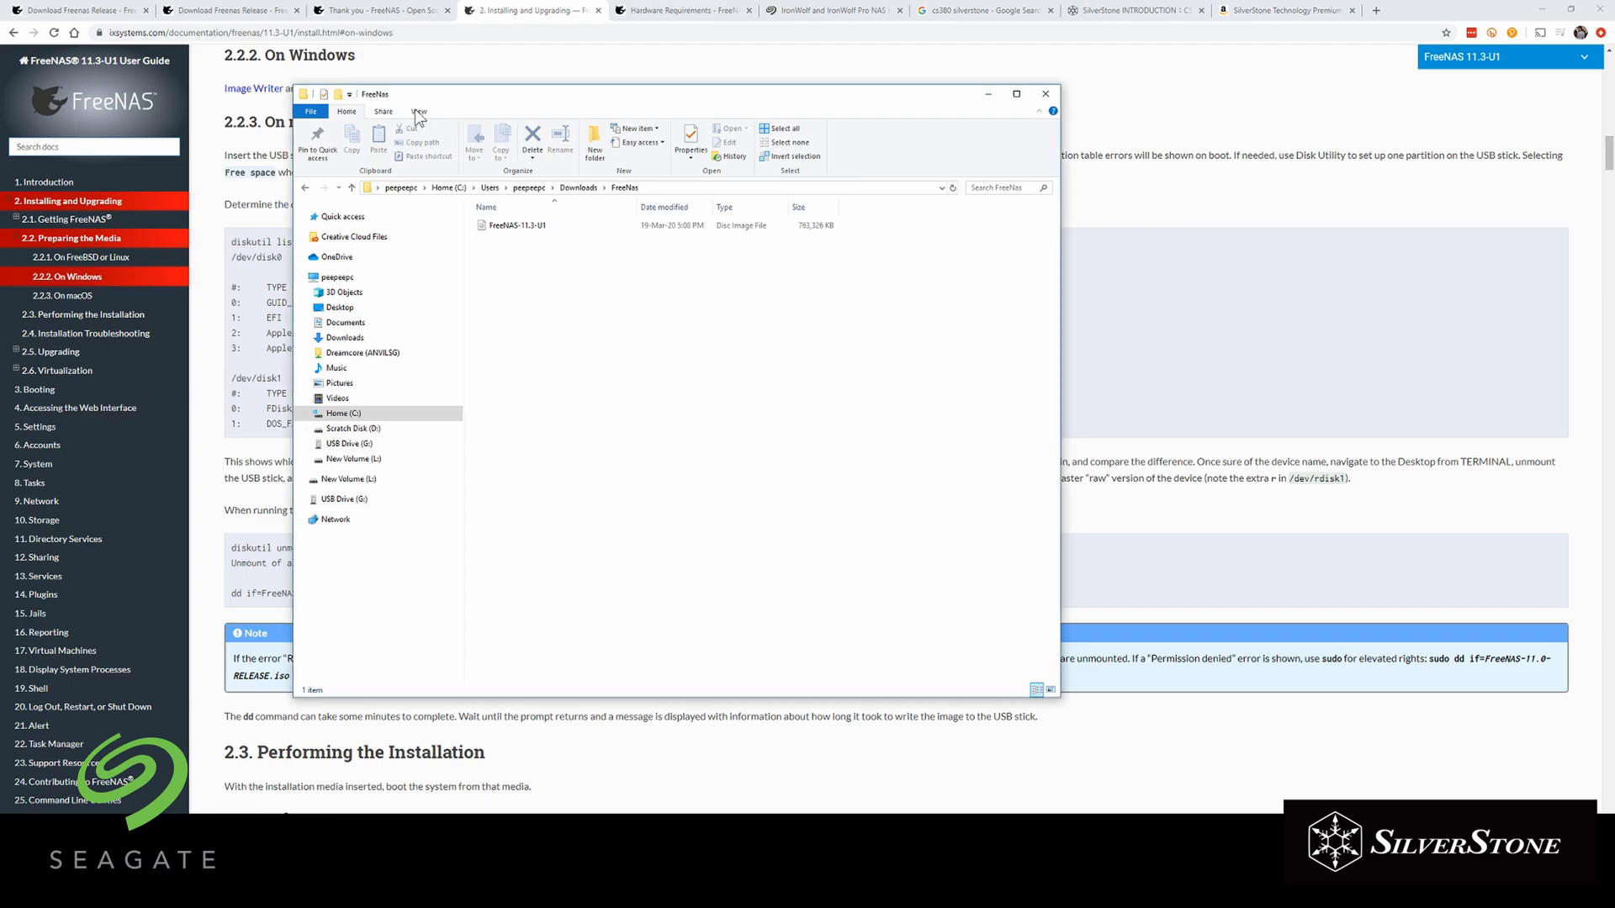
# Go to the Rufus website and locate the Rufus download
pyautogui.click(665, 10)
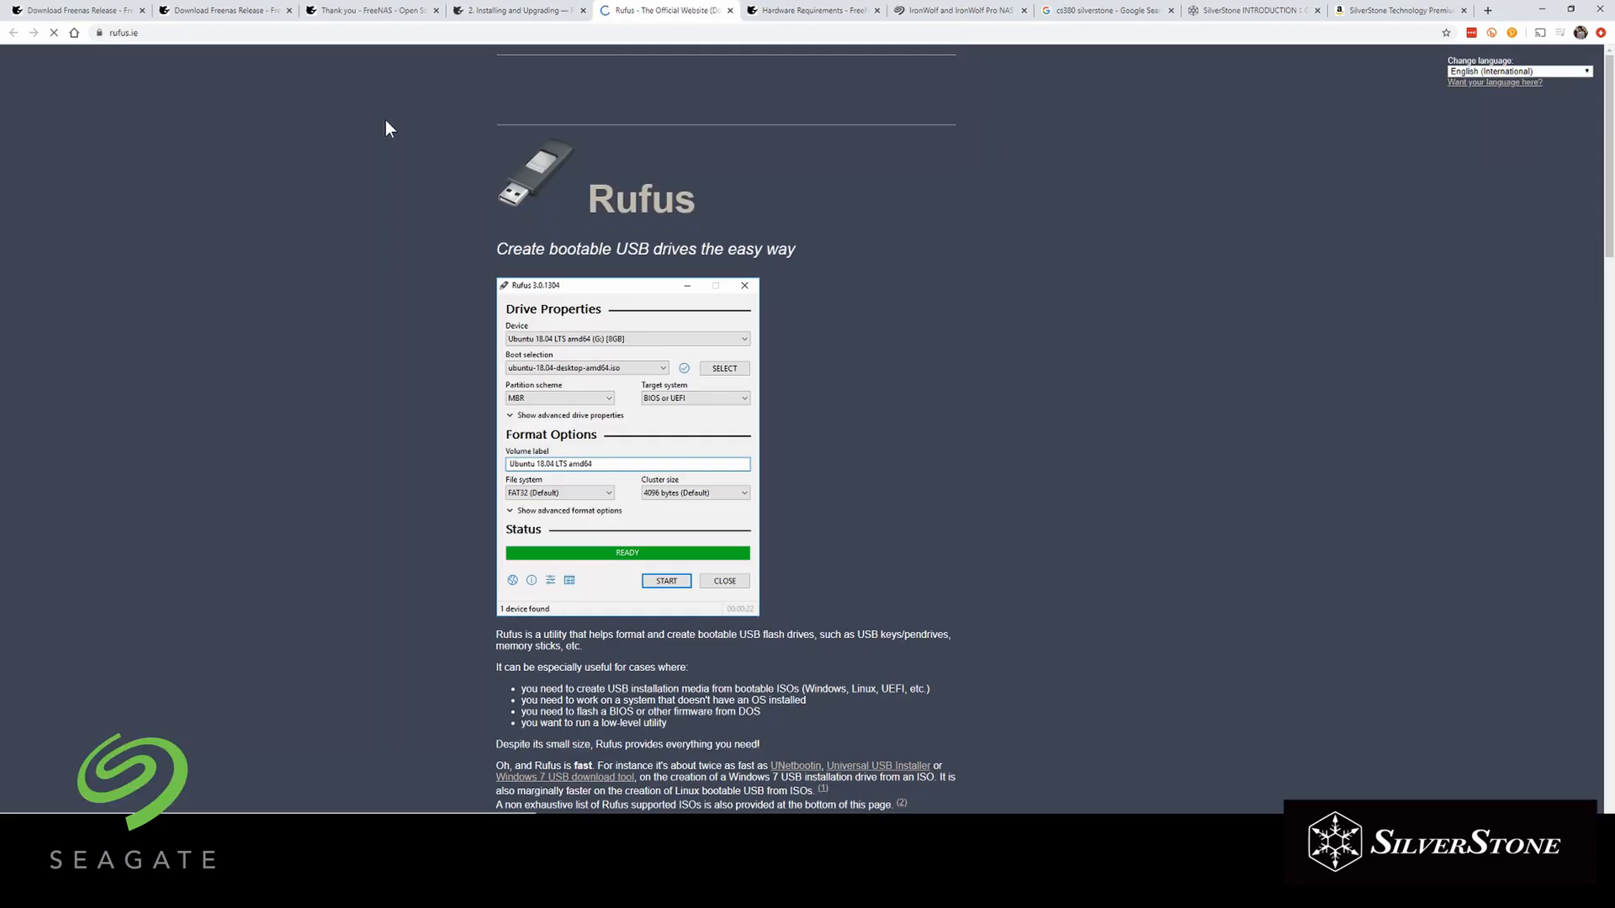
pyautogui.scroll(-3)
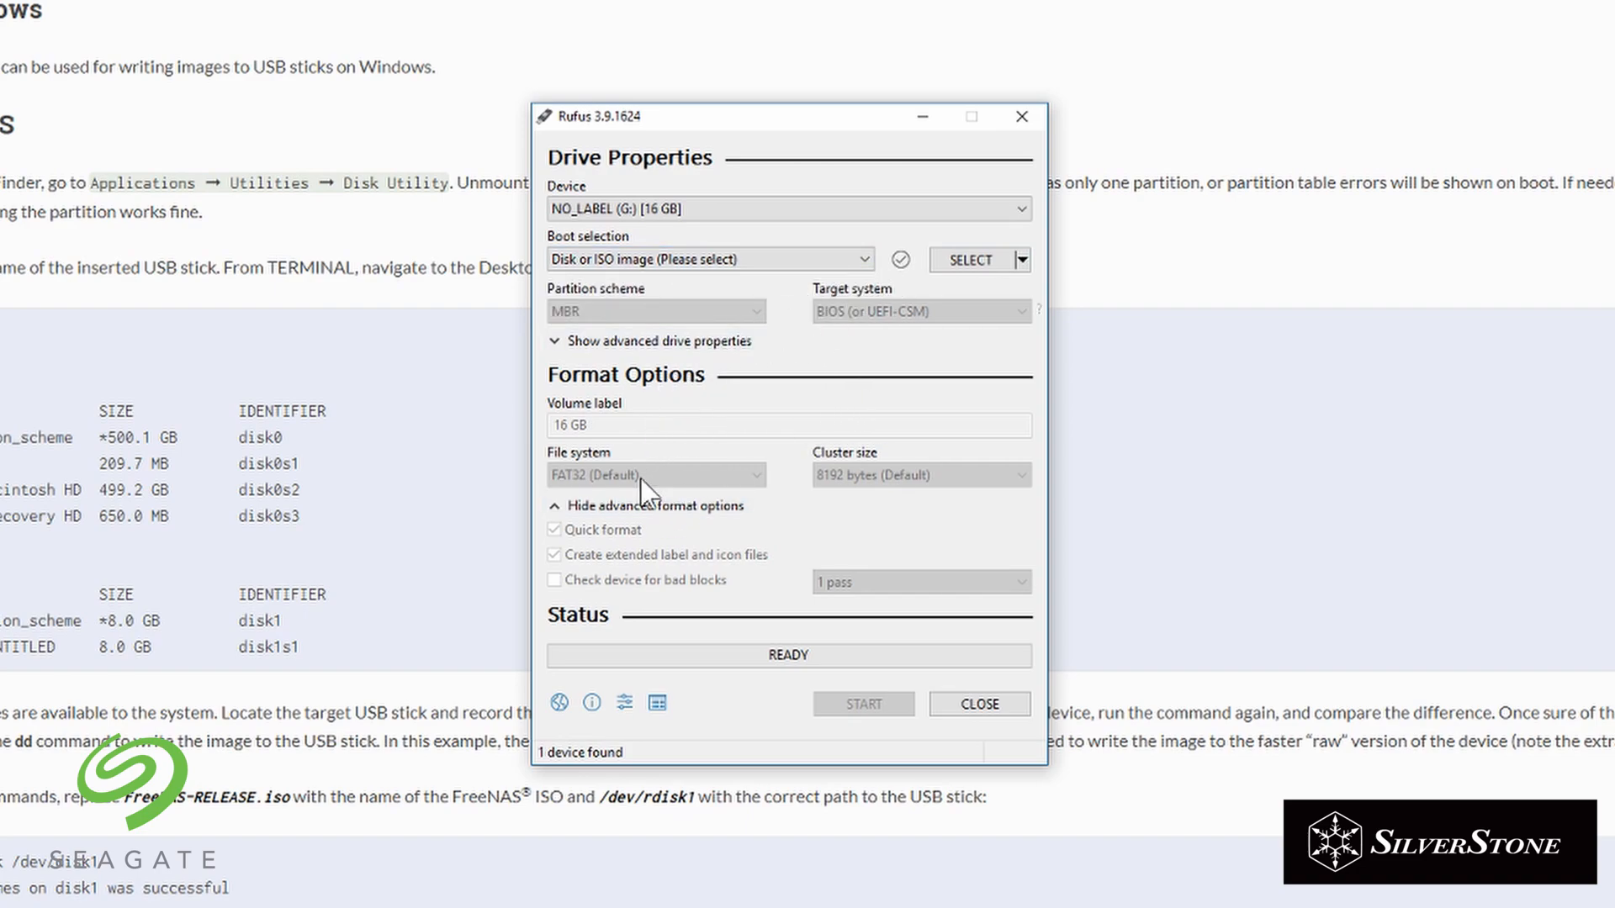
pyautogui.moveTo(760, 259)
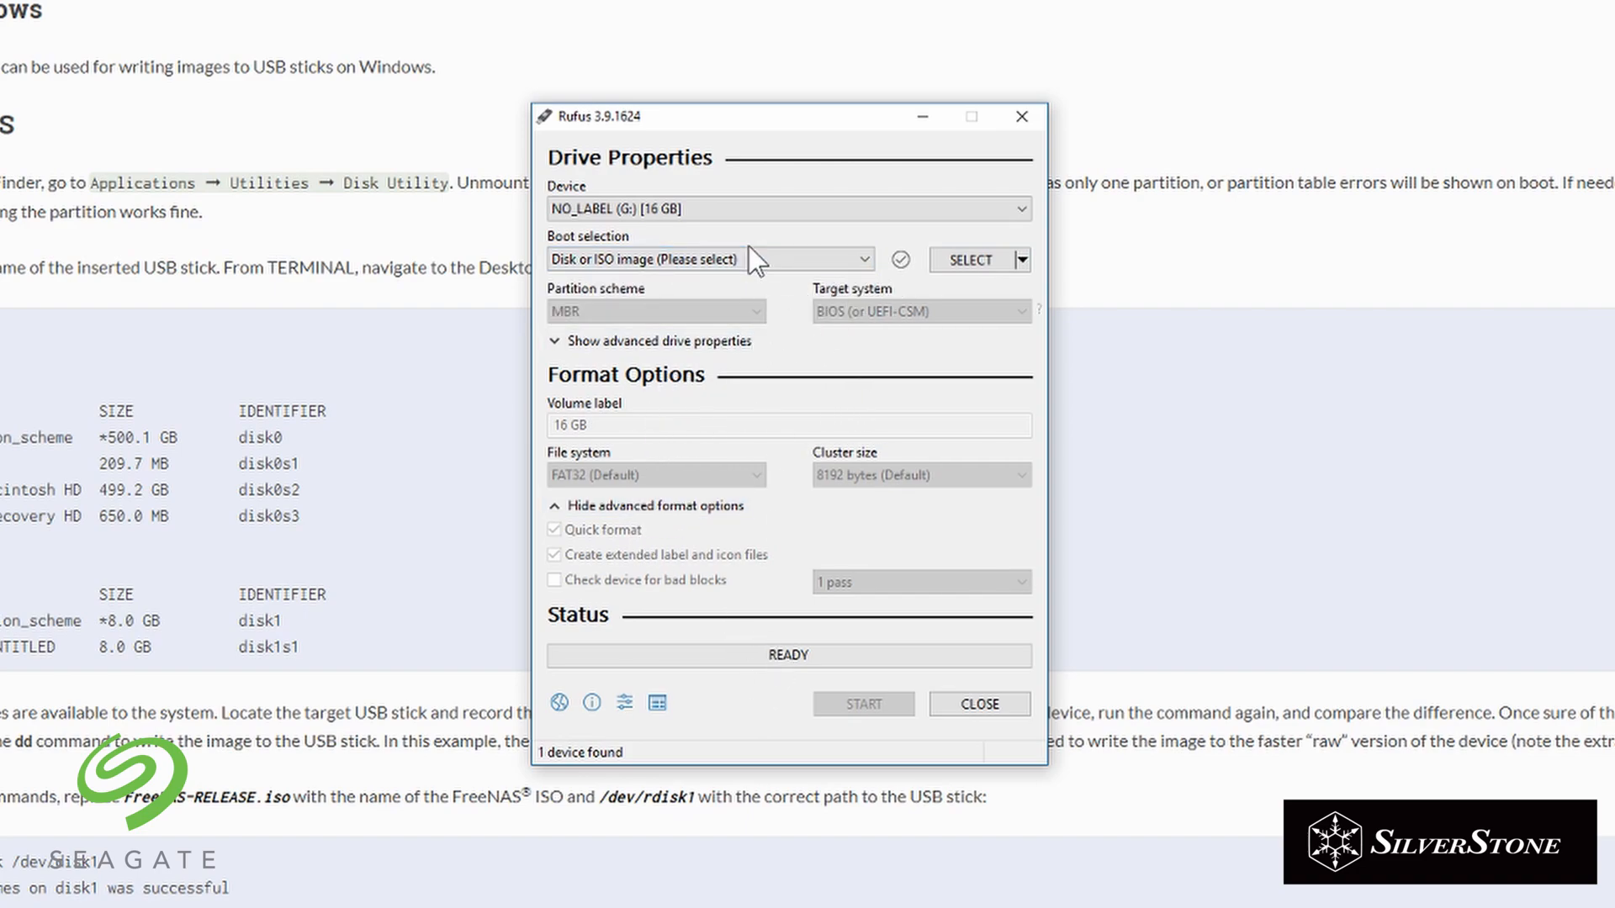
# Load Downloads\FreeNas\FreeNAS-11.3-U1.iso as the boot image in Rufus
pyautogui.click(967, 259)
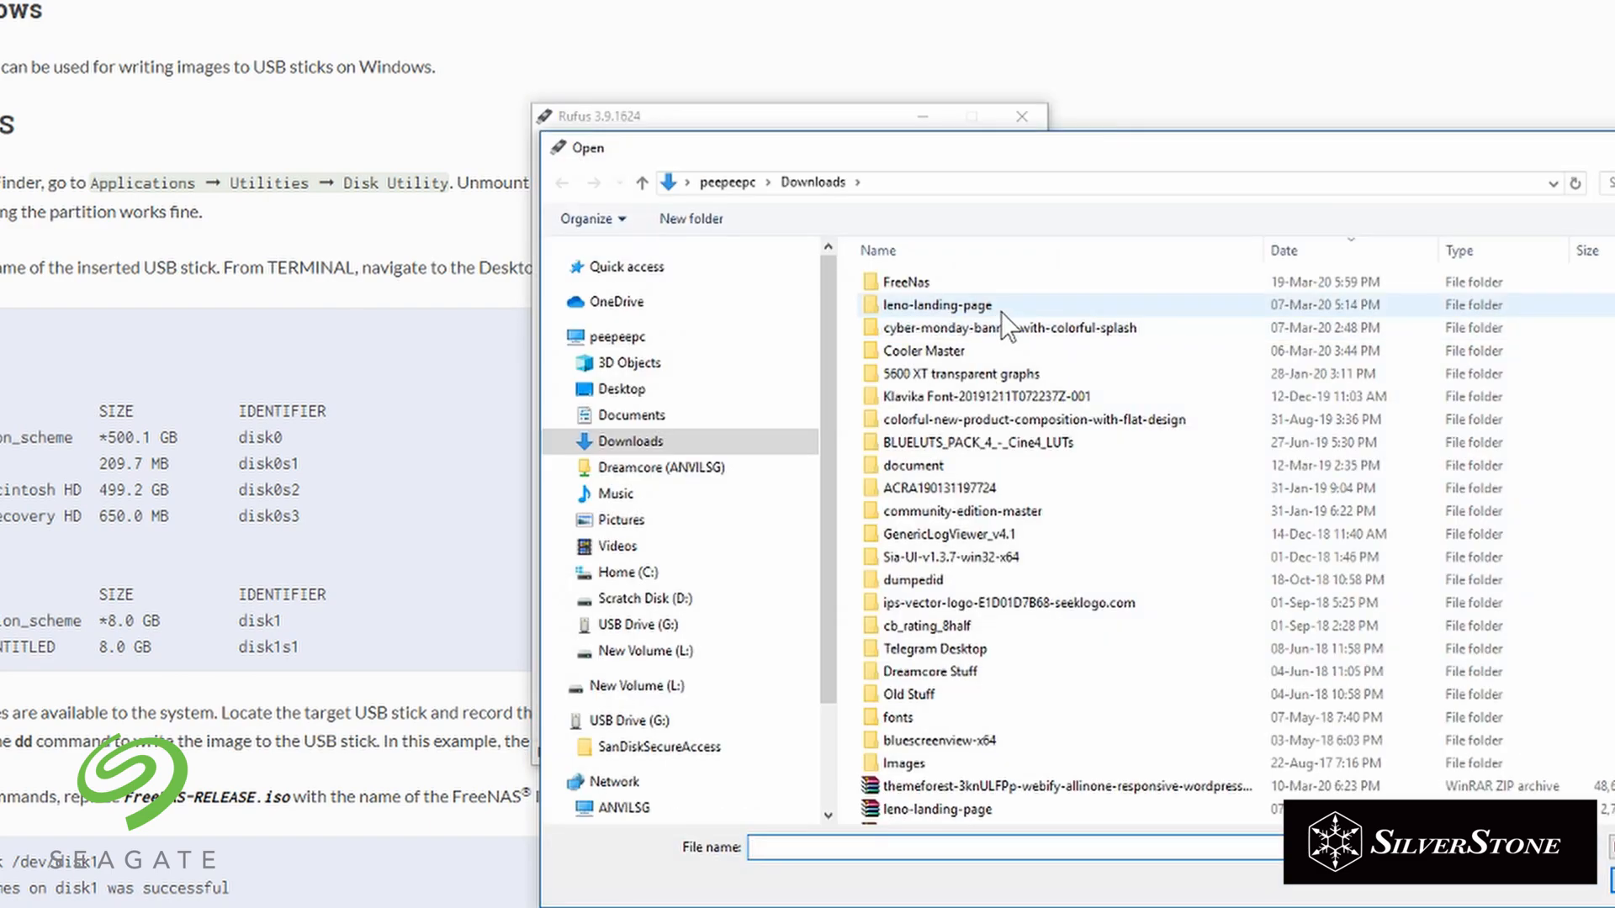
pyautogui.doubleClick(929, 281)
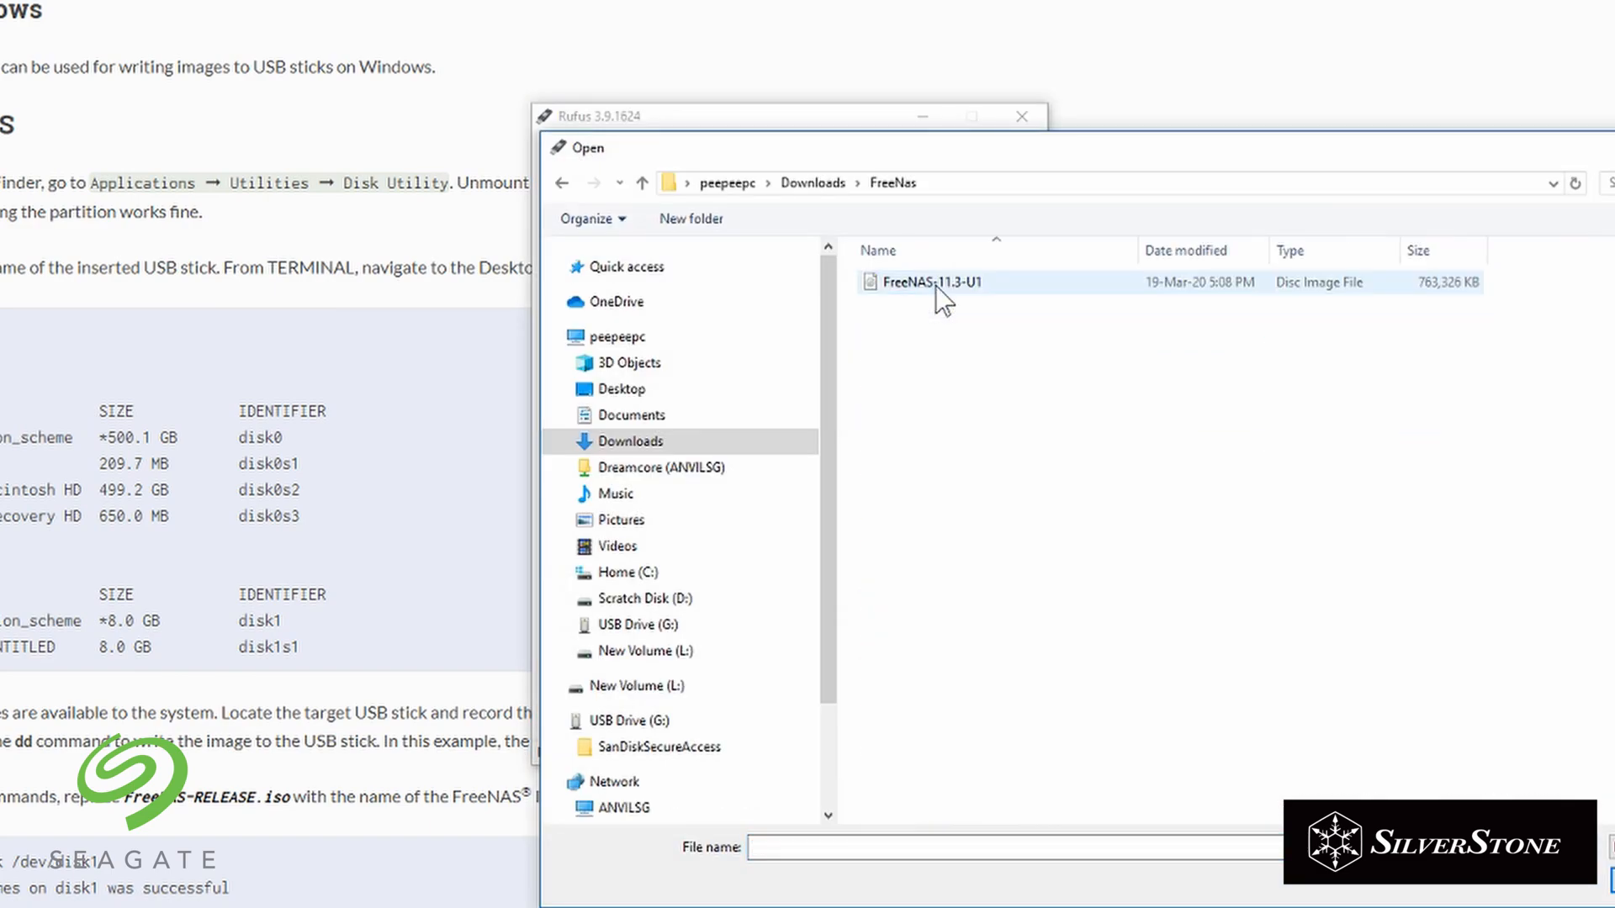
pyautogui.doubleClick(929, 281)
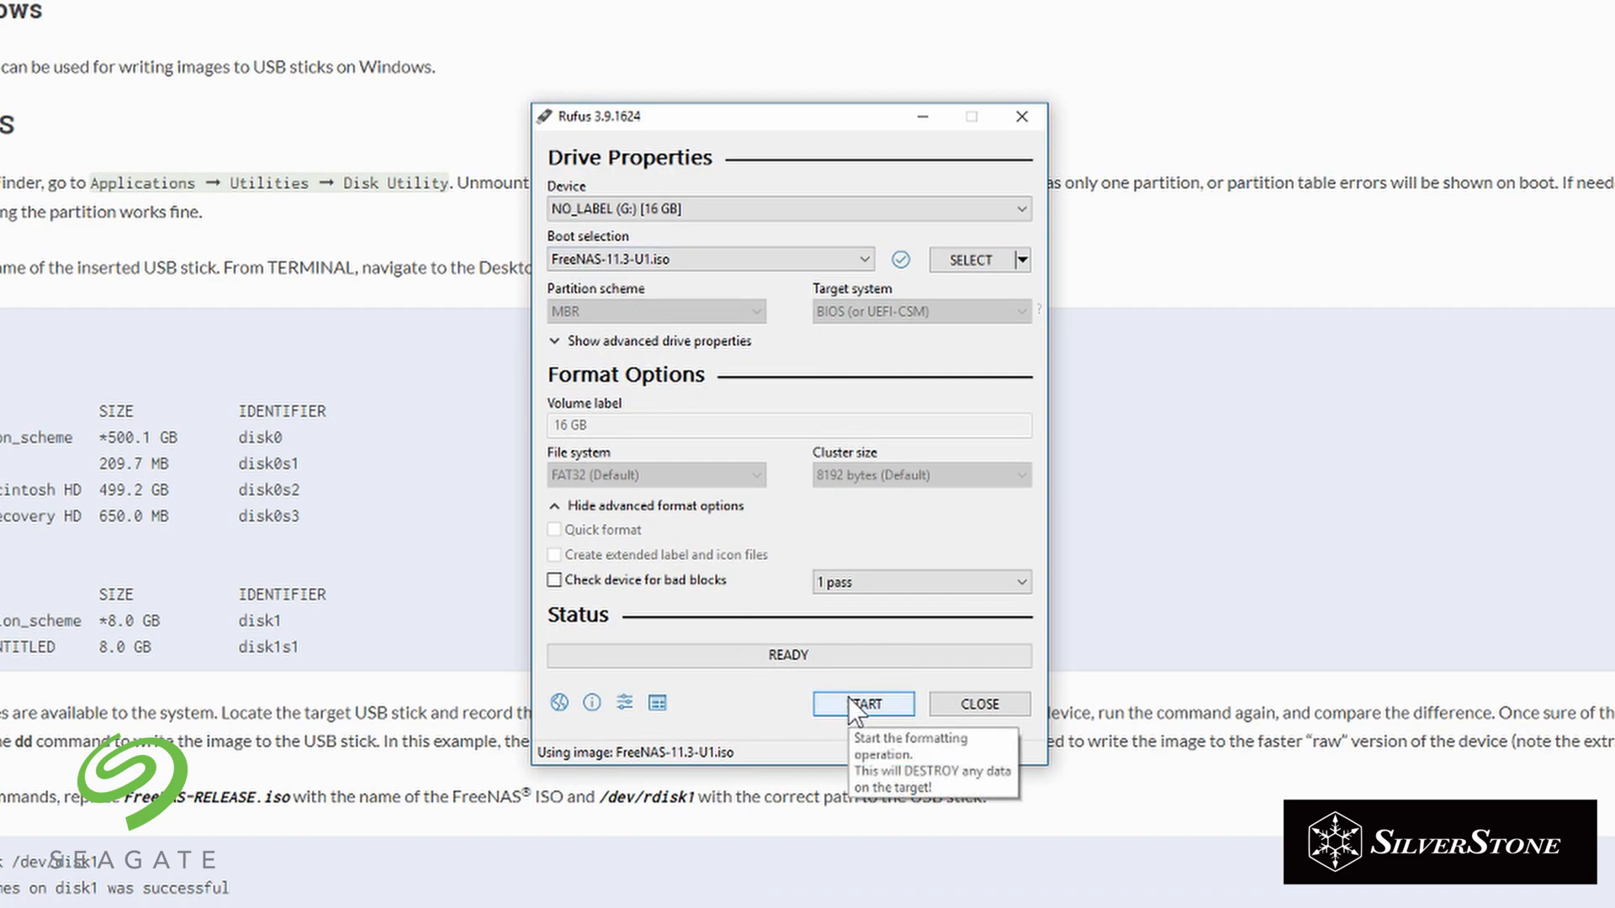
# Start writing the image to the 16 GB USB drive, accepting the data-loss warning
pyautogui.click(863, 703)
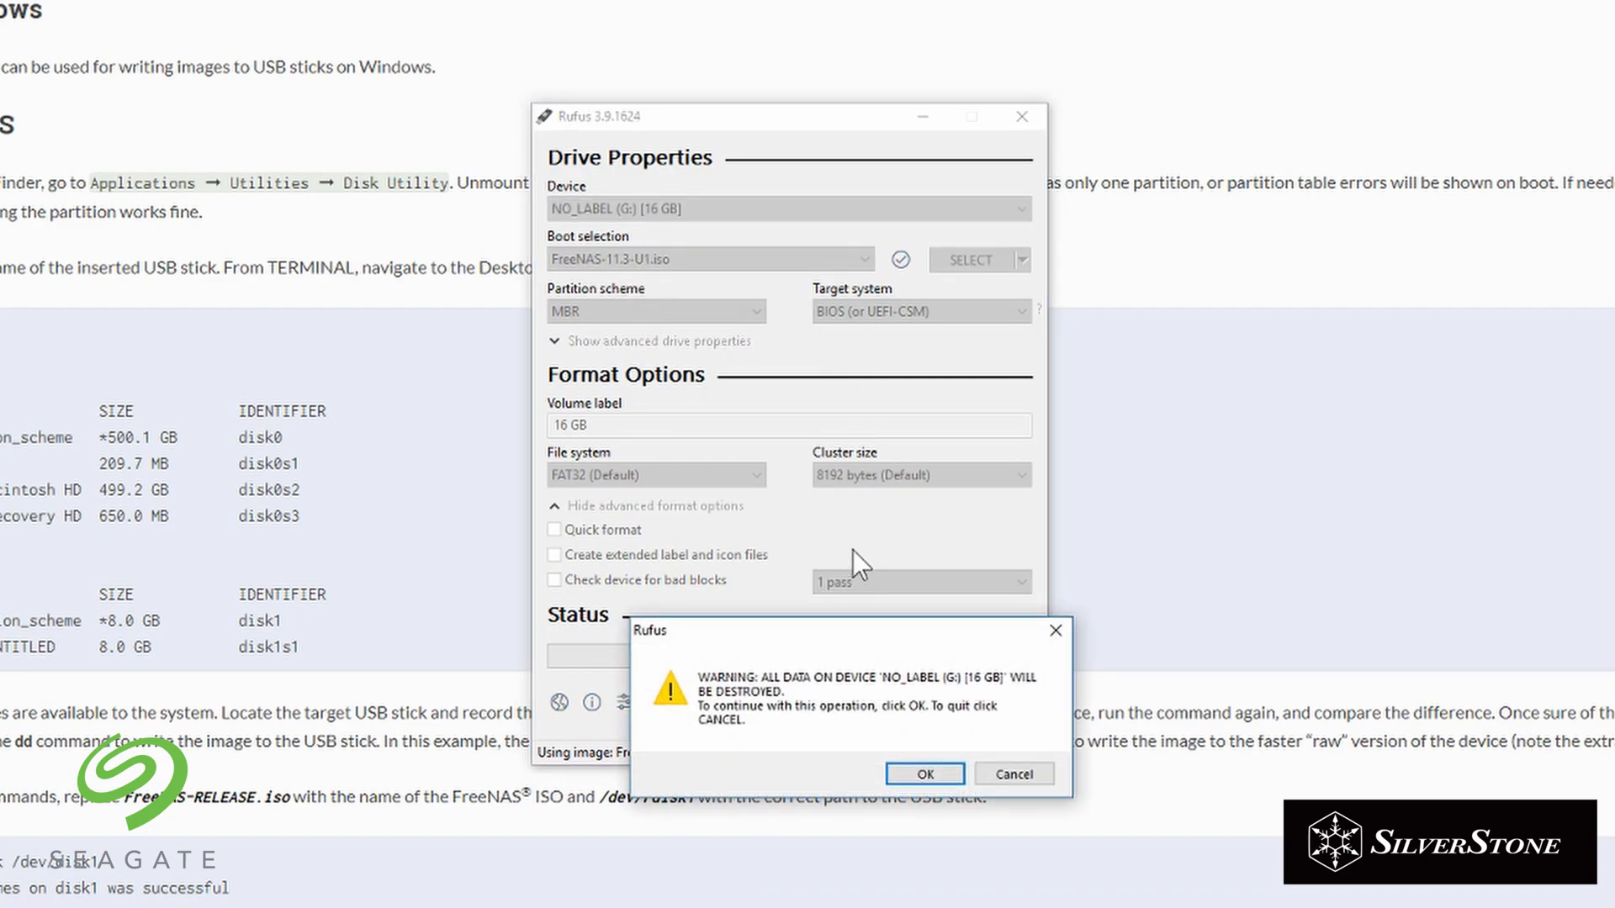
pyautogui.click(923, 774)
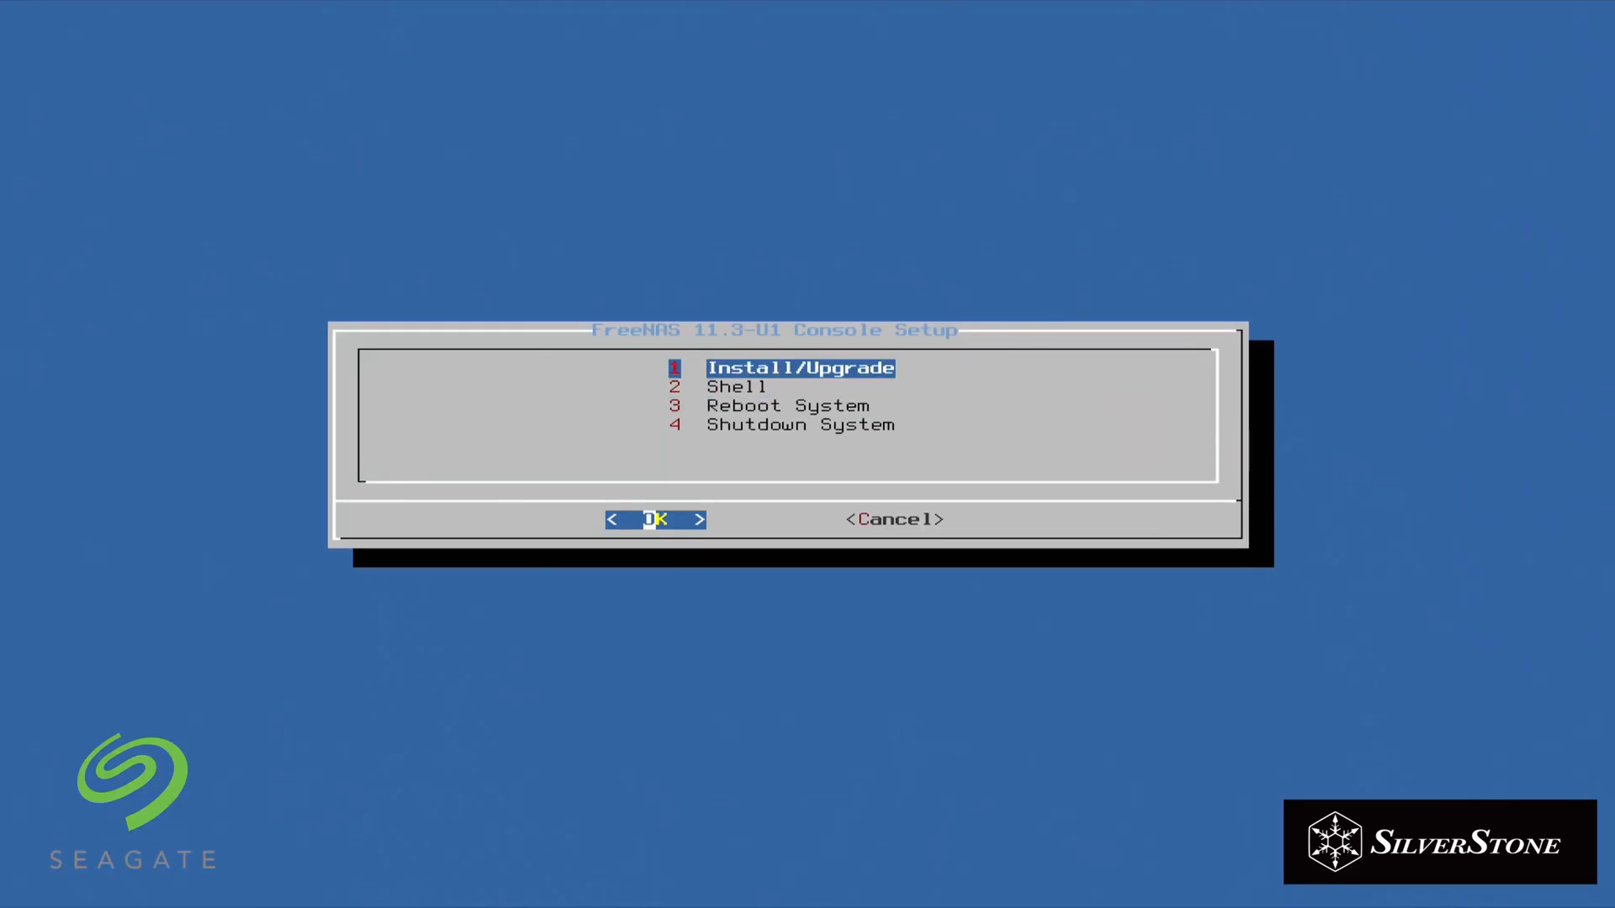
# Begin Install/Upgrade onto the nvd0 Seagate SSD, agreeing to erase it
pyautogui.click(656, 519)
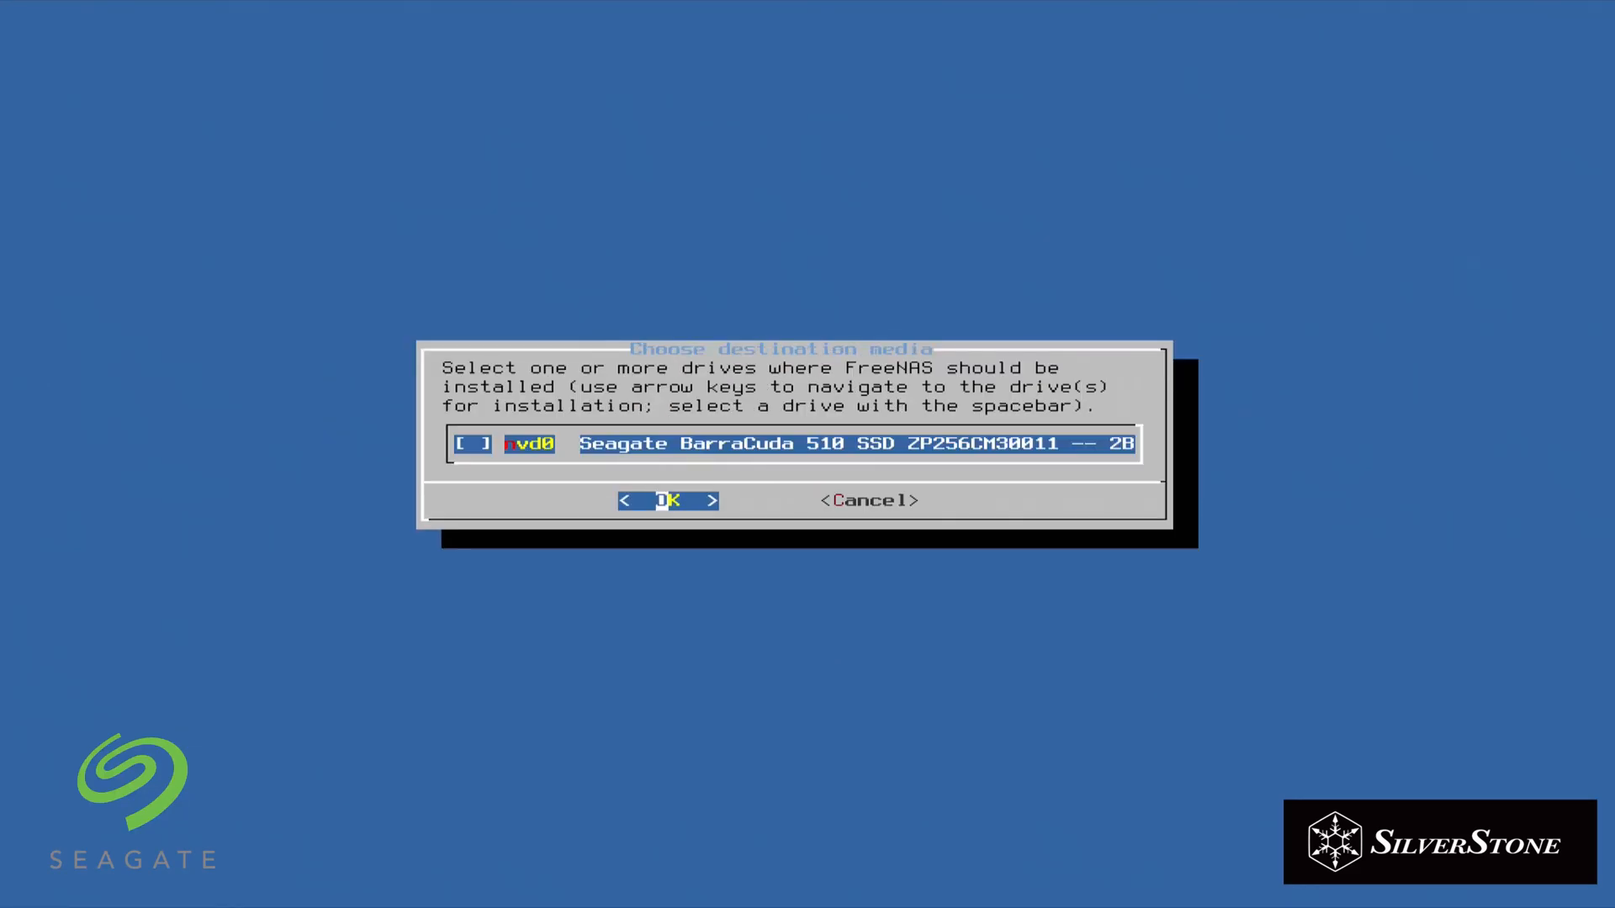
pyautogui.press('space')
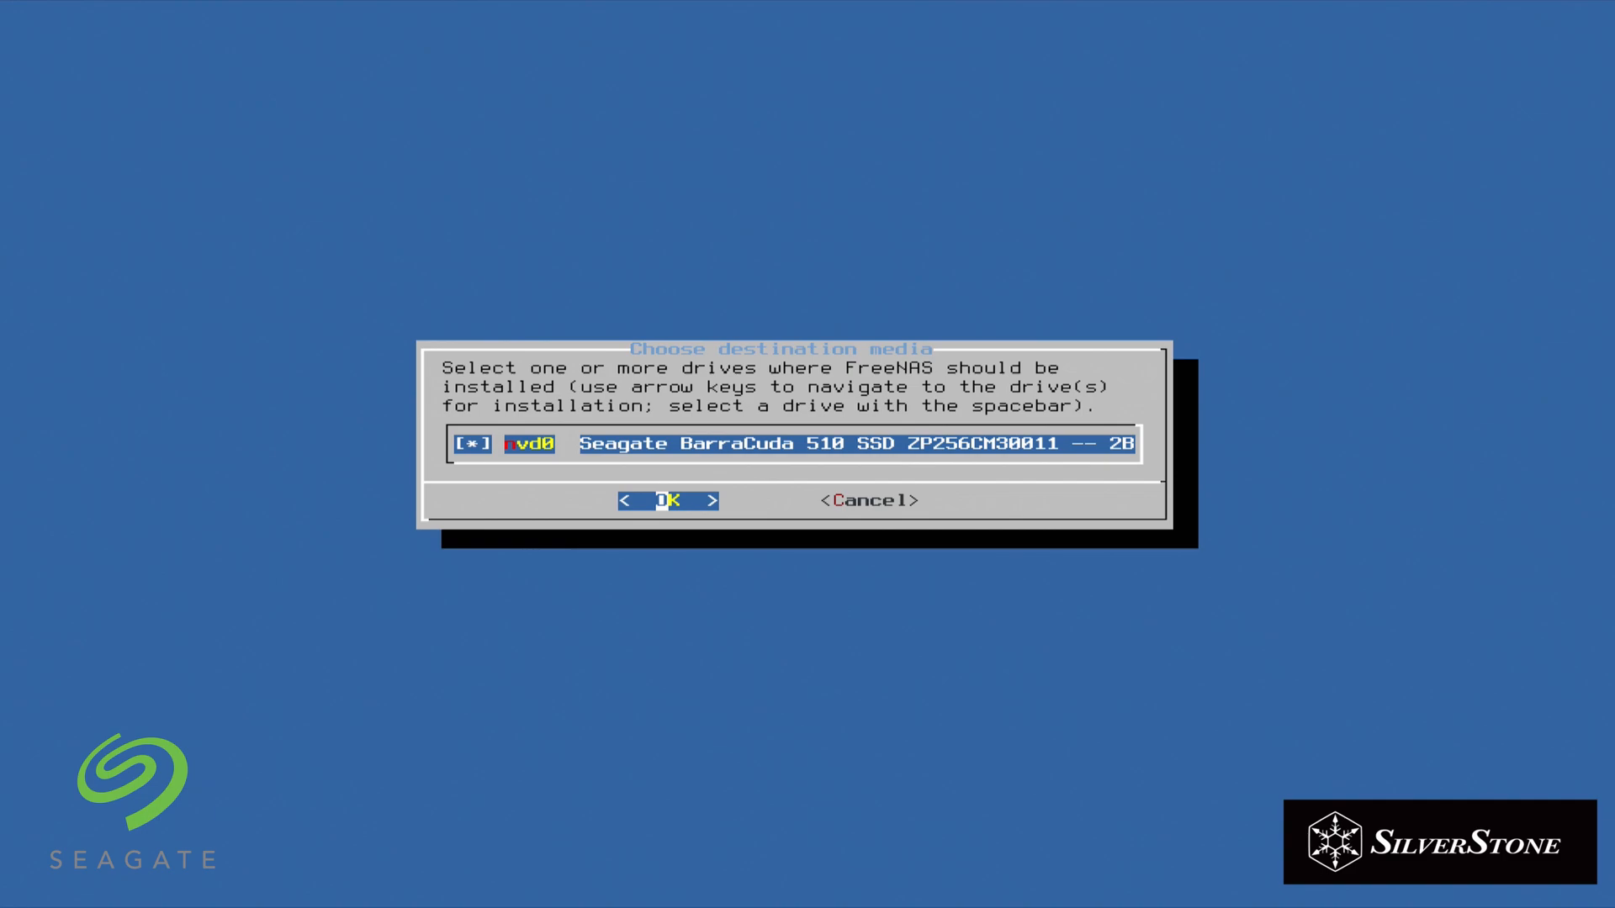
pyautogui.click(667, 501)
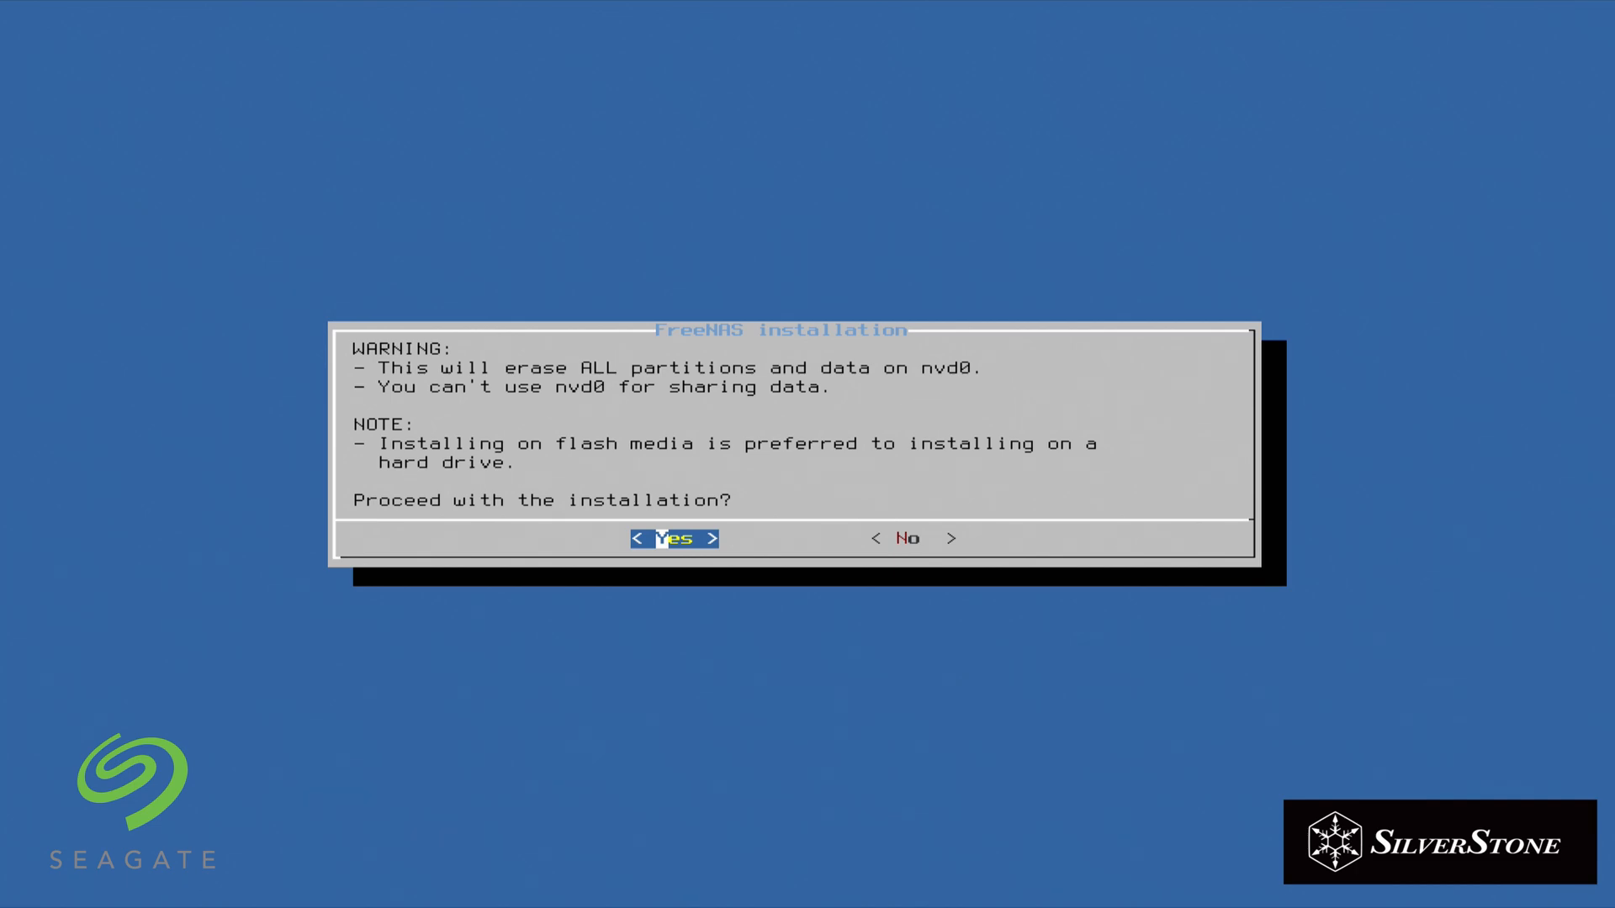
pyautogui.click(673, 538)
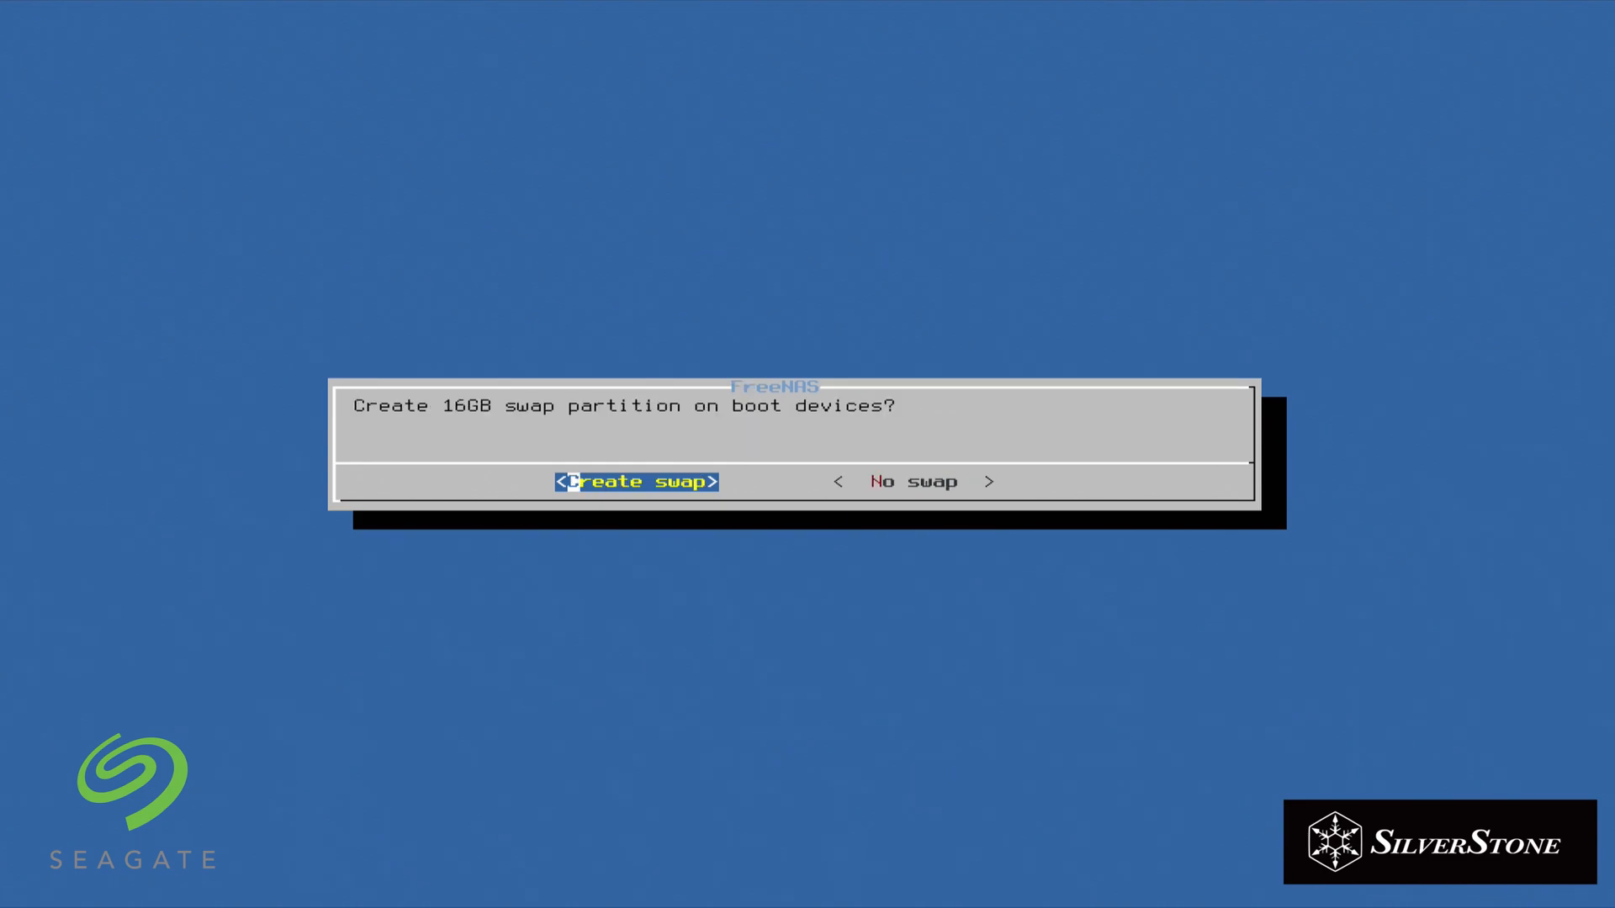
# Create the 16GB swap partition, acknowledge the success message and reboot the system
pyautogui.click(636, 481)
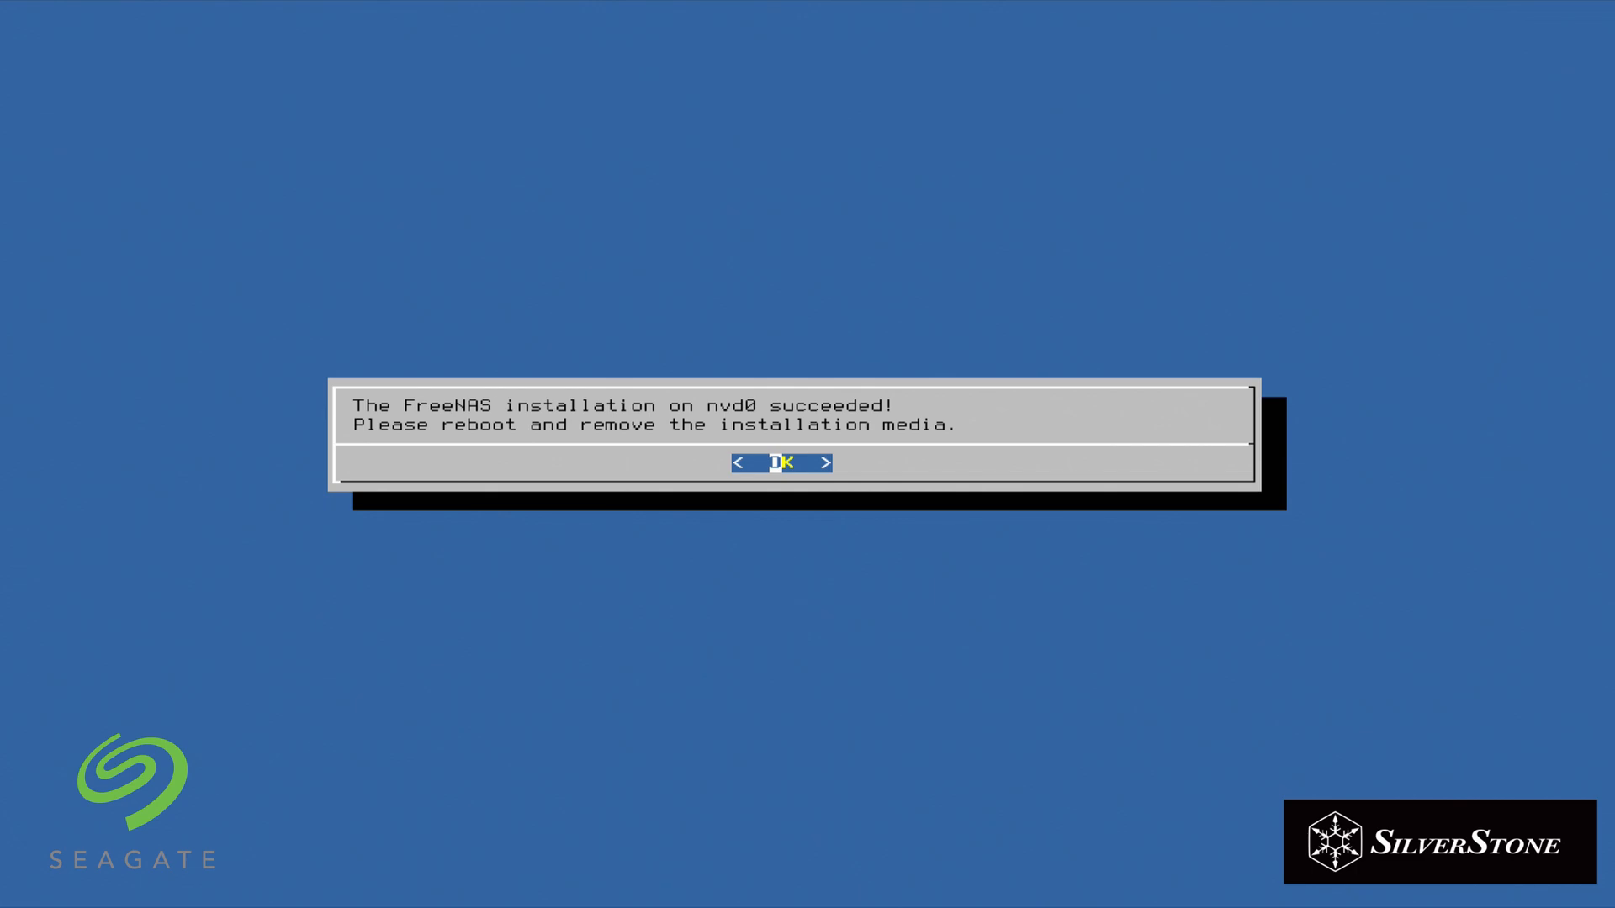
pyautogui.click(779, 463)
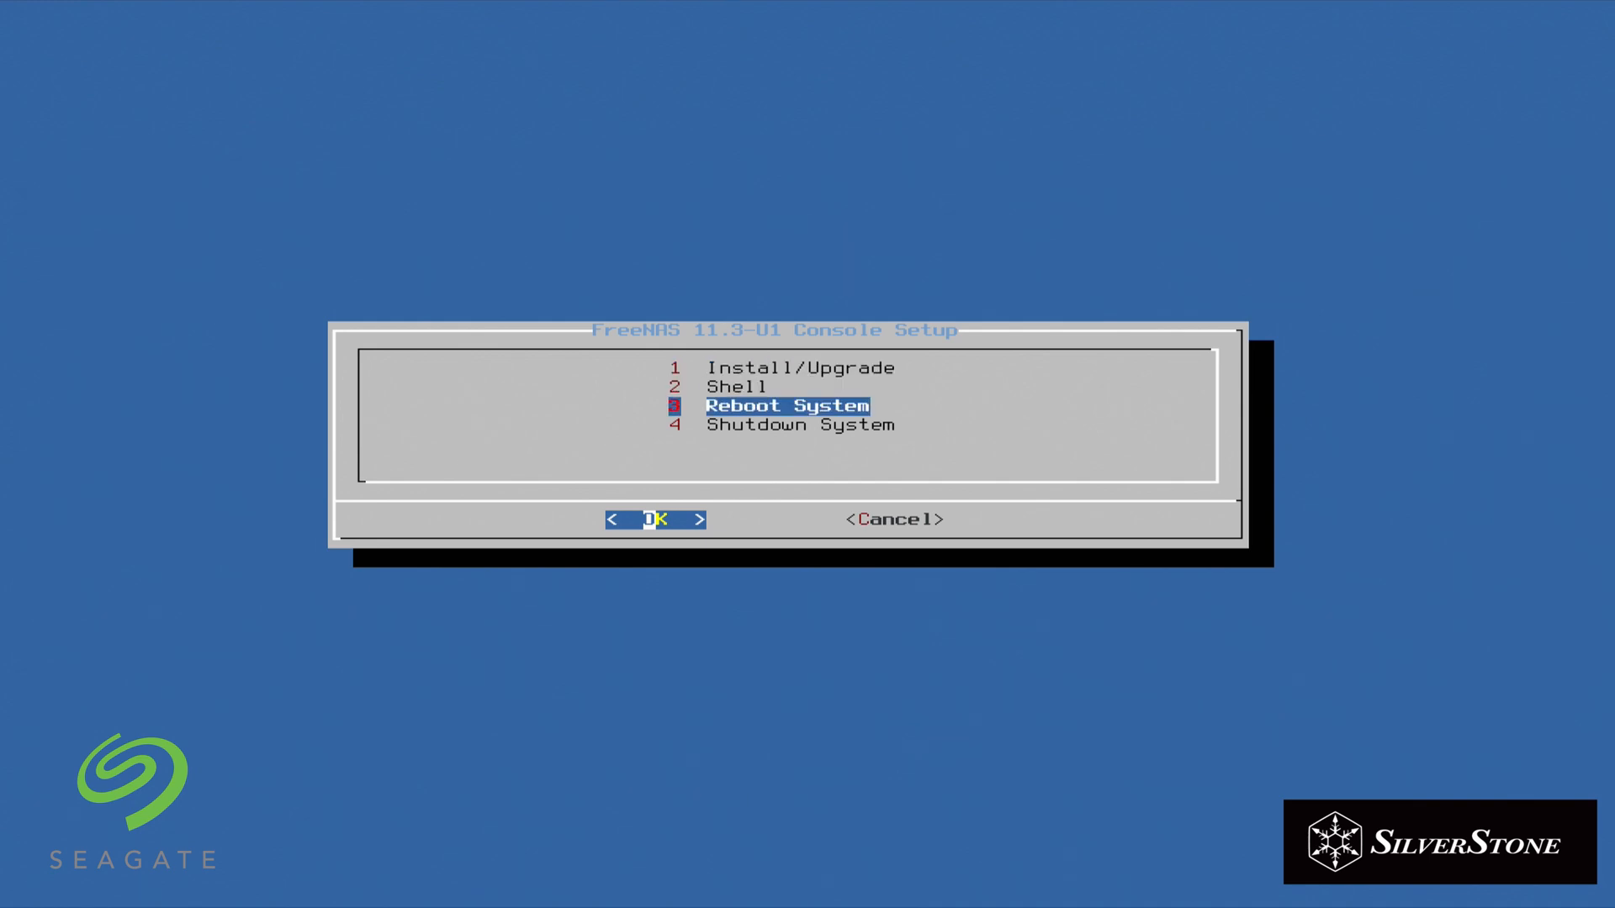
pyautogui.click(654, 520)
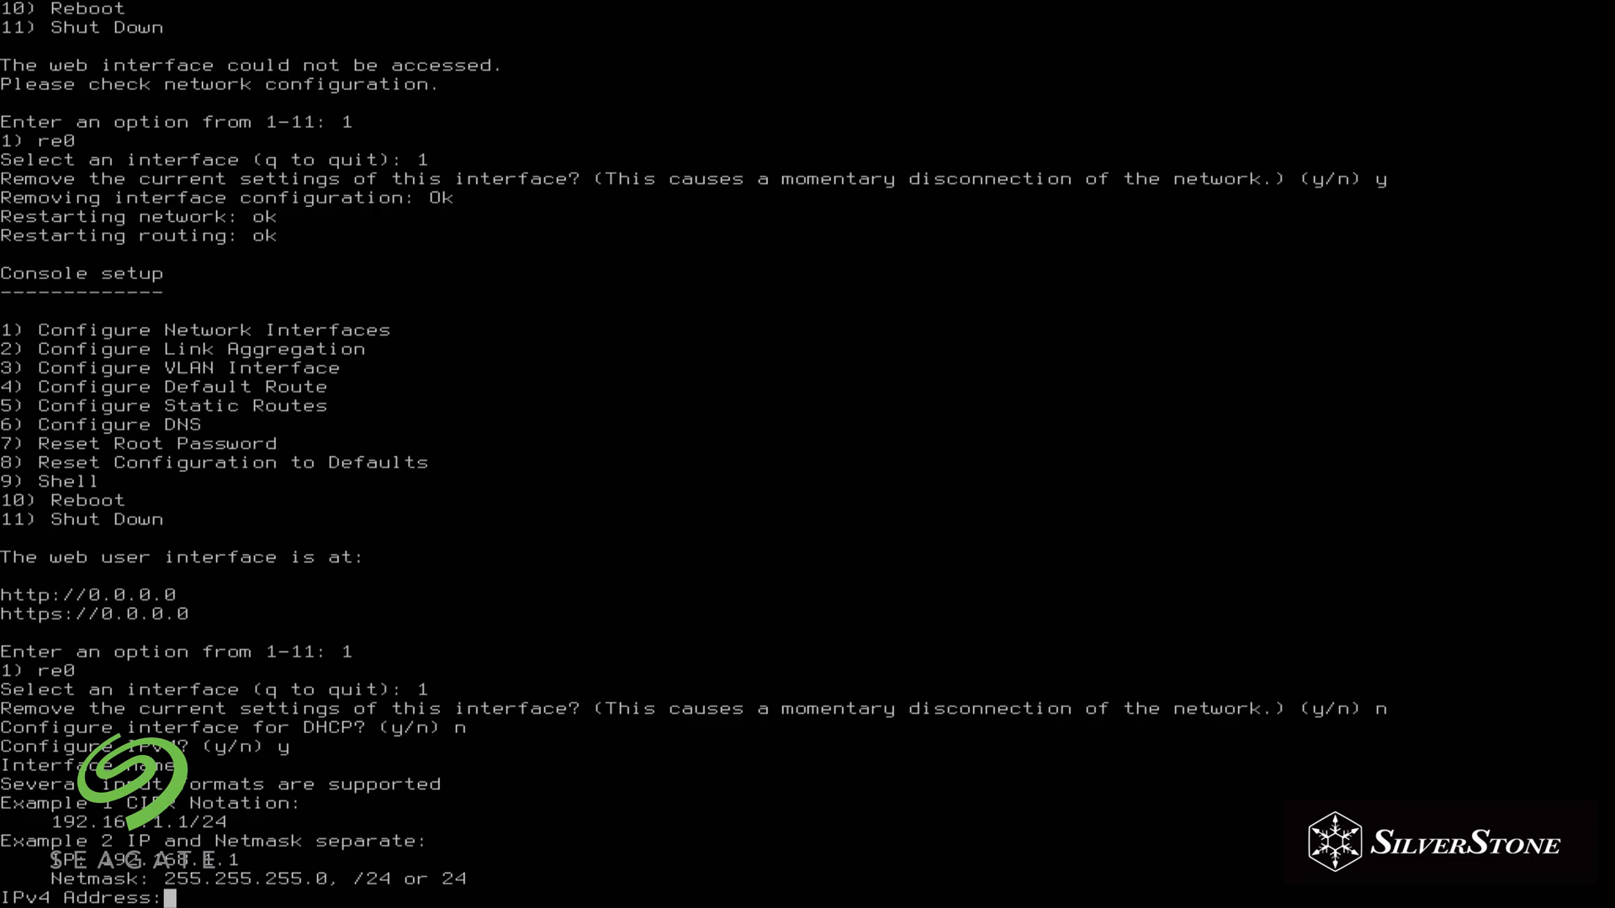
# Give interface re0 the static IPv4 address 192.168.1.69 with netmask 255.255.255.0
pyautogui.write('192.1')
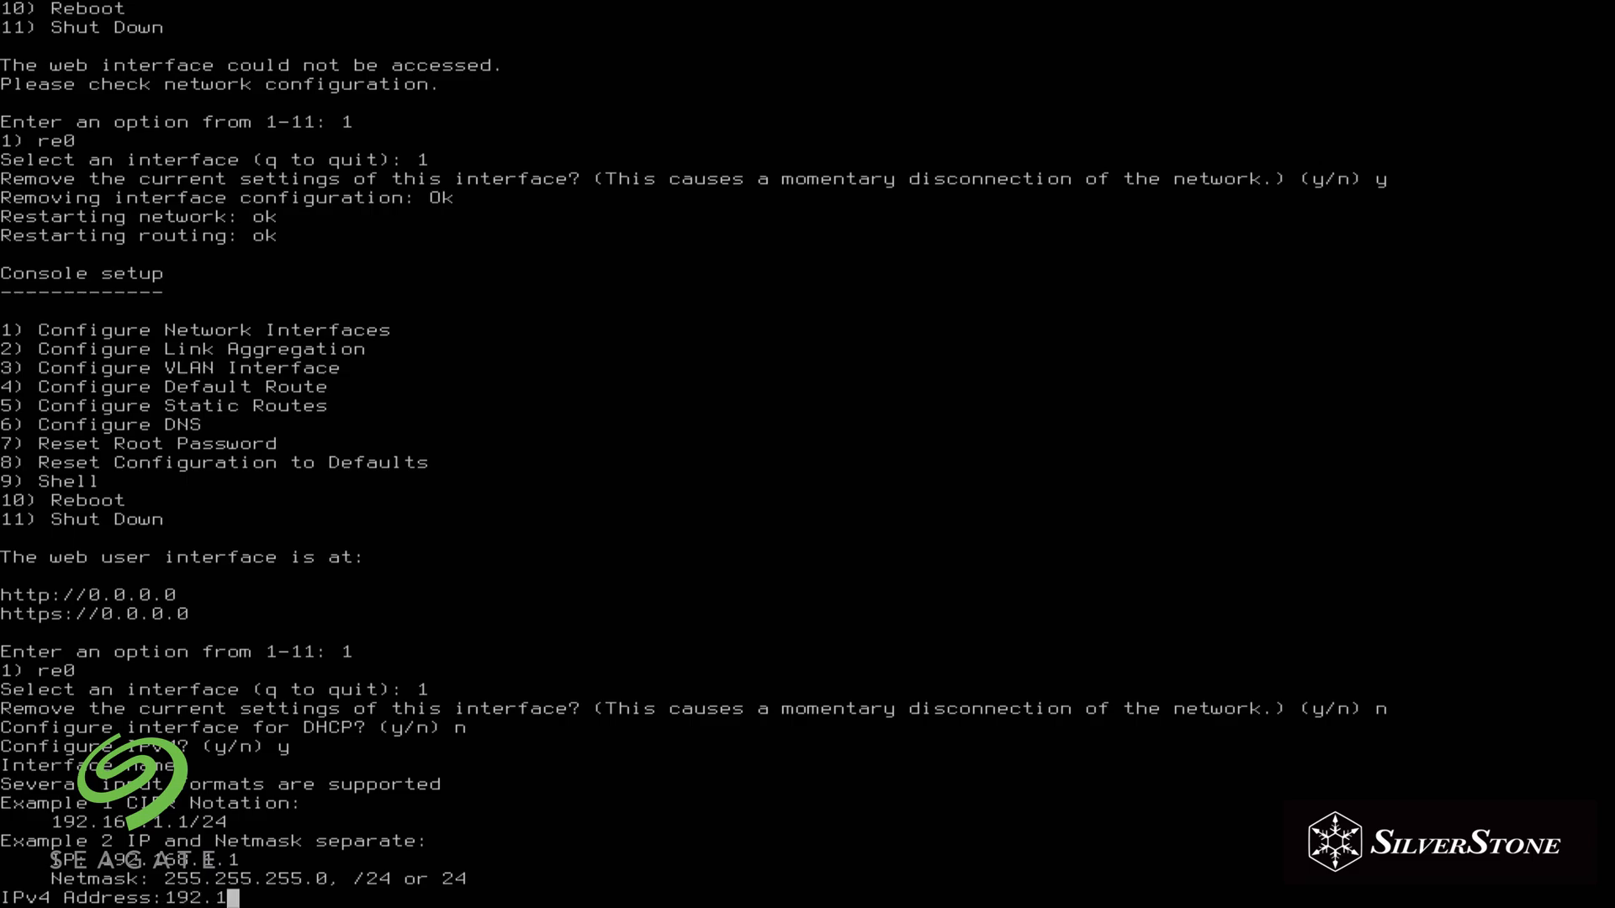
pyautogui.write('68.')
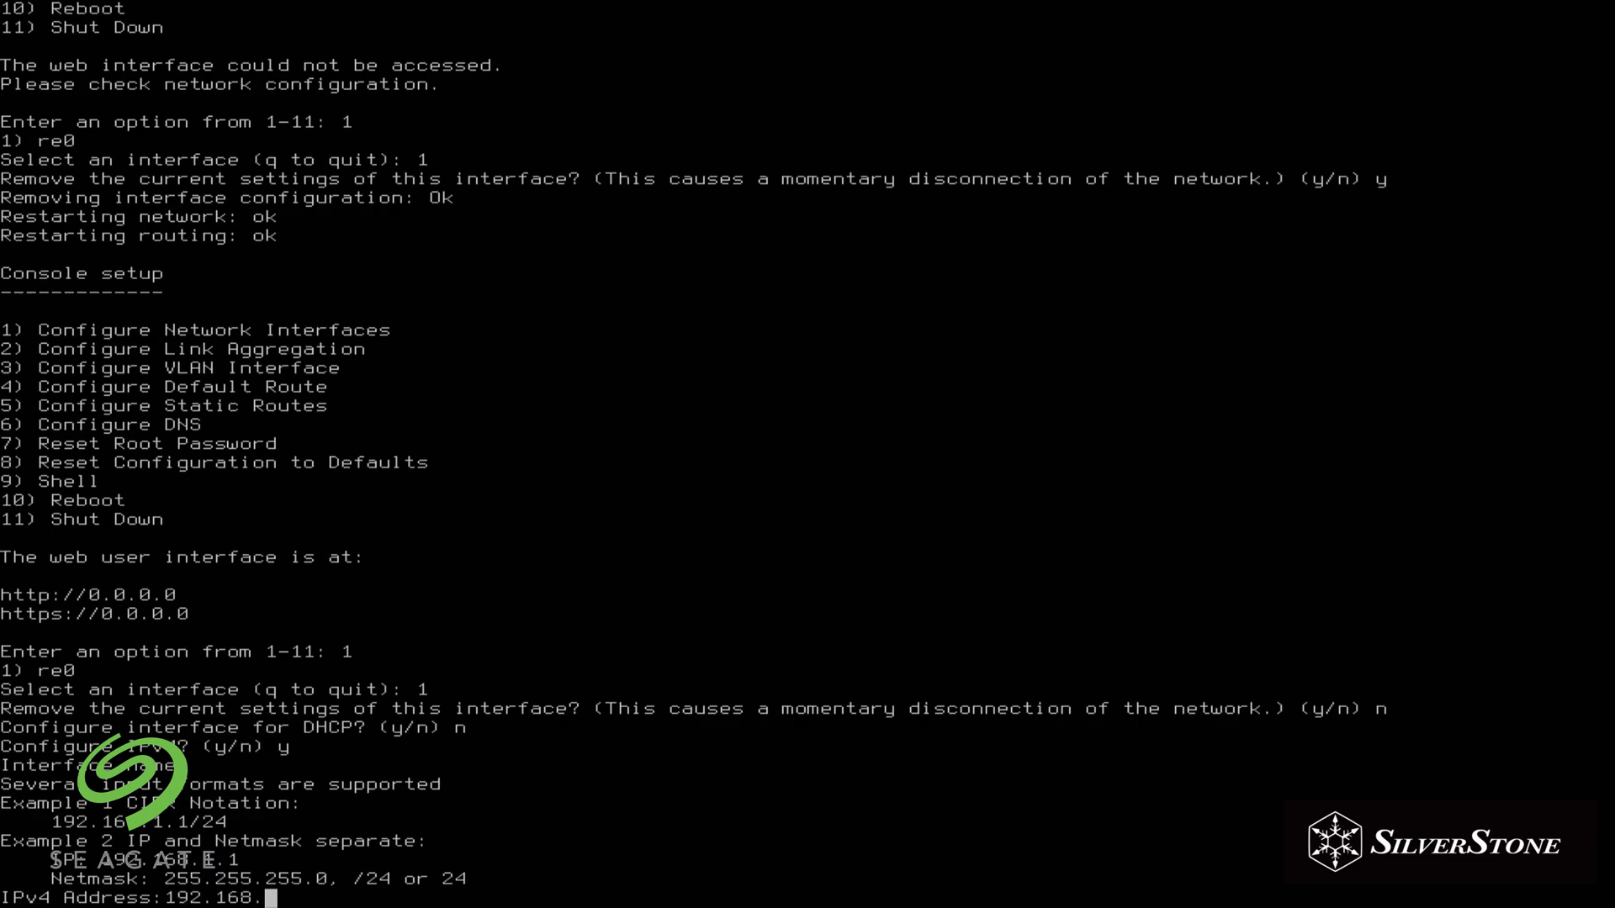
pyautogui.write('1.69')
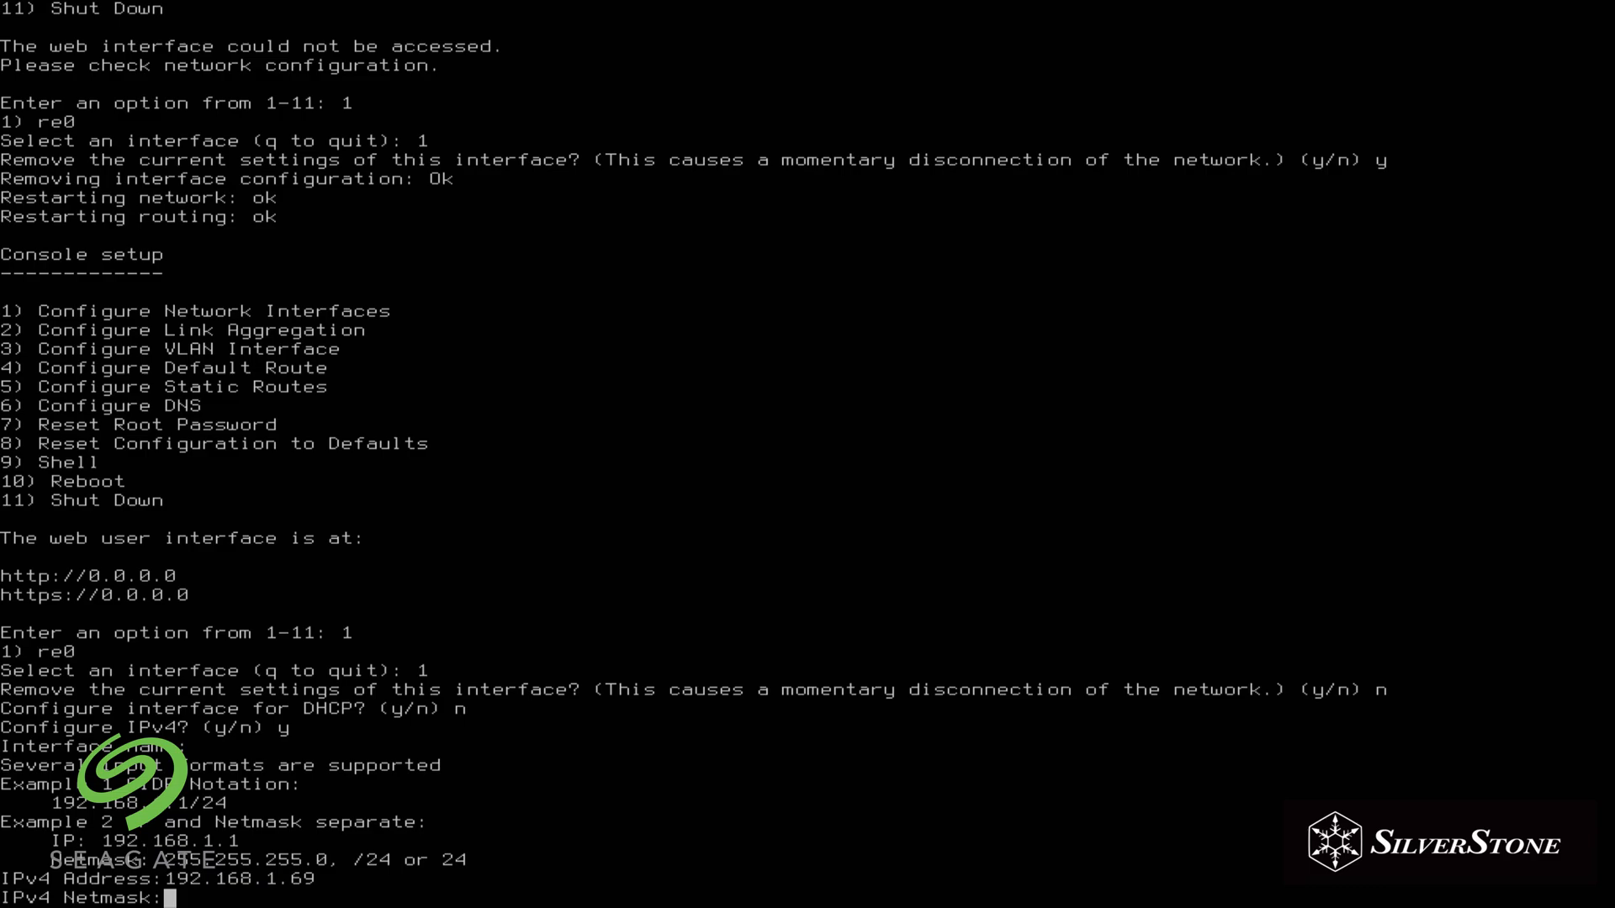
pyautogui.write('255.255.25')
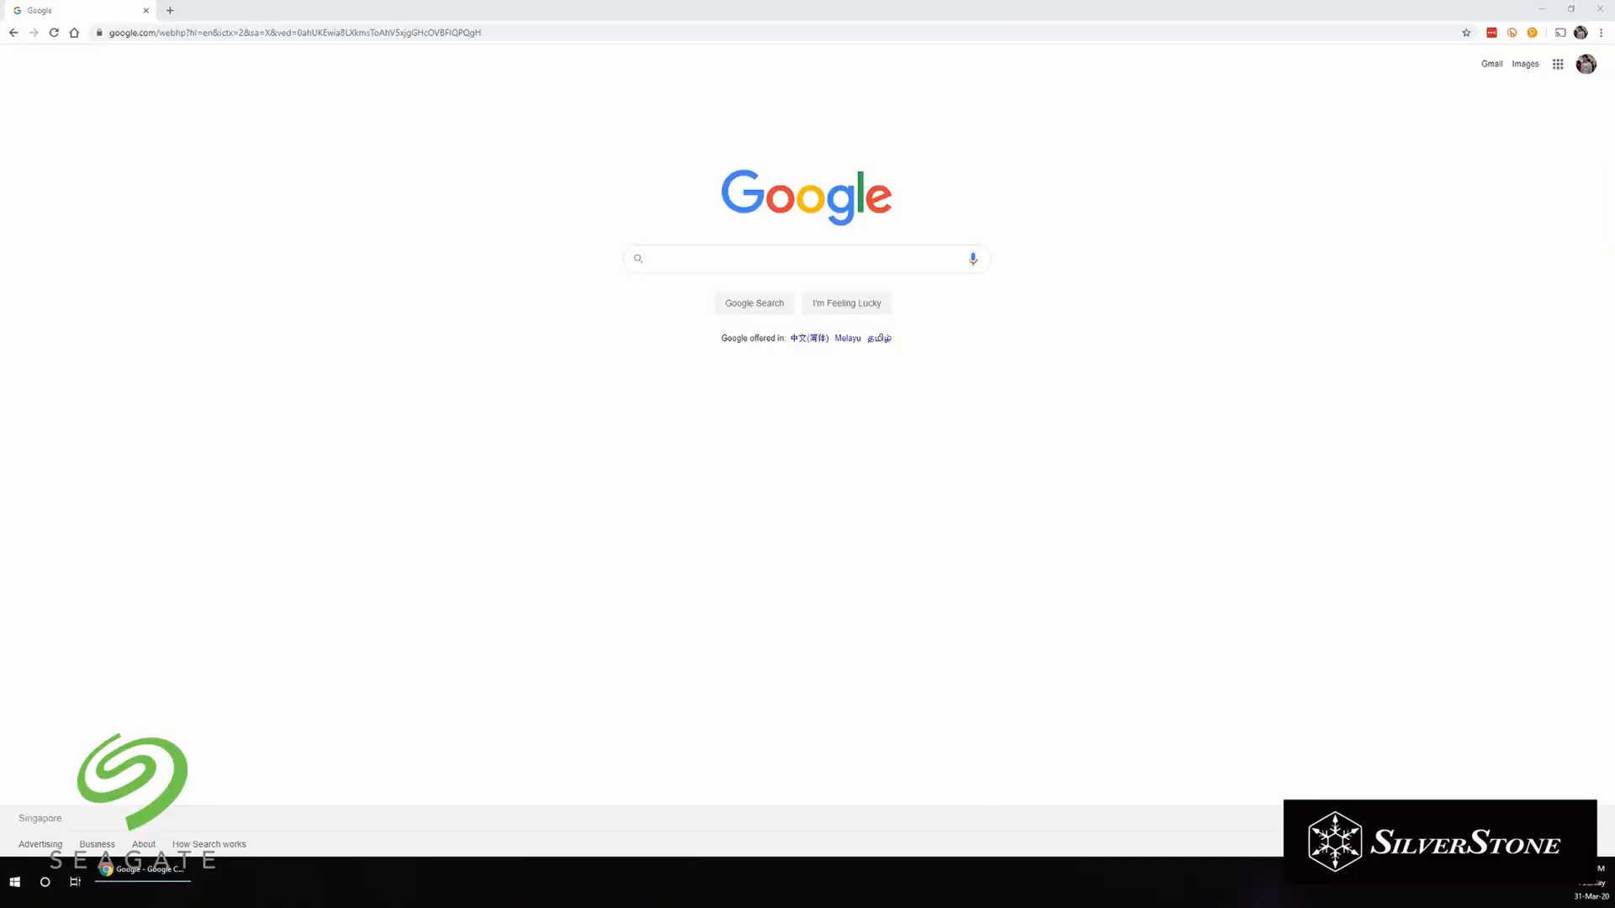
pyautogui.moveTo(350, 183)
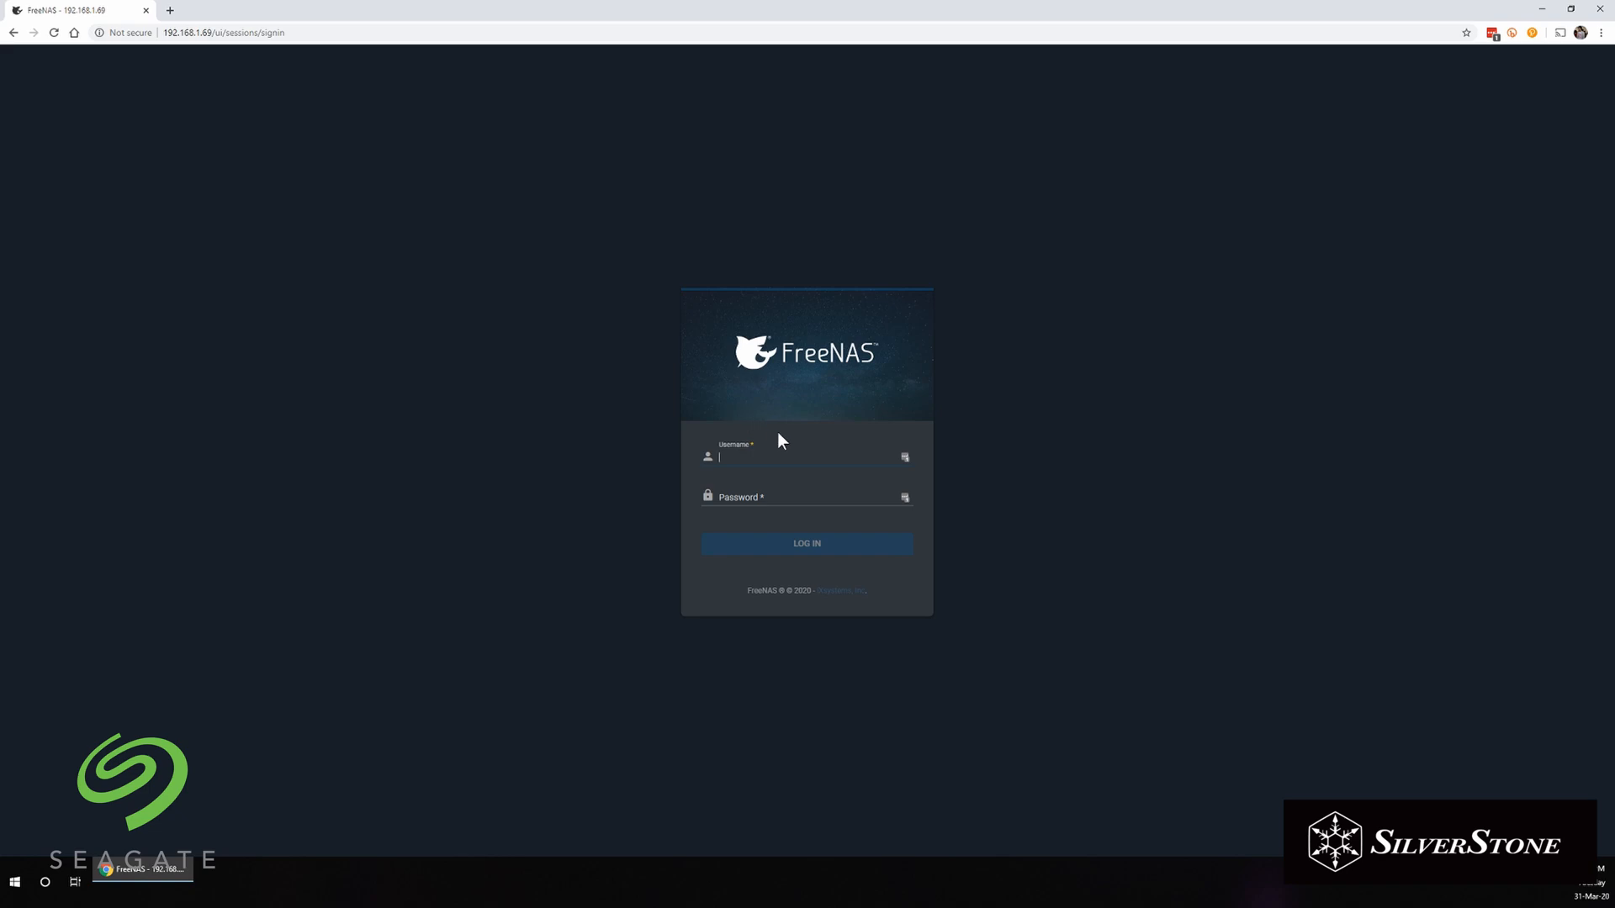
# Sign in to the FreeNAS web interface at 192.168.1.69 as root
pyautogui.write('root')
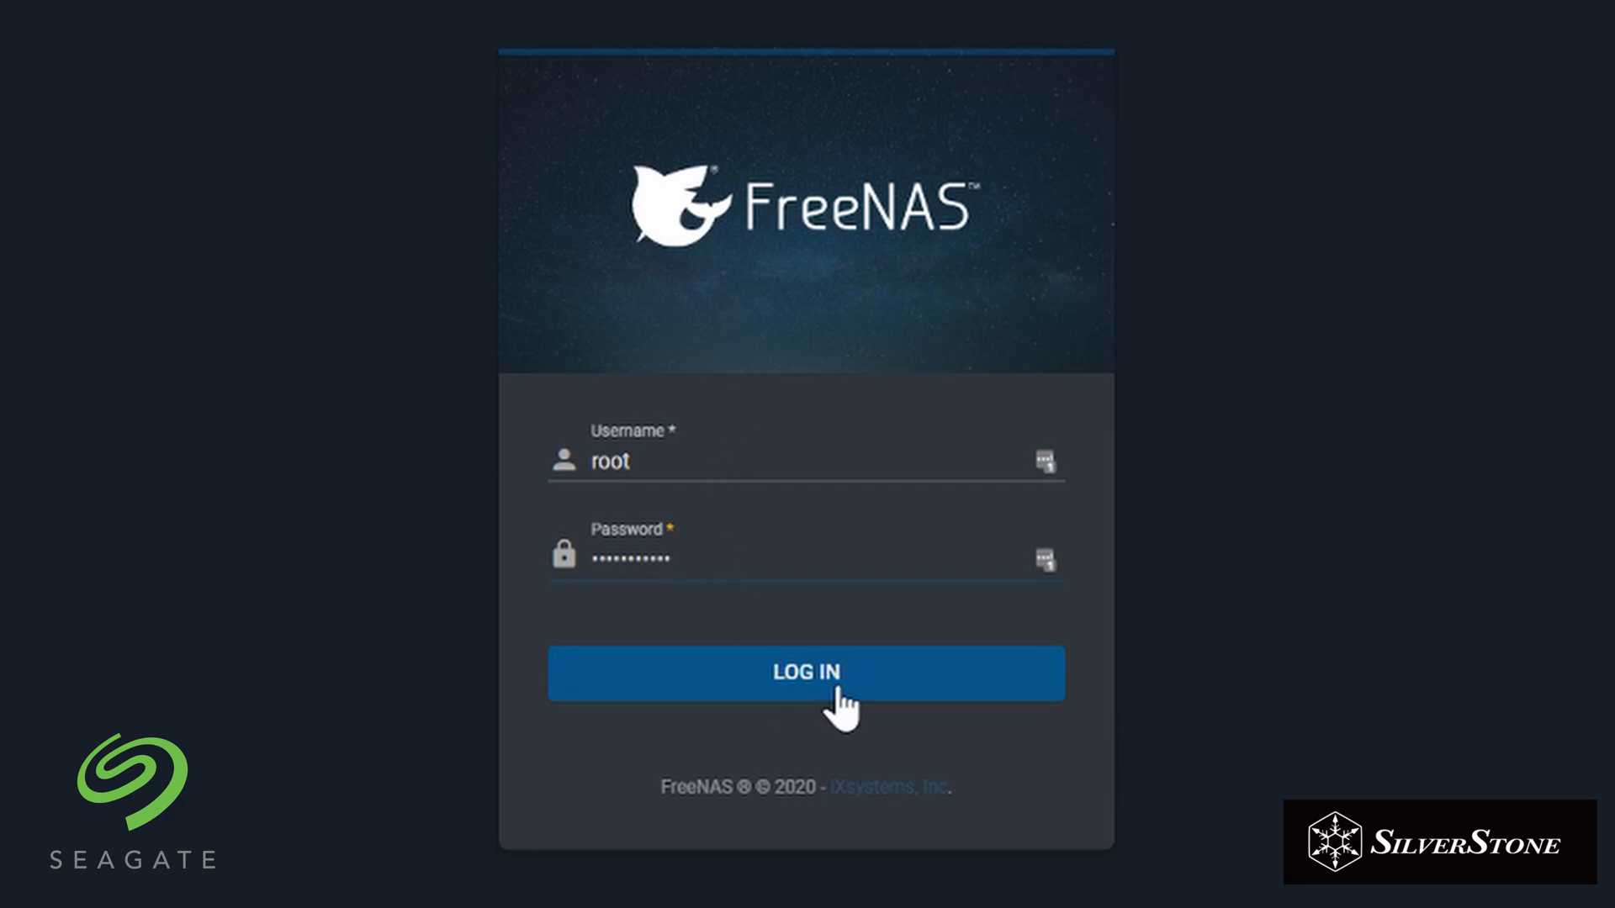
pyautogui.click(806, 673)
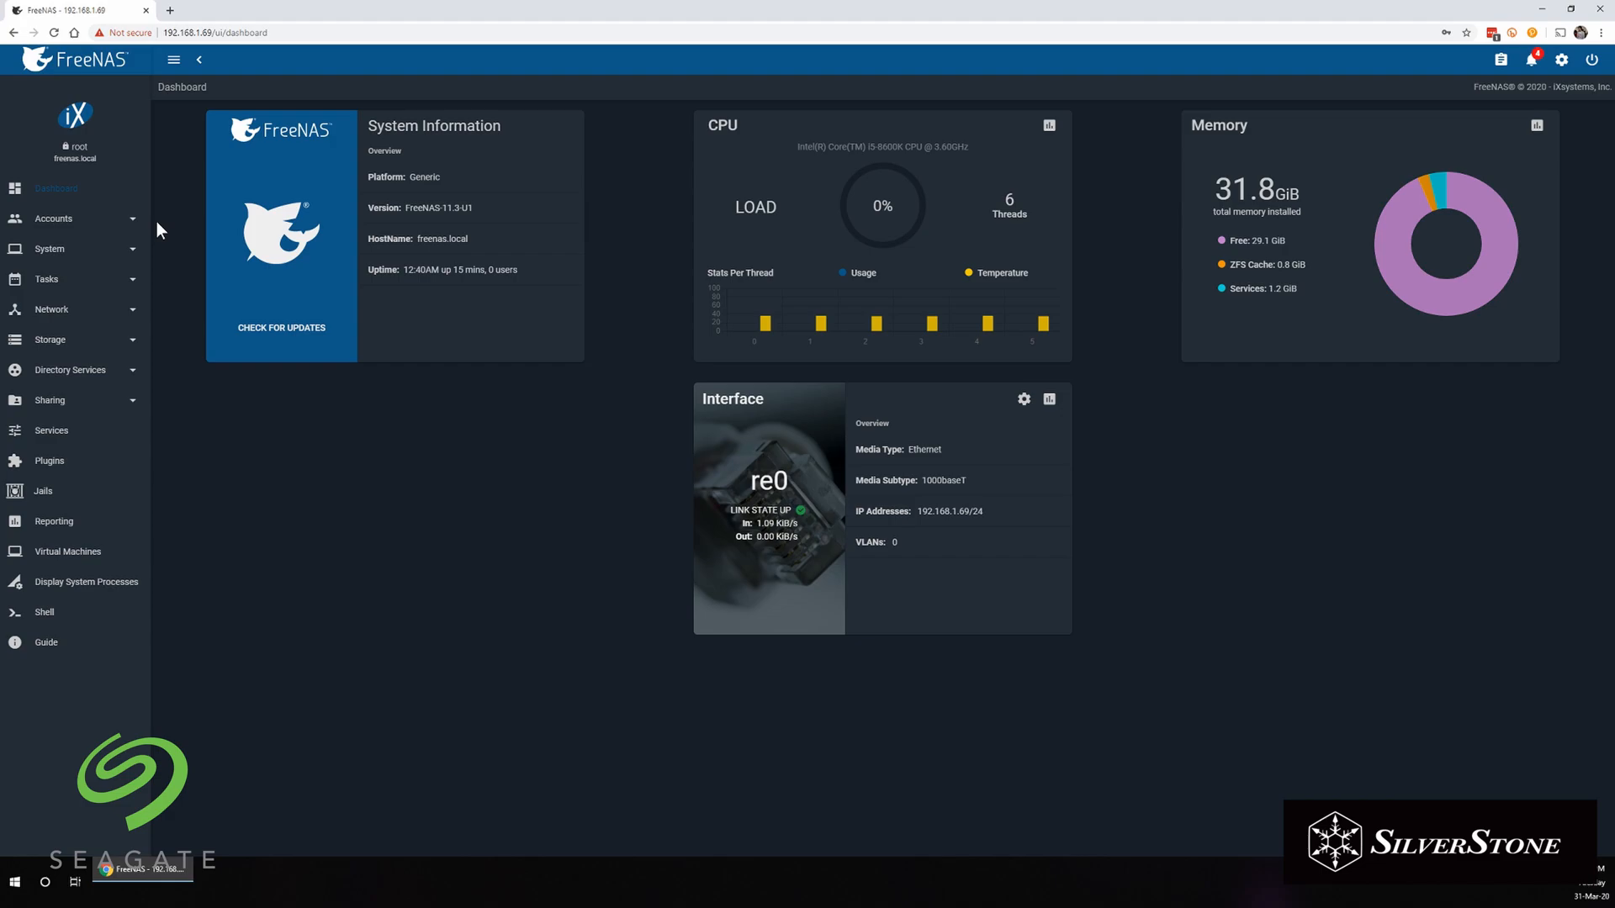
# Tour the System pages General, NTP Servers and Alert Services, then move on to Storage
pyautogui.click(47, 249)
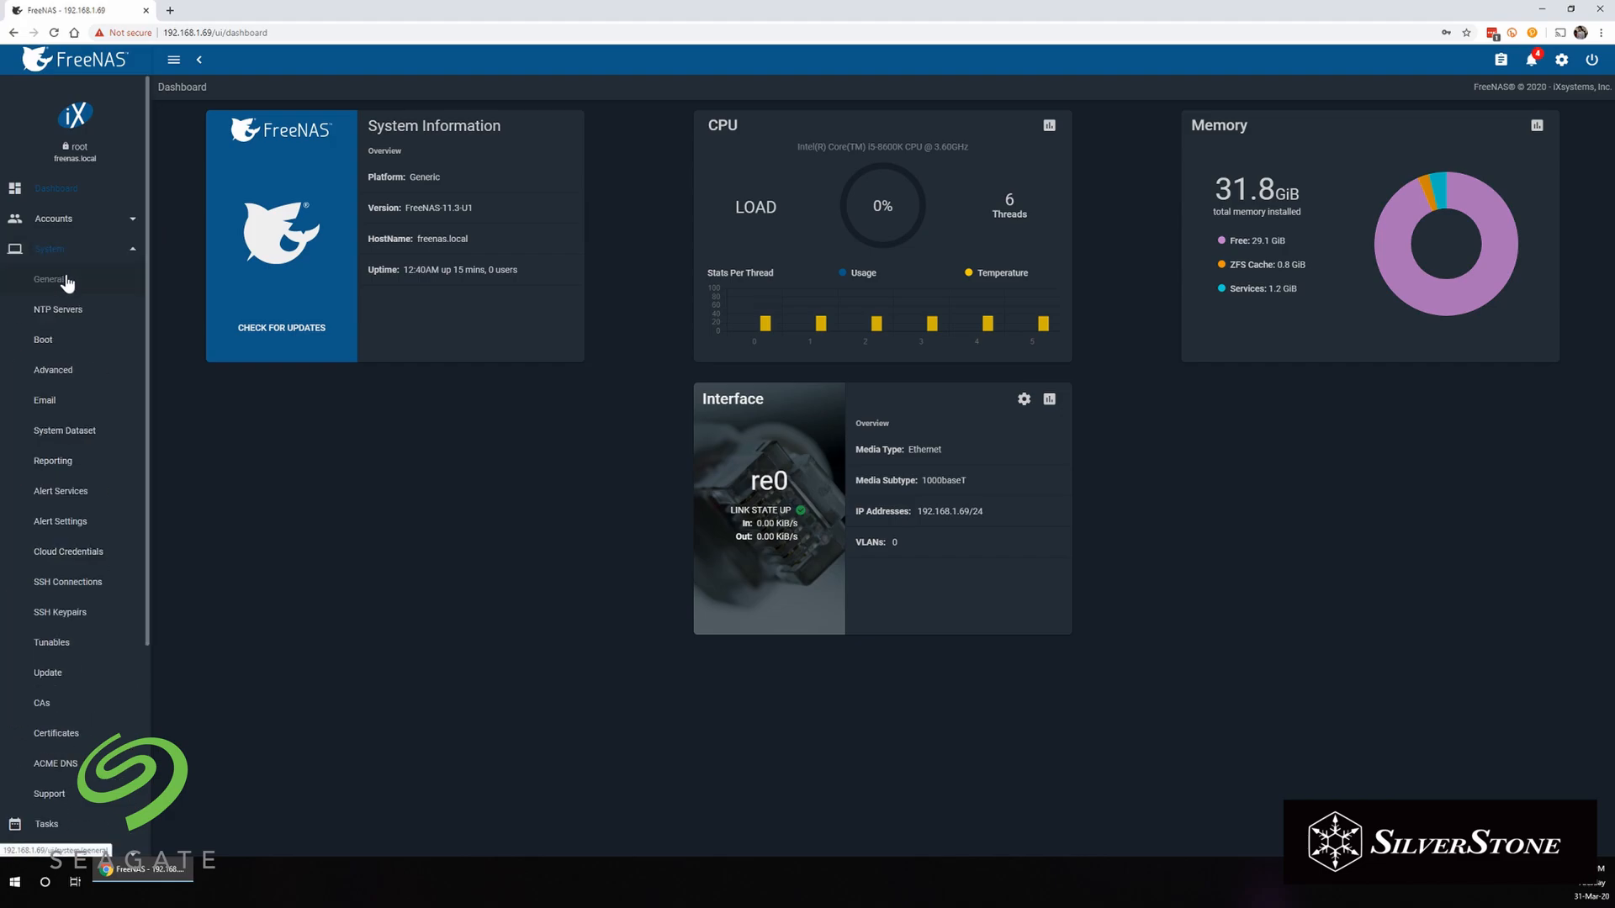
pyautogui.click(49, 279)
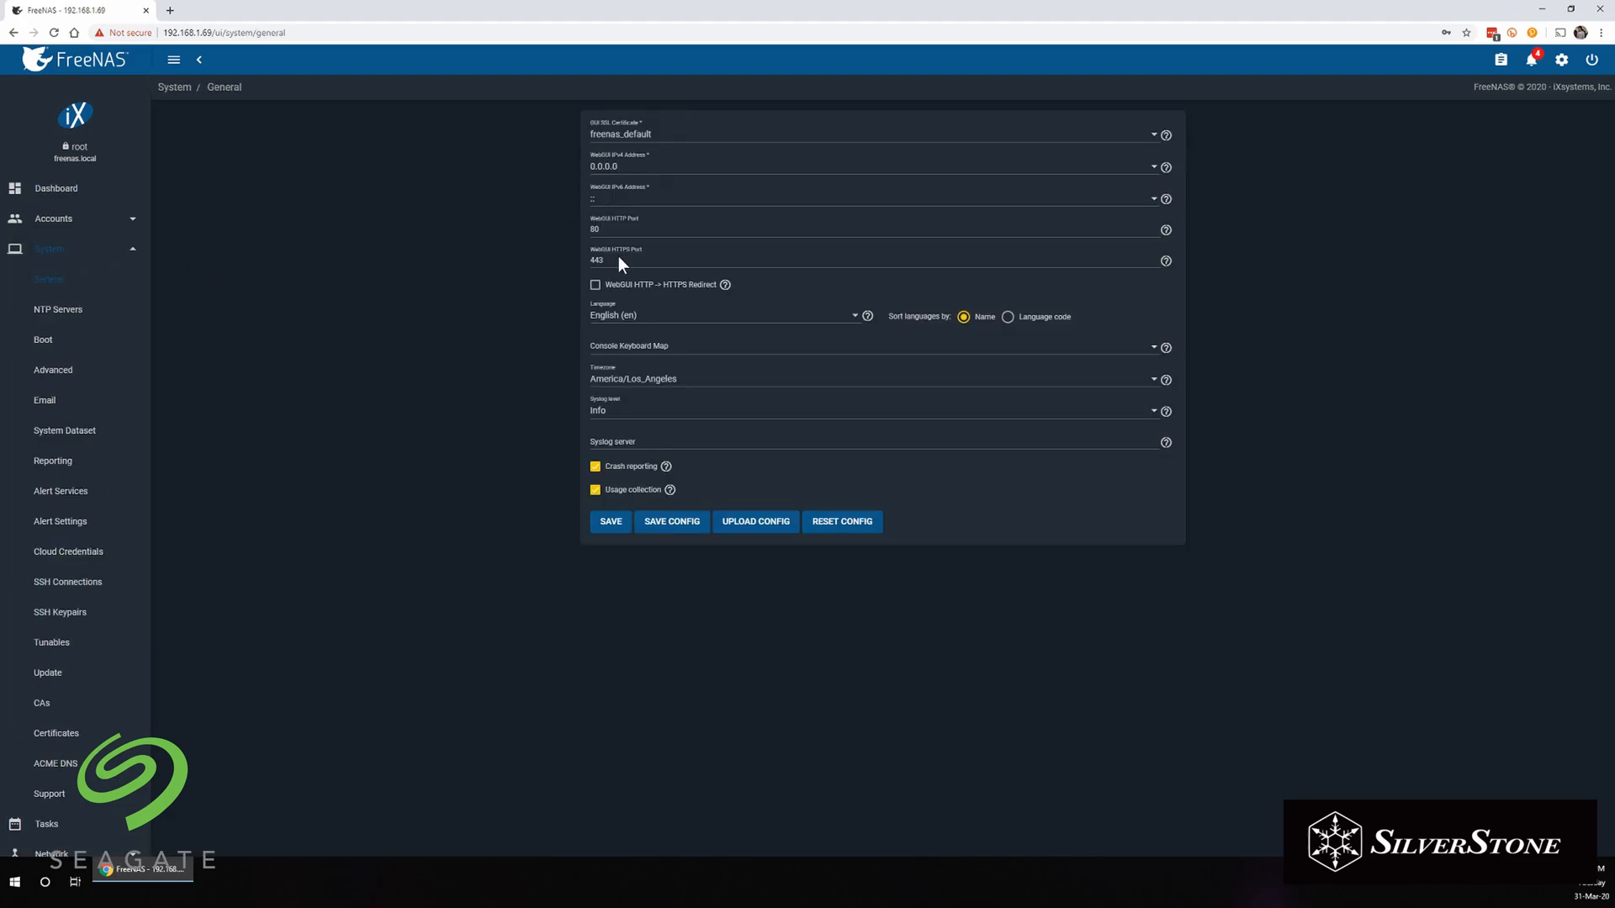
pyautogui.click(57, 309)
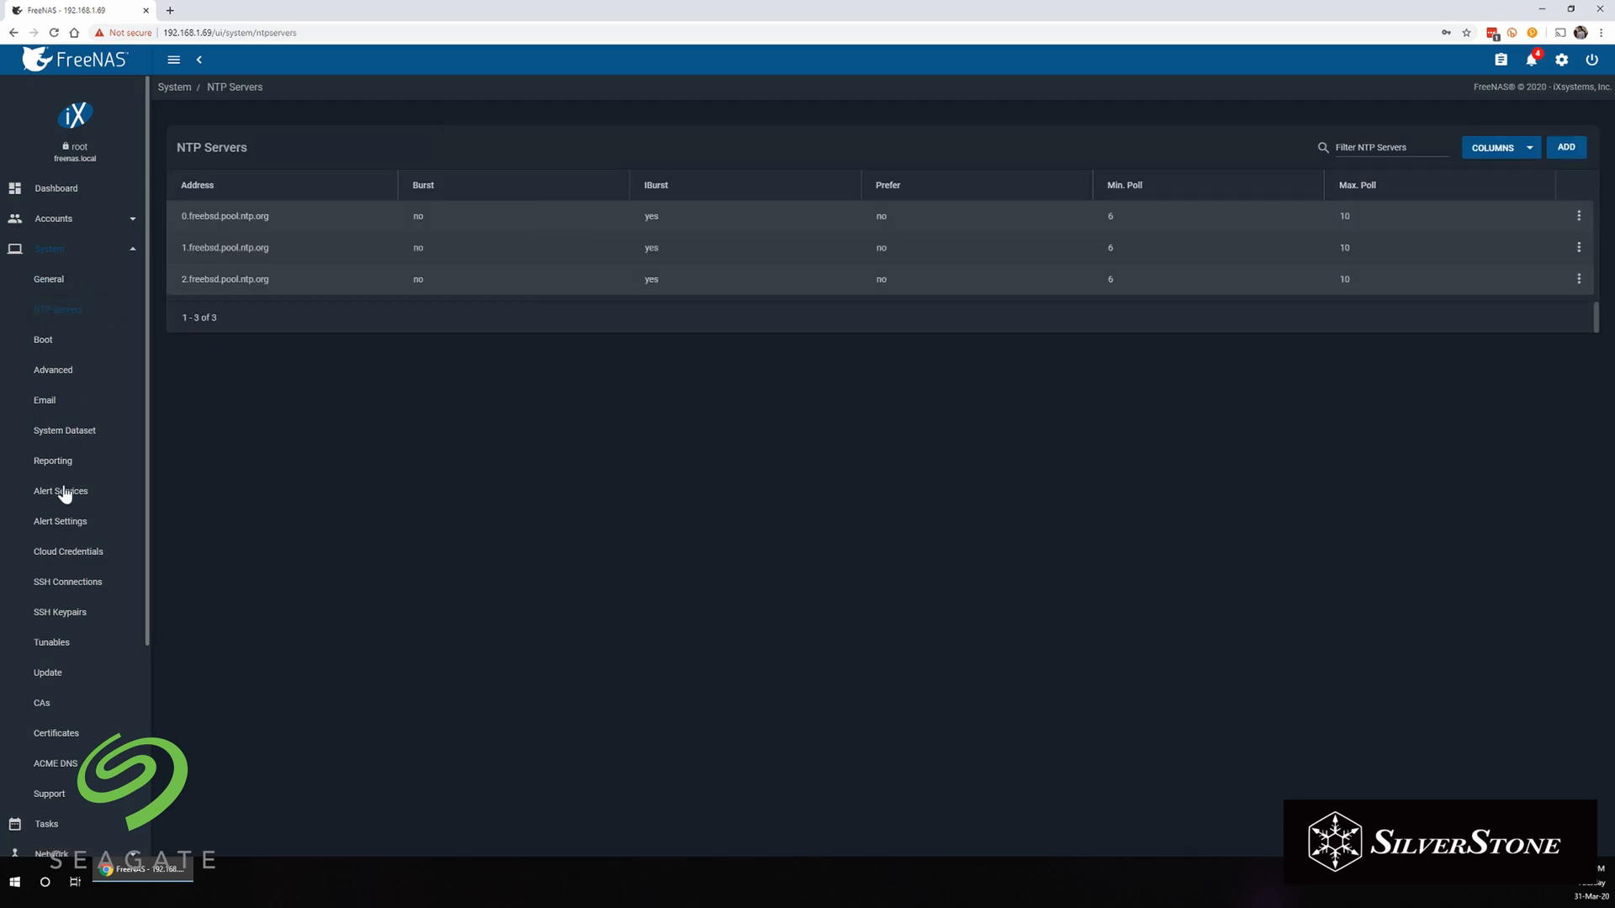
pyautogui.click(60, 490)
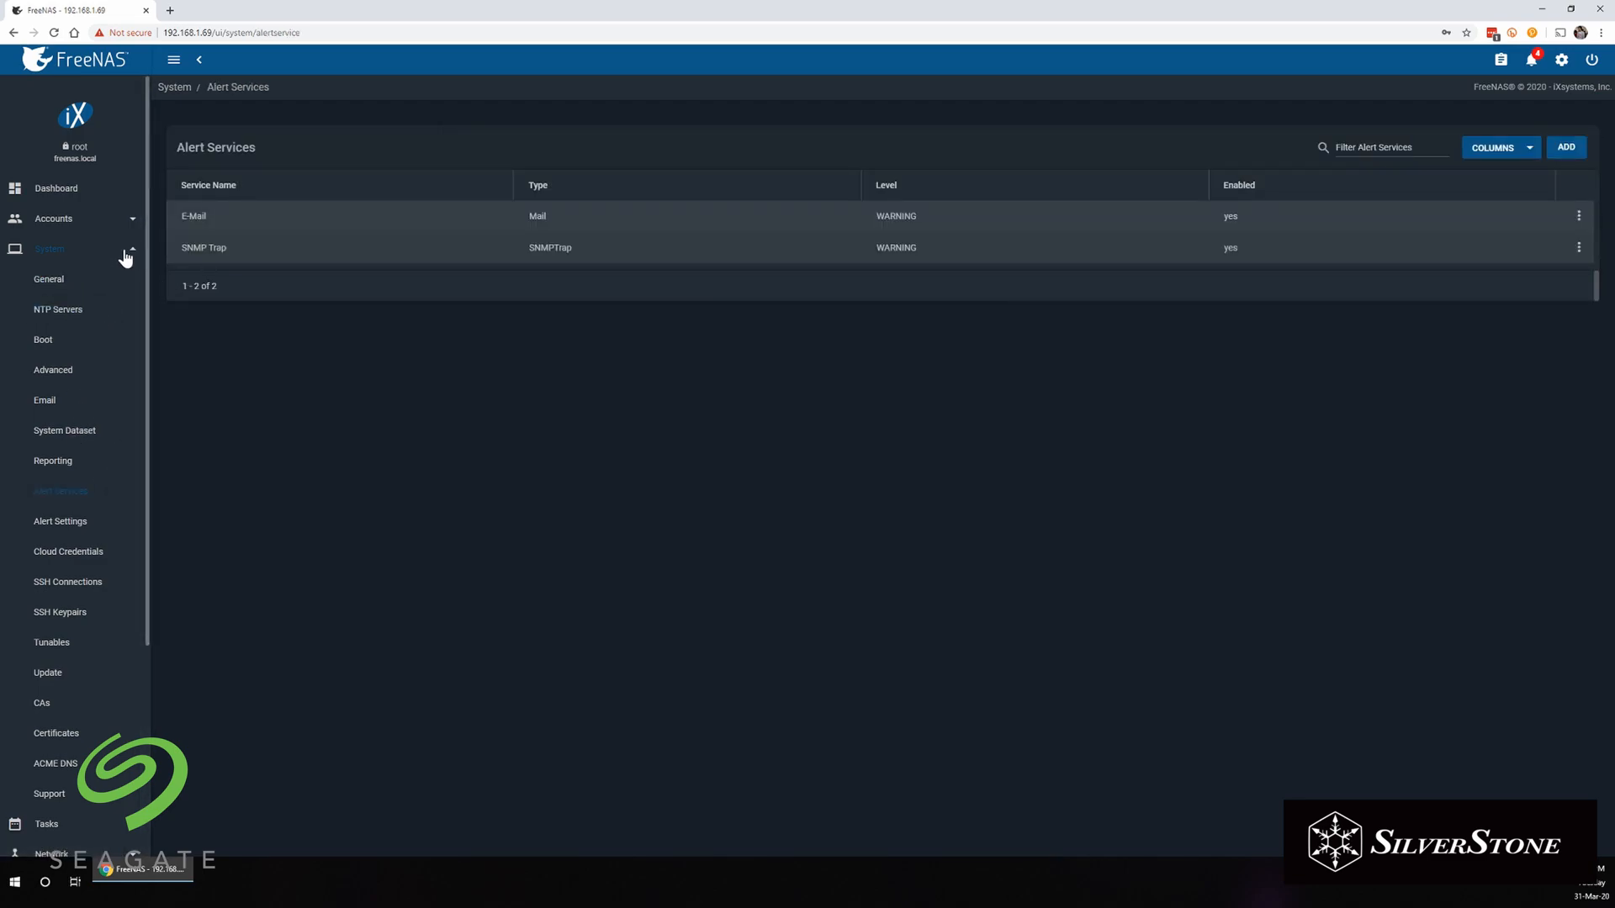
pyautogui.click(49, 248)
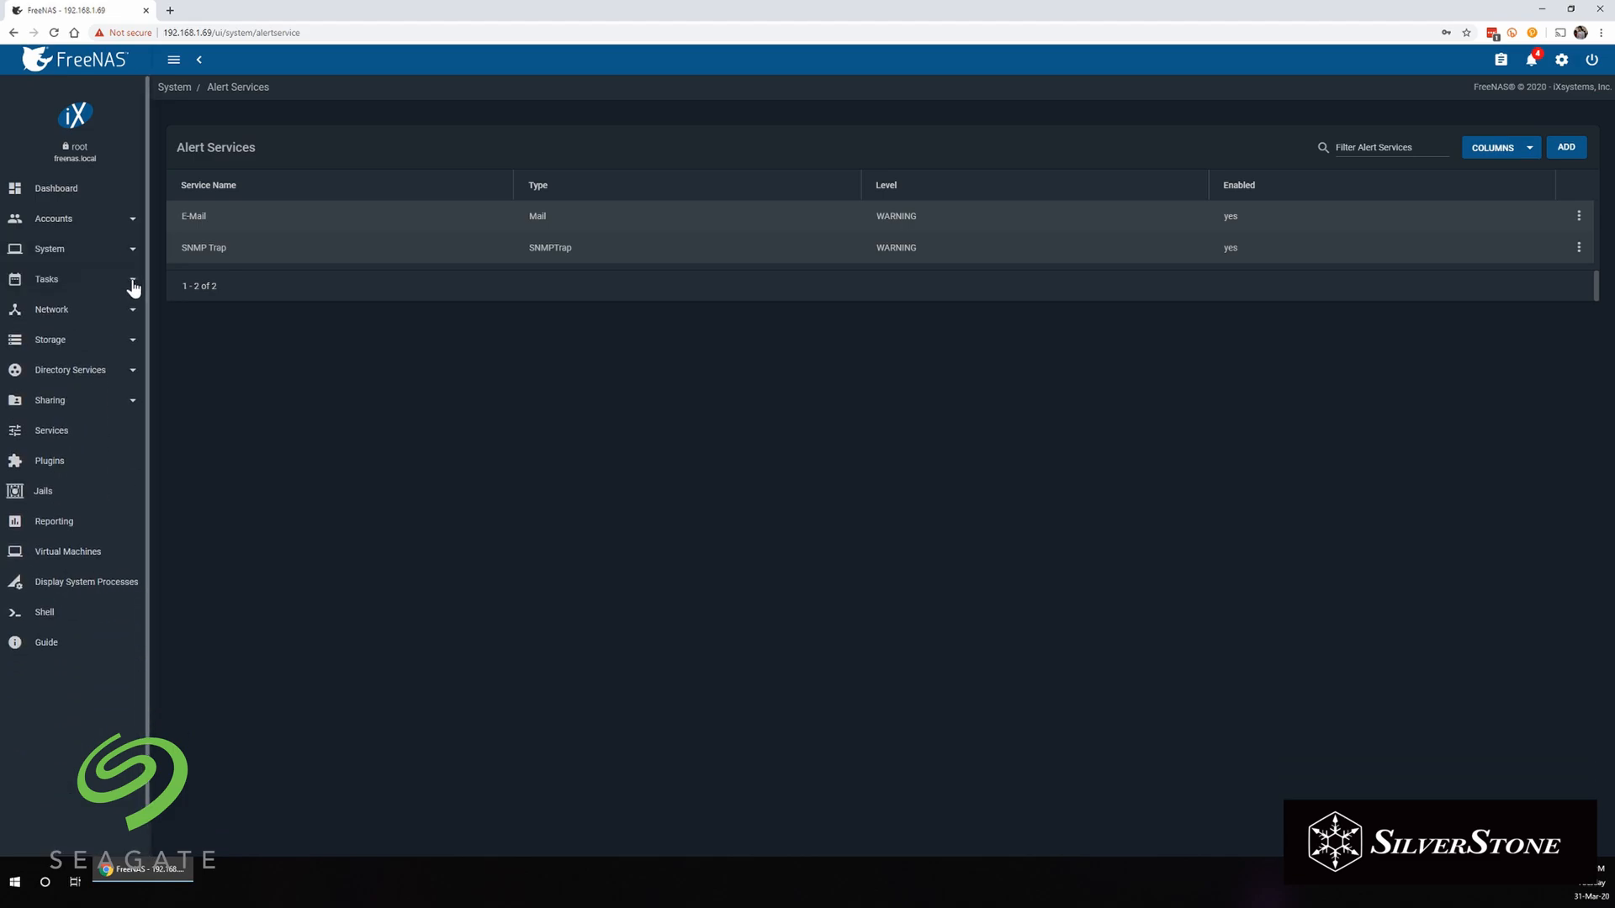
pyautogui.click(49, 338)
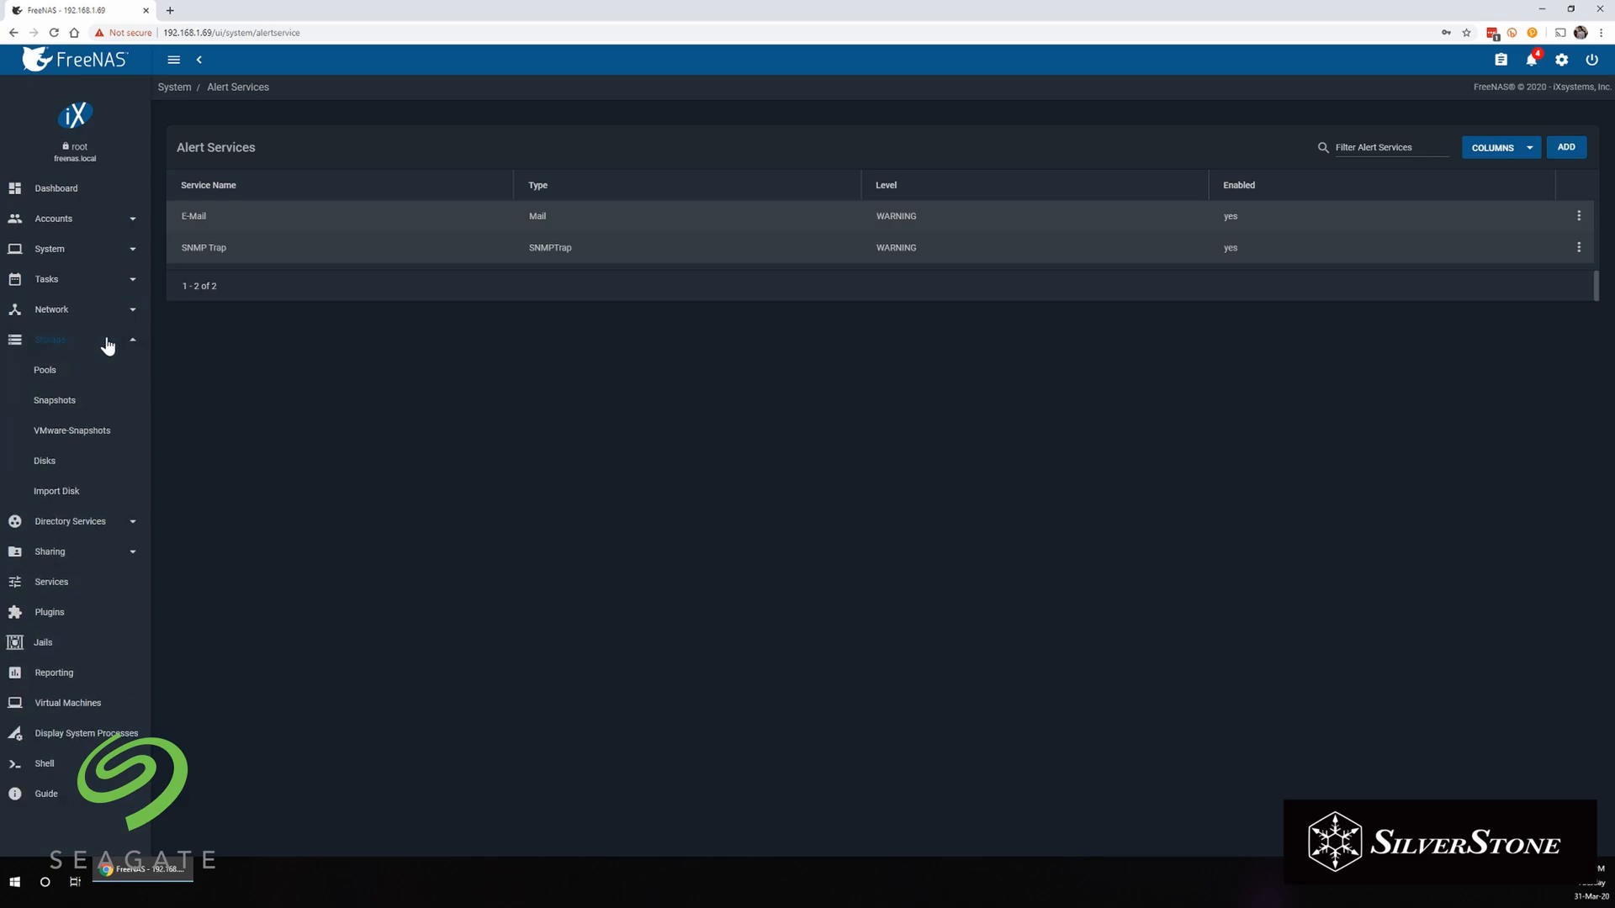
# From Storage > Pools, add a pool choosing Create new pool
pyautogui.click(45, 370)
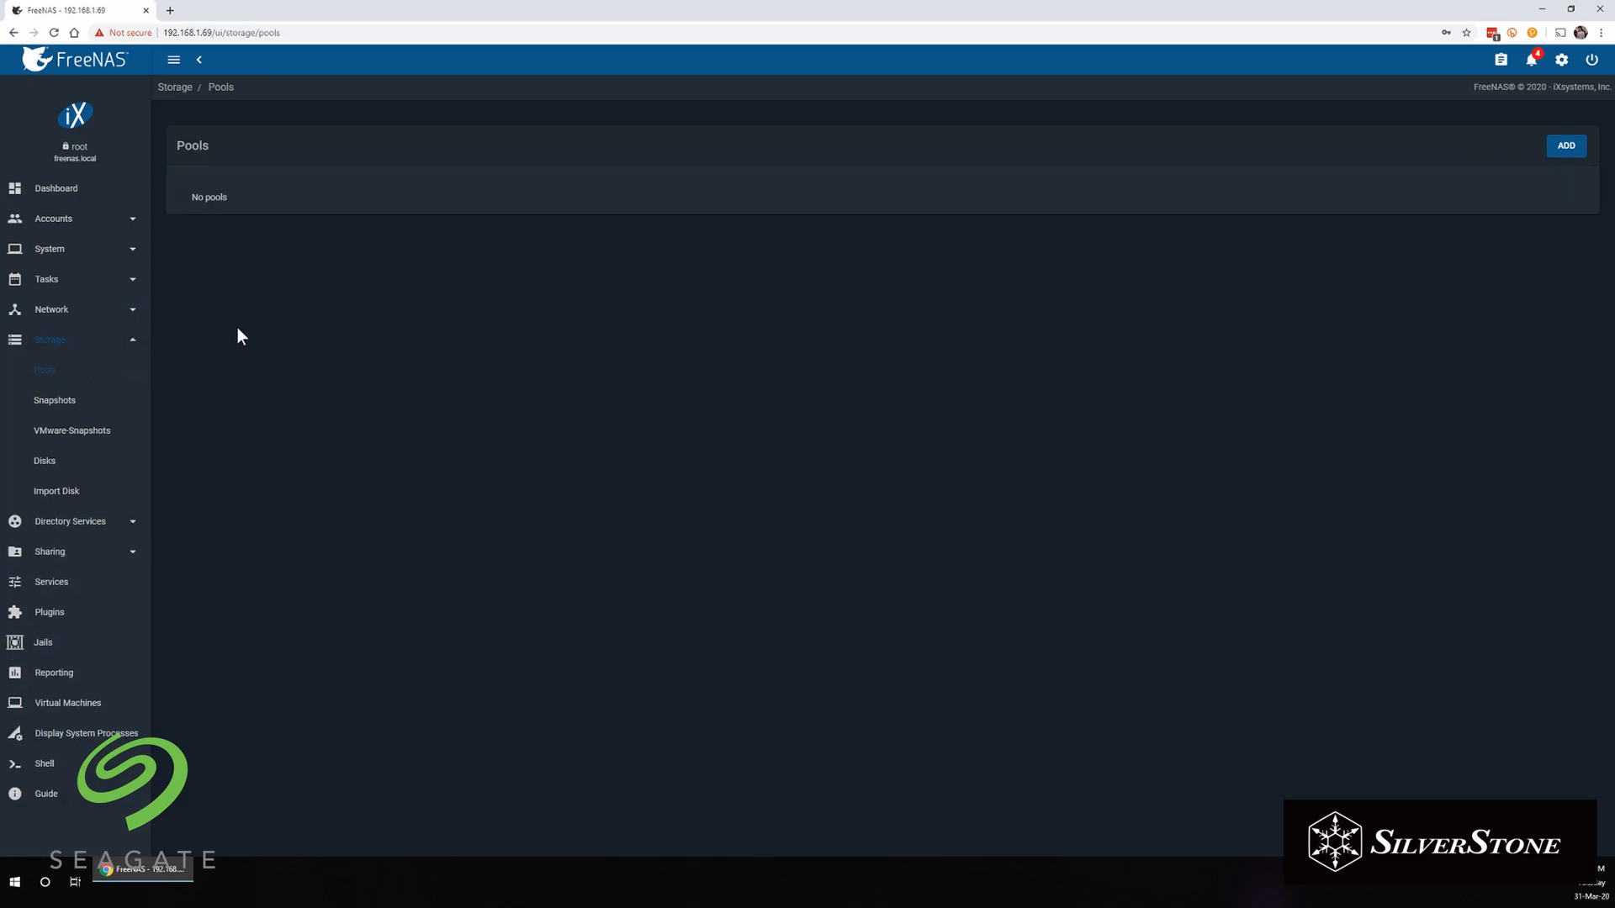
pyautogui.click(1564, 145)
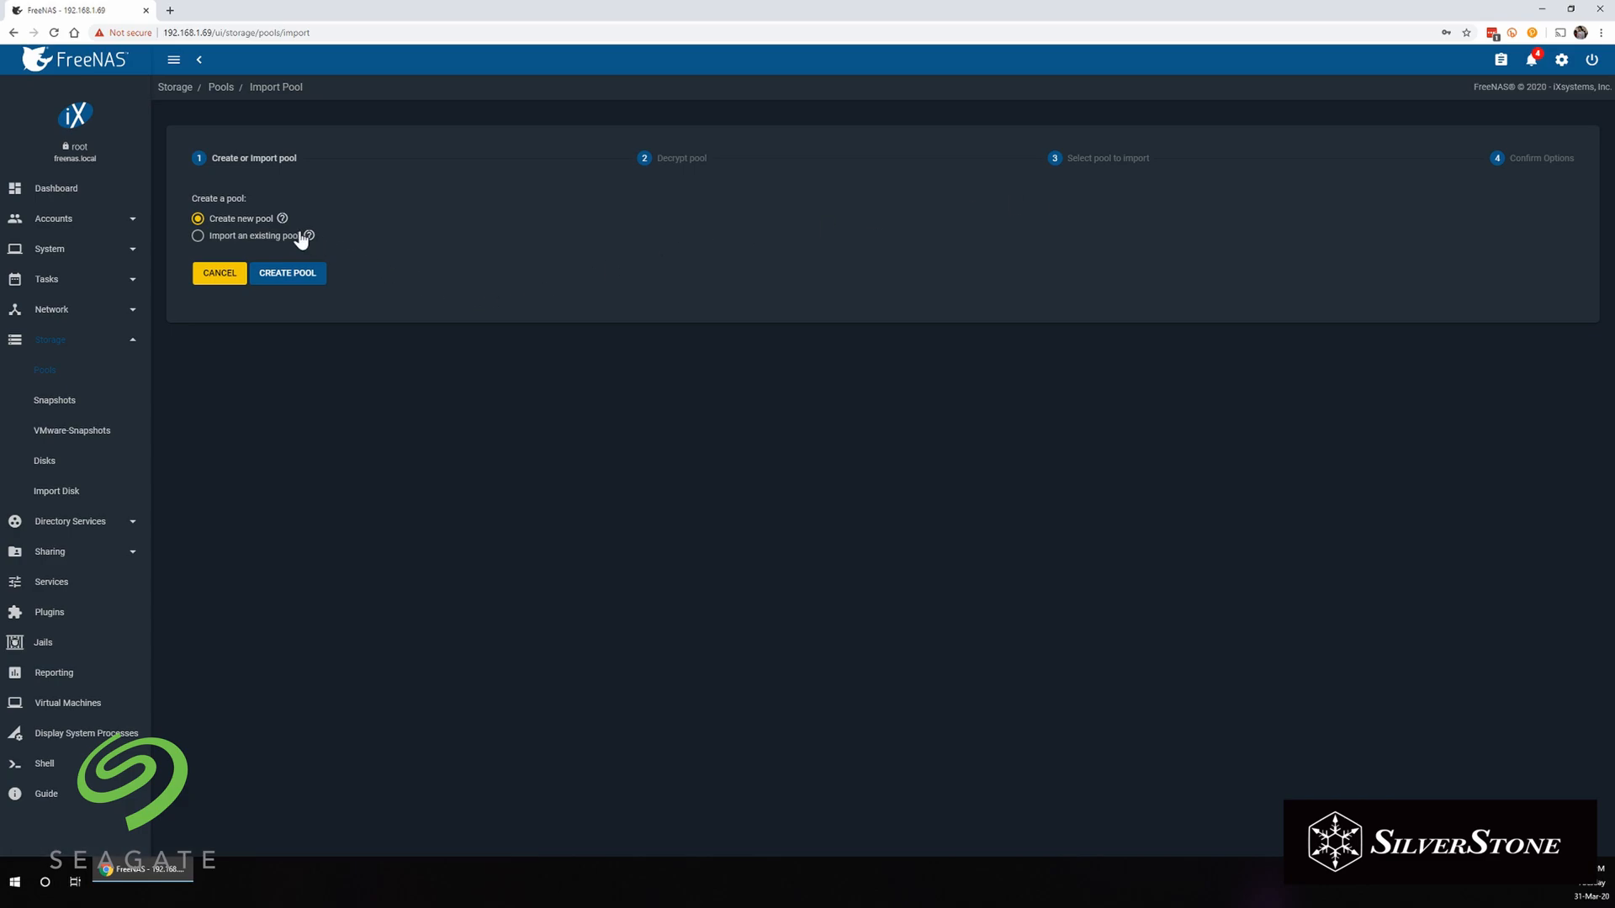
pyautogui.click(287, 272)
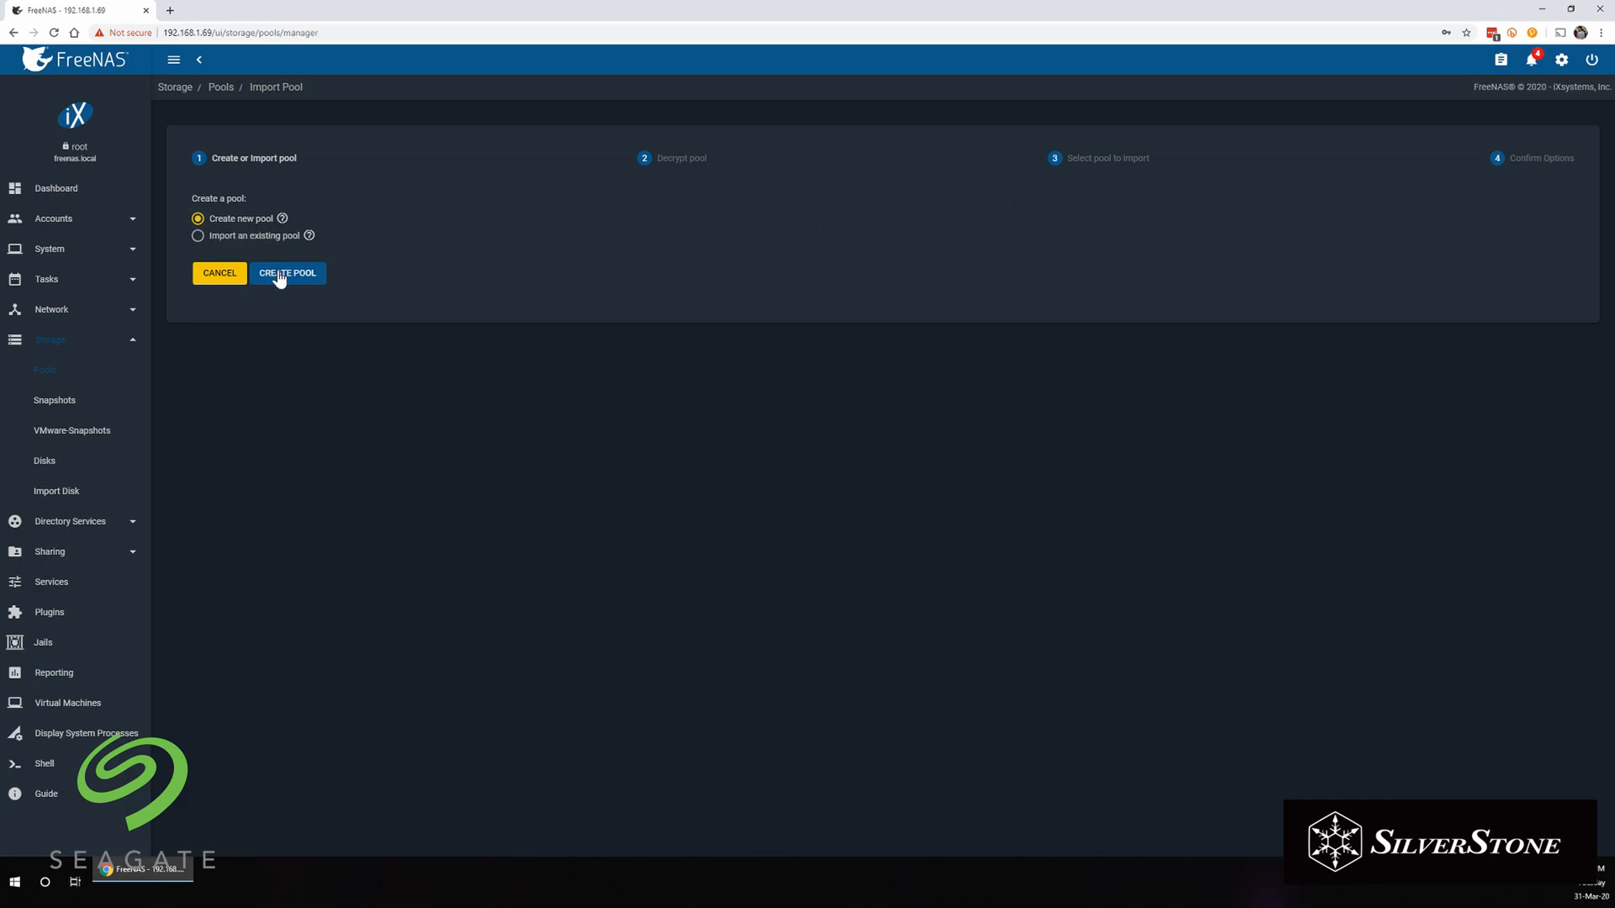
# Name the pool Dreampool and move all four 14.55 TiB disks into the Data VDev
pyautogui.click(288, 272)
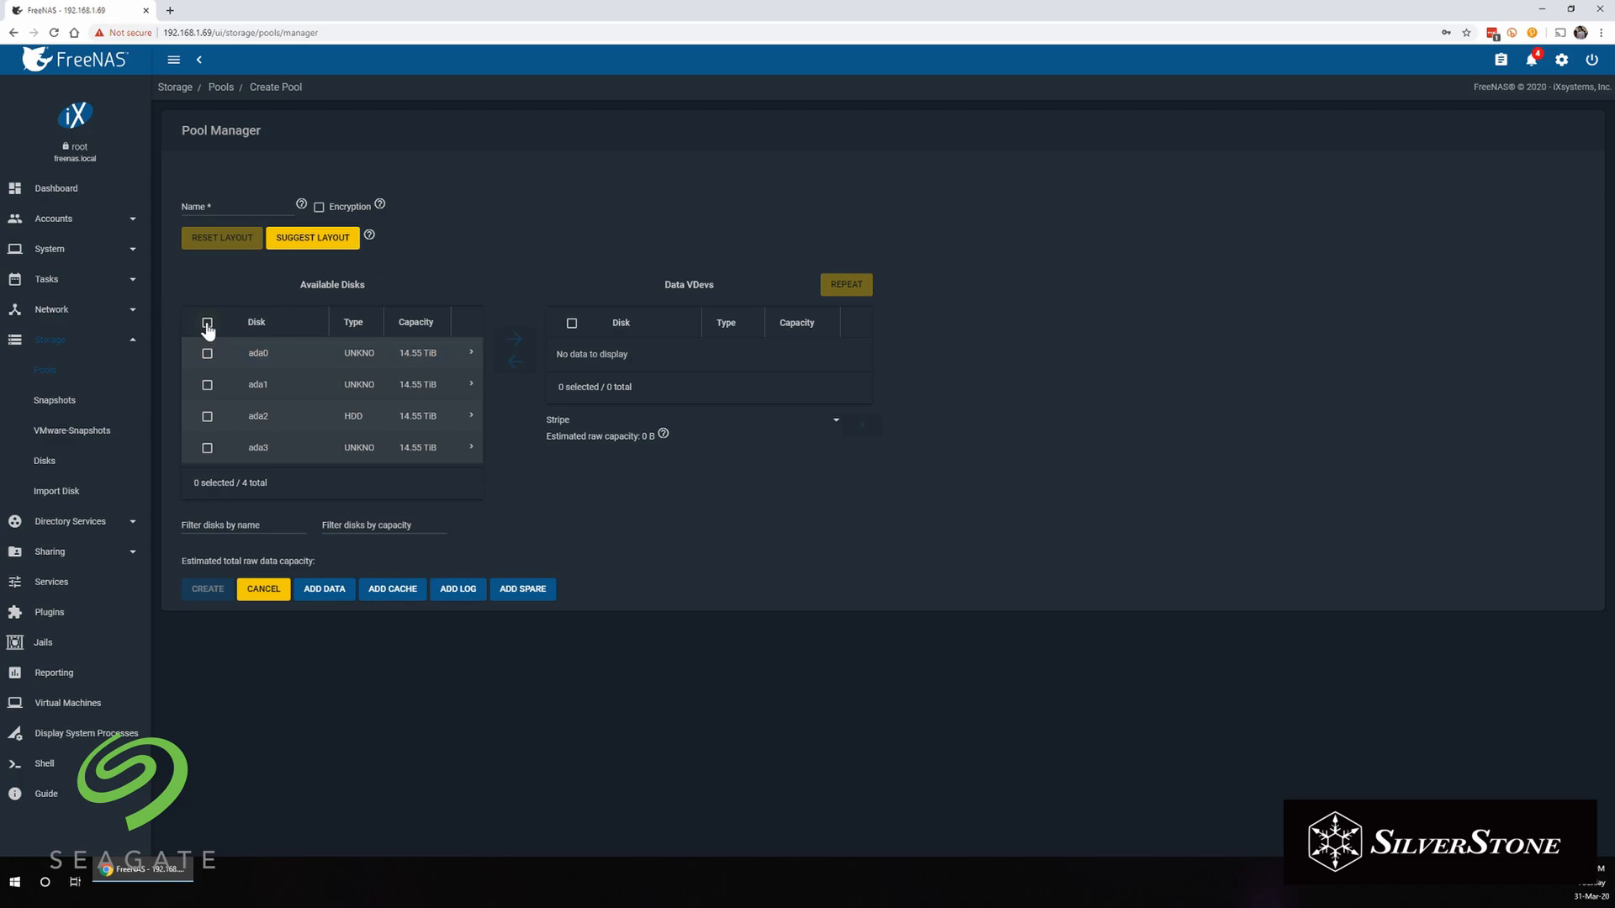
pyautogui.click(313, 237)
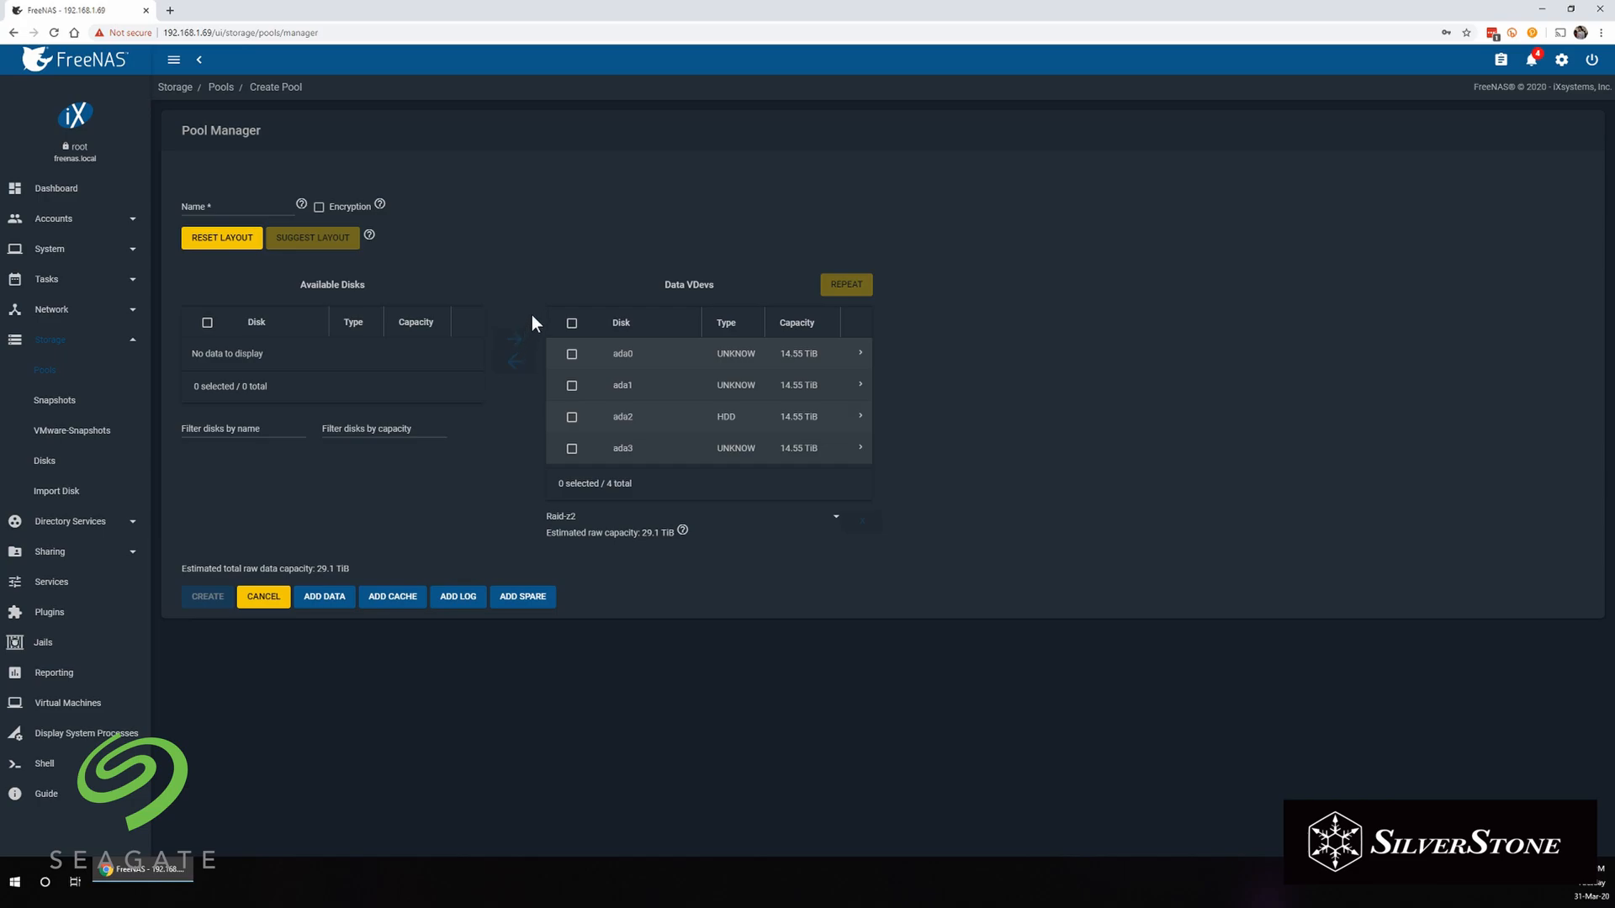
pyautogui.moveTo(757, 289)
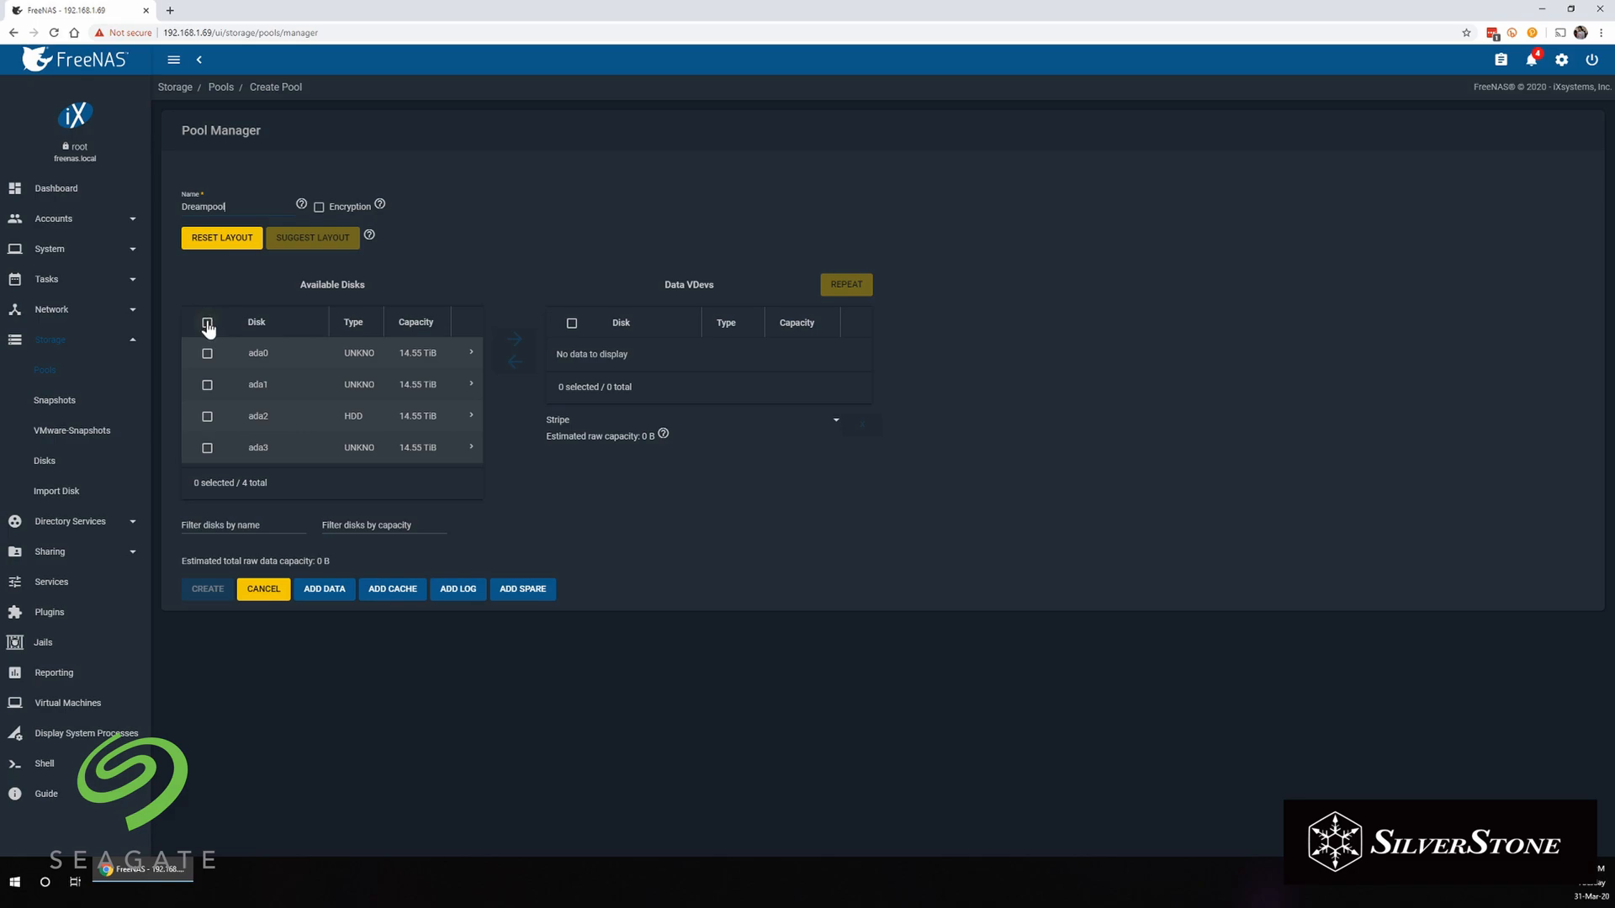
pyautogui.click(207, 321)
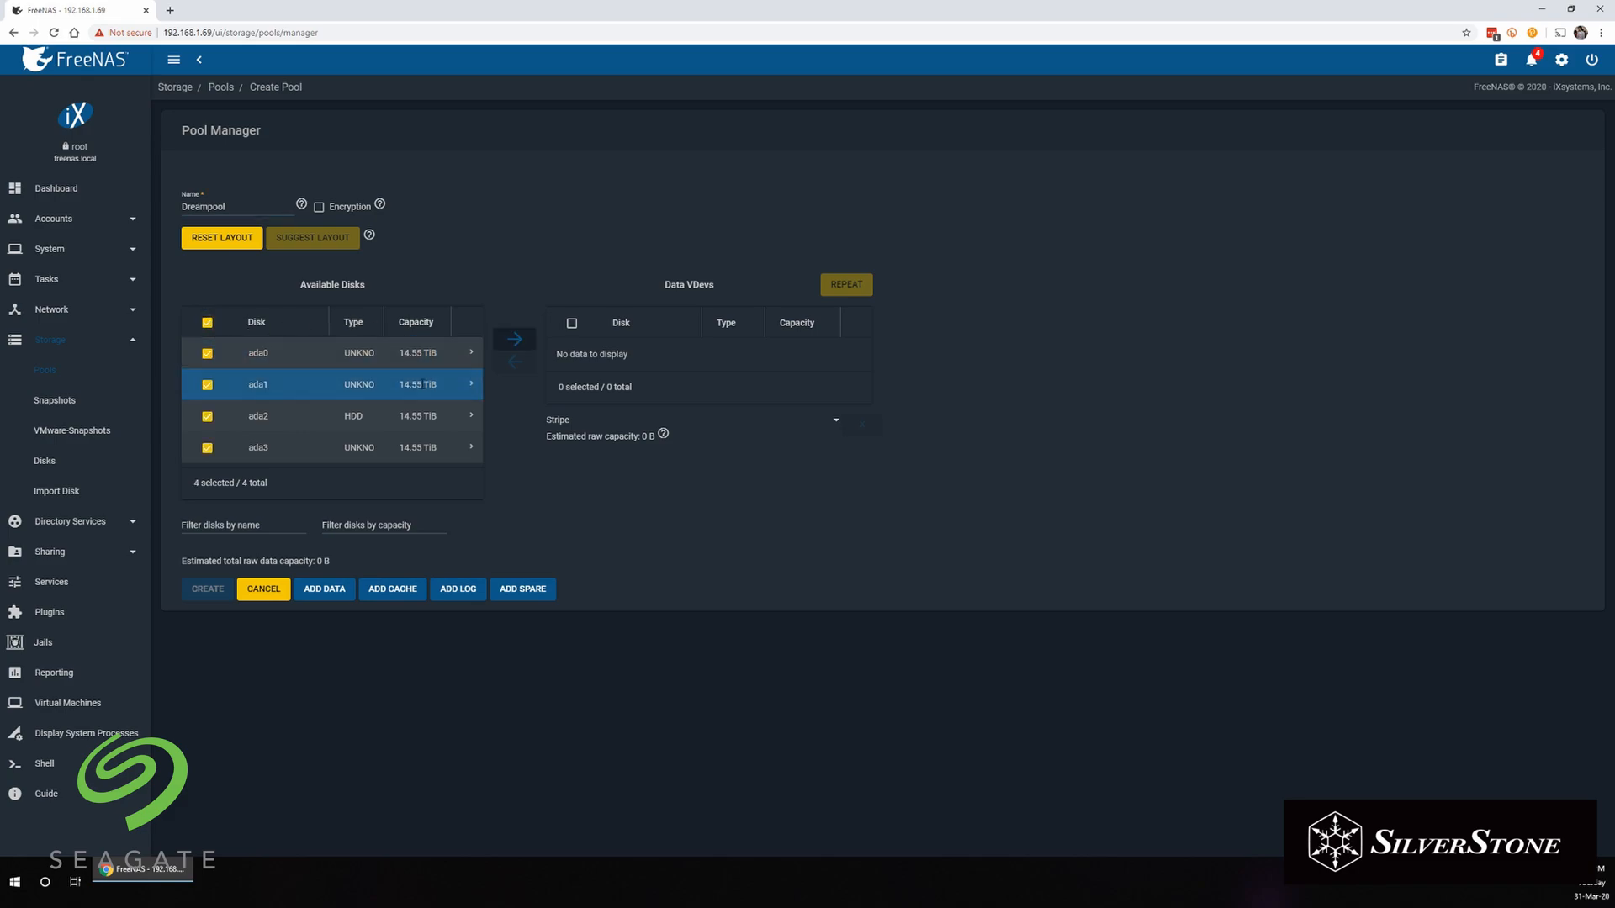
pyautogui.click(515, 338)
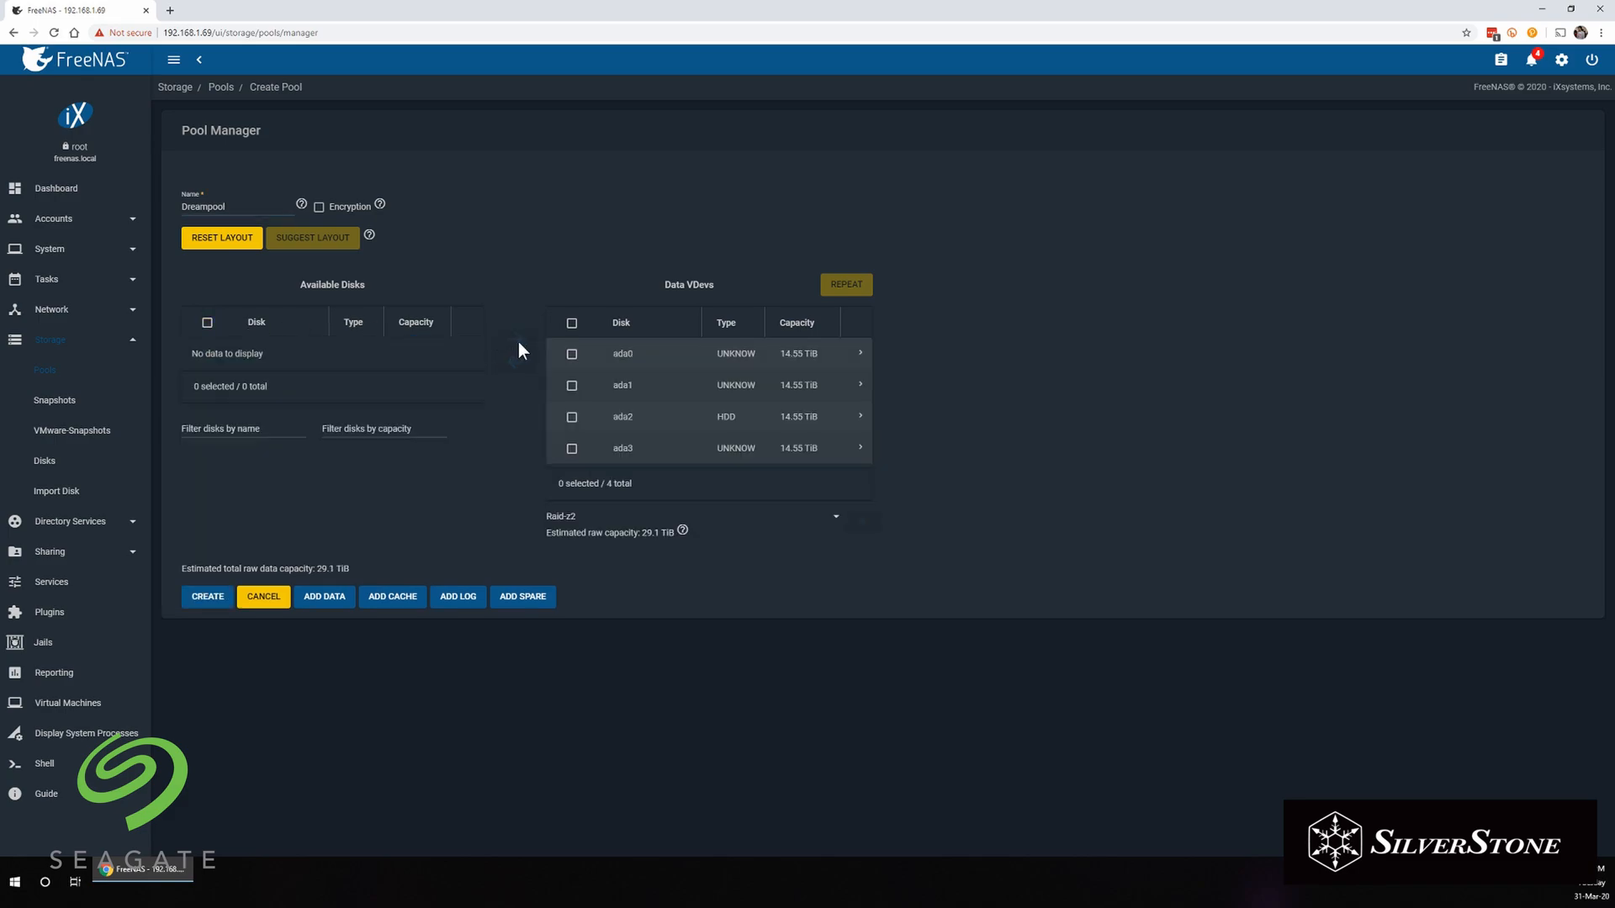
pyautogui.click(621, 353)
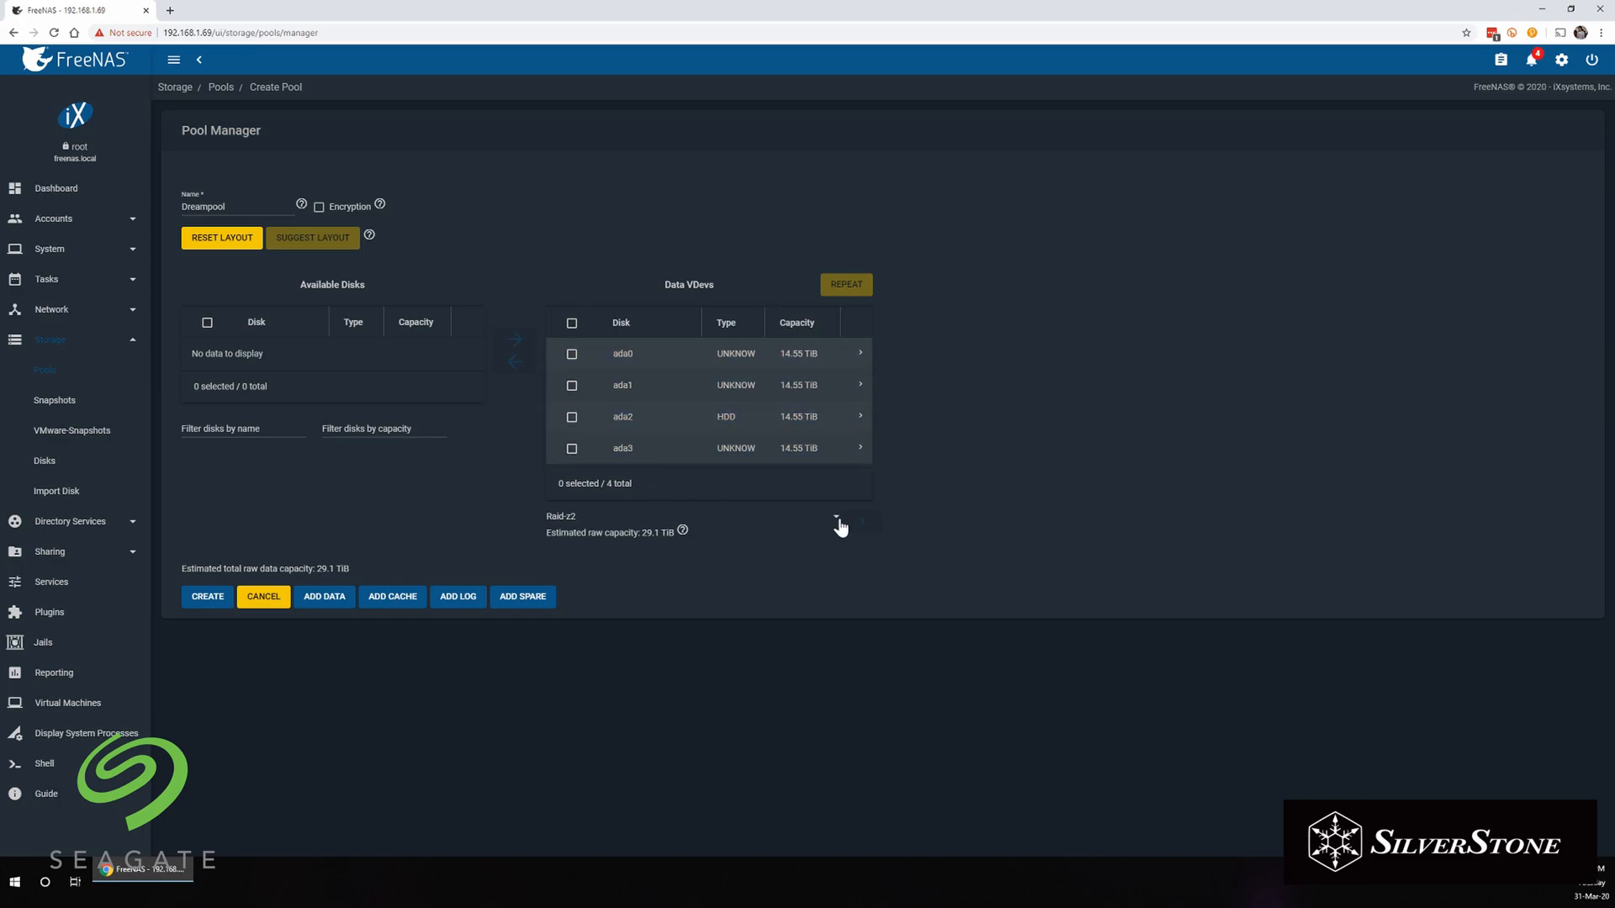
# Set the vdev layout to Raid-z, create the pool and confirm
pyautogui.click(839, 525)
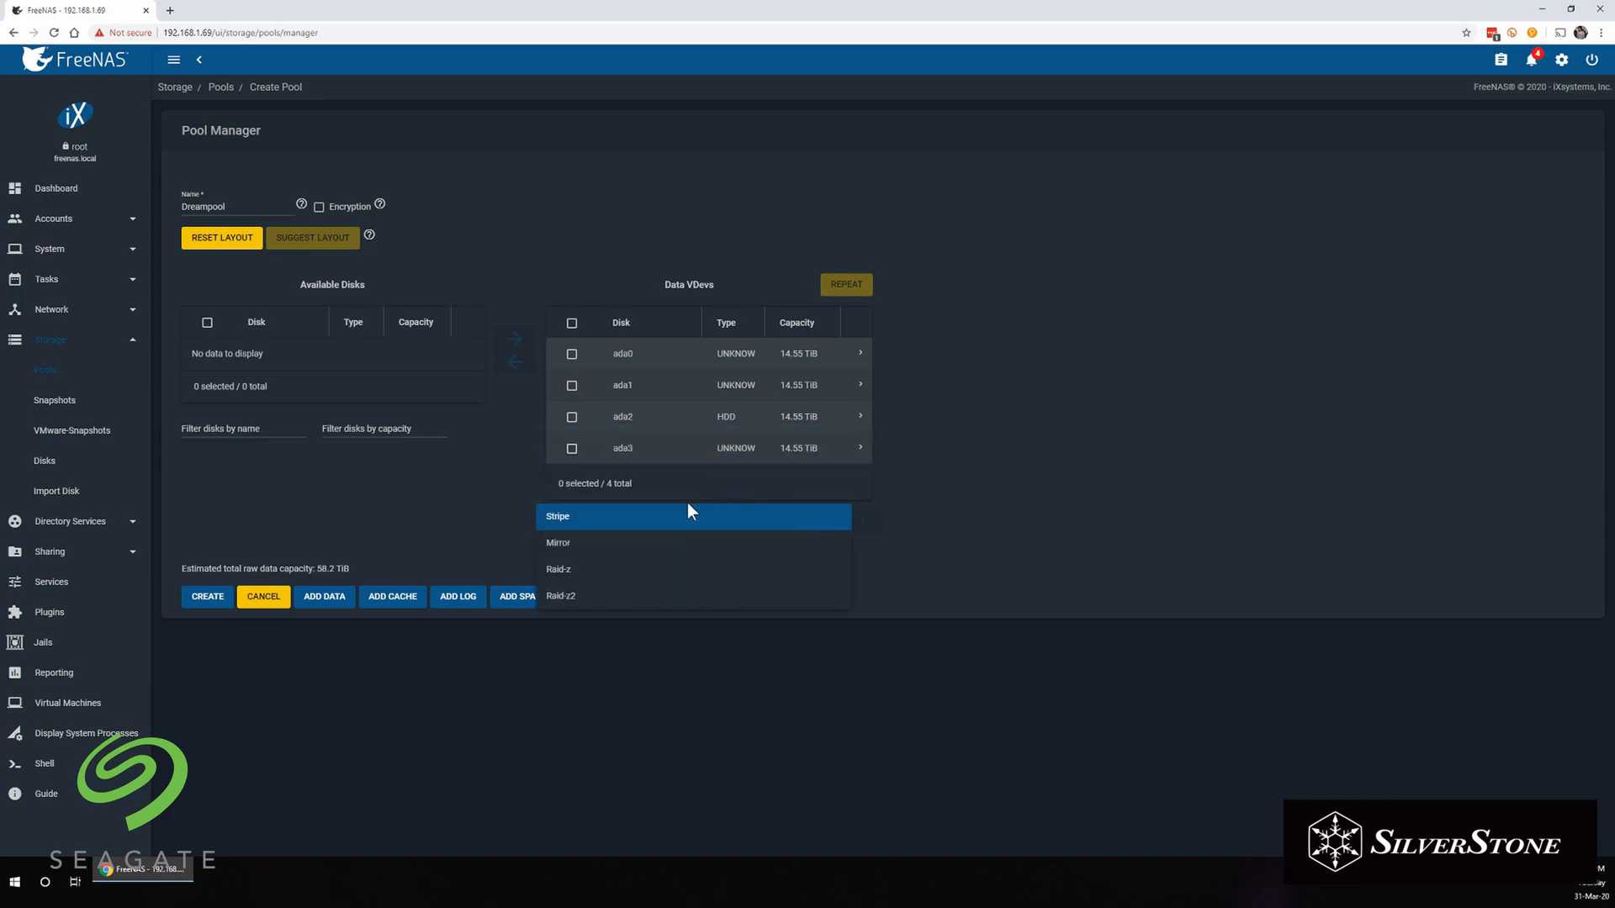
pyautogui.click(558, 543)
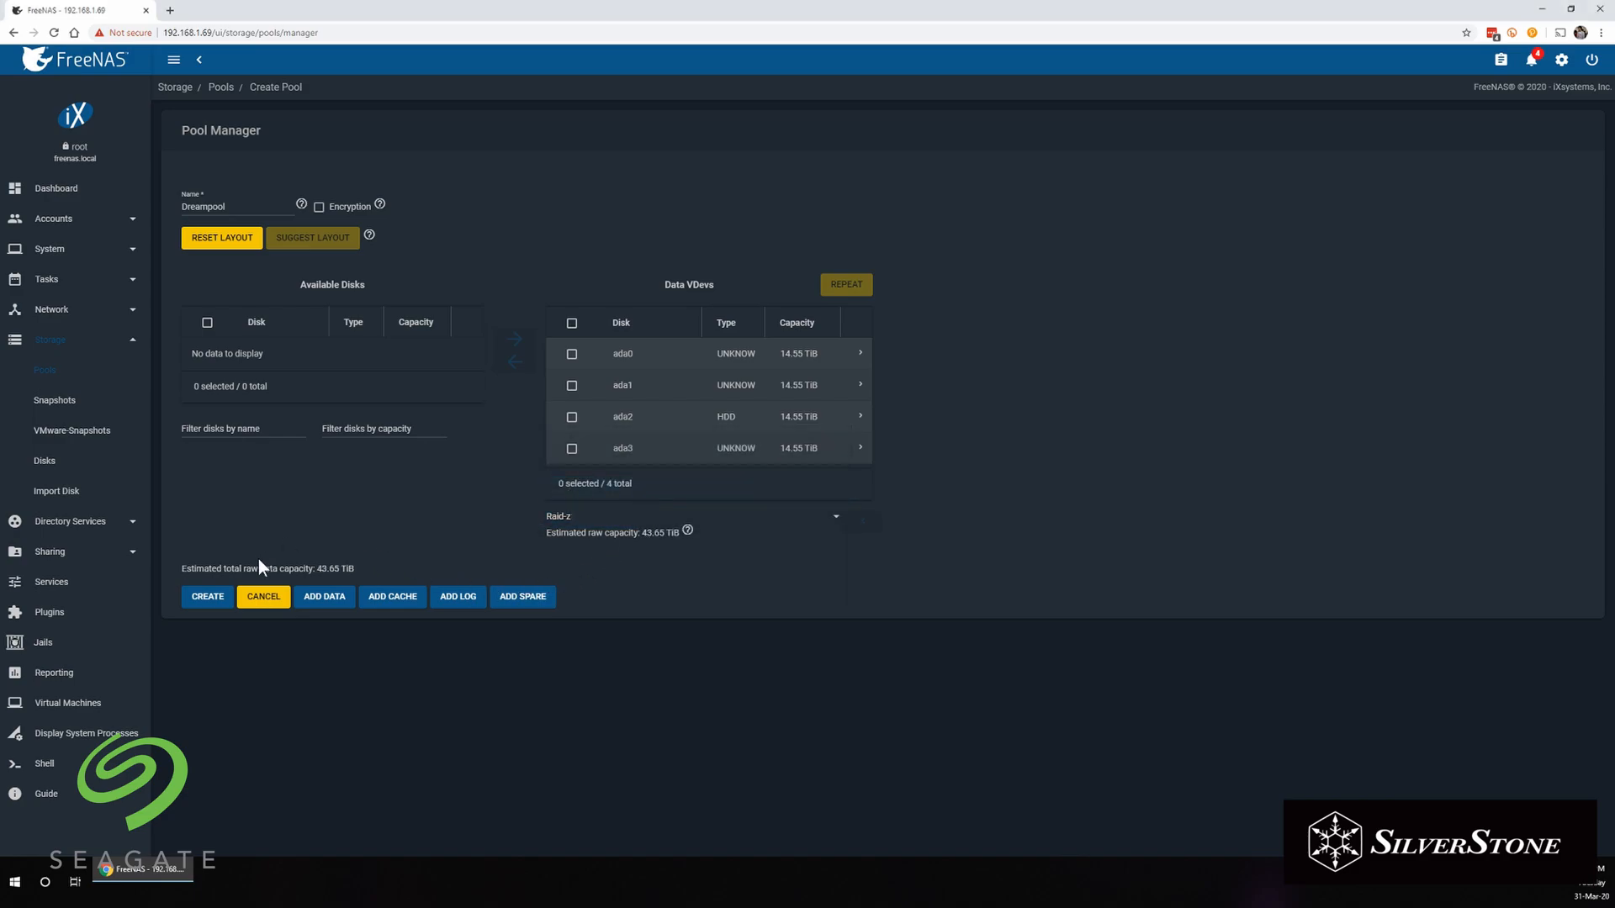
pyautogui.click(206, 595)
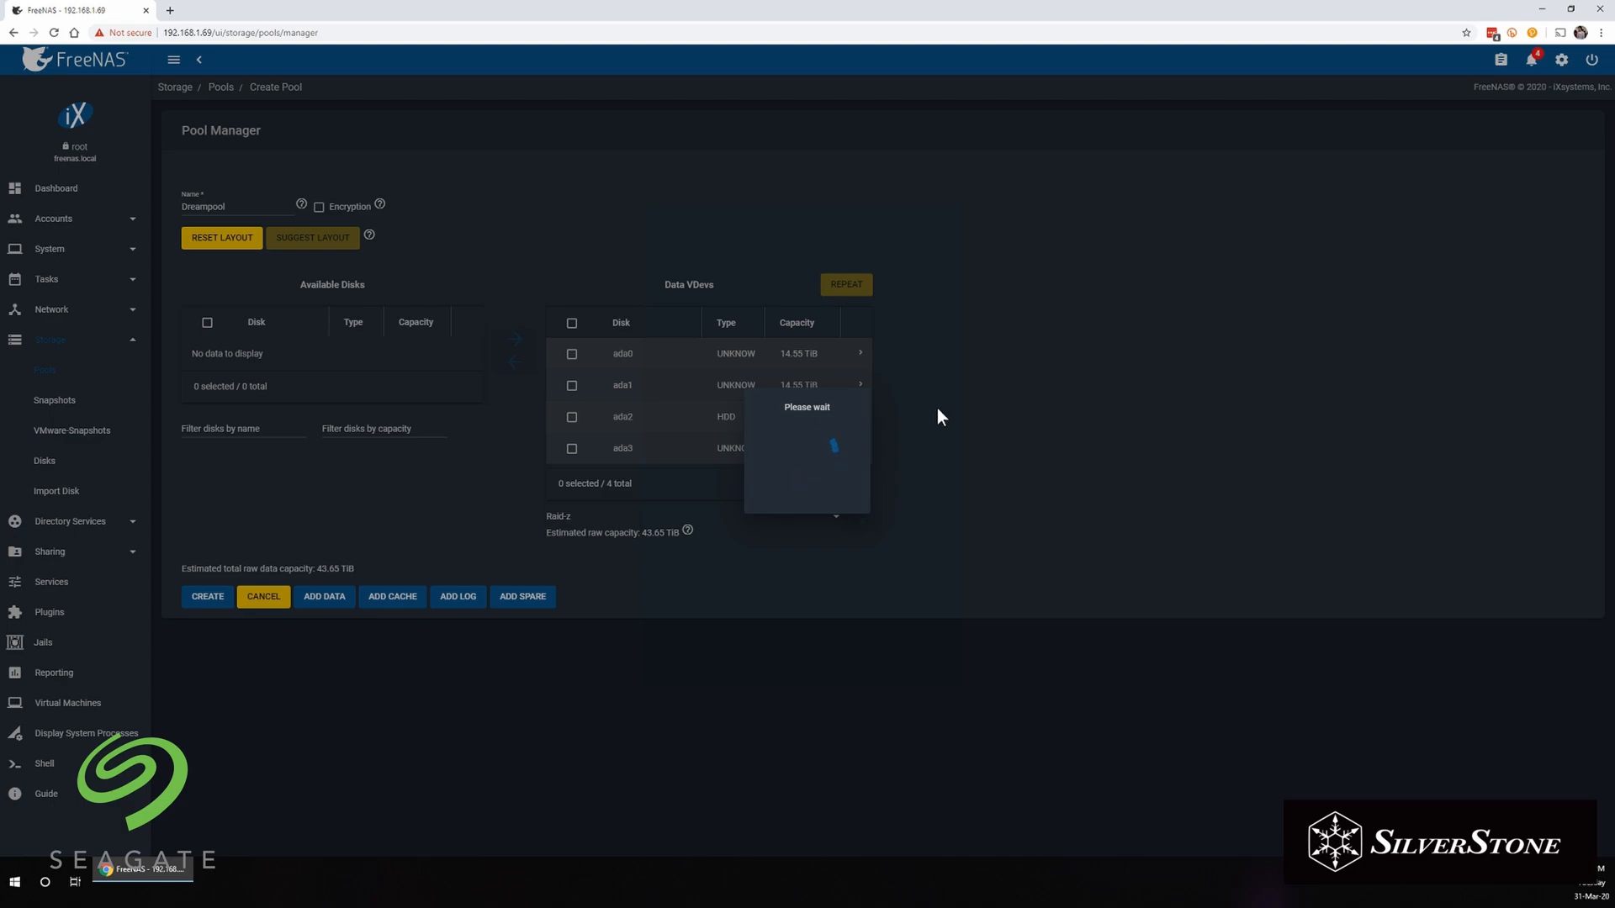
pyautogui.click(207, 595)
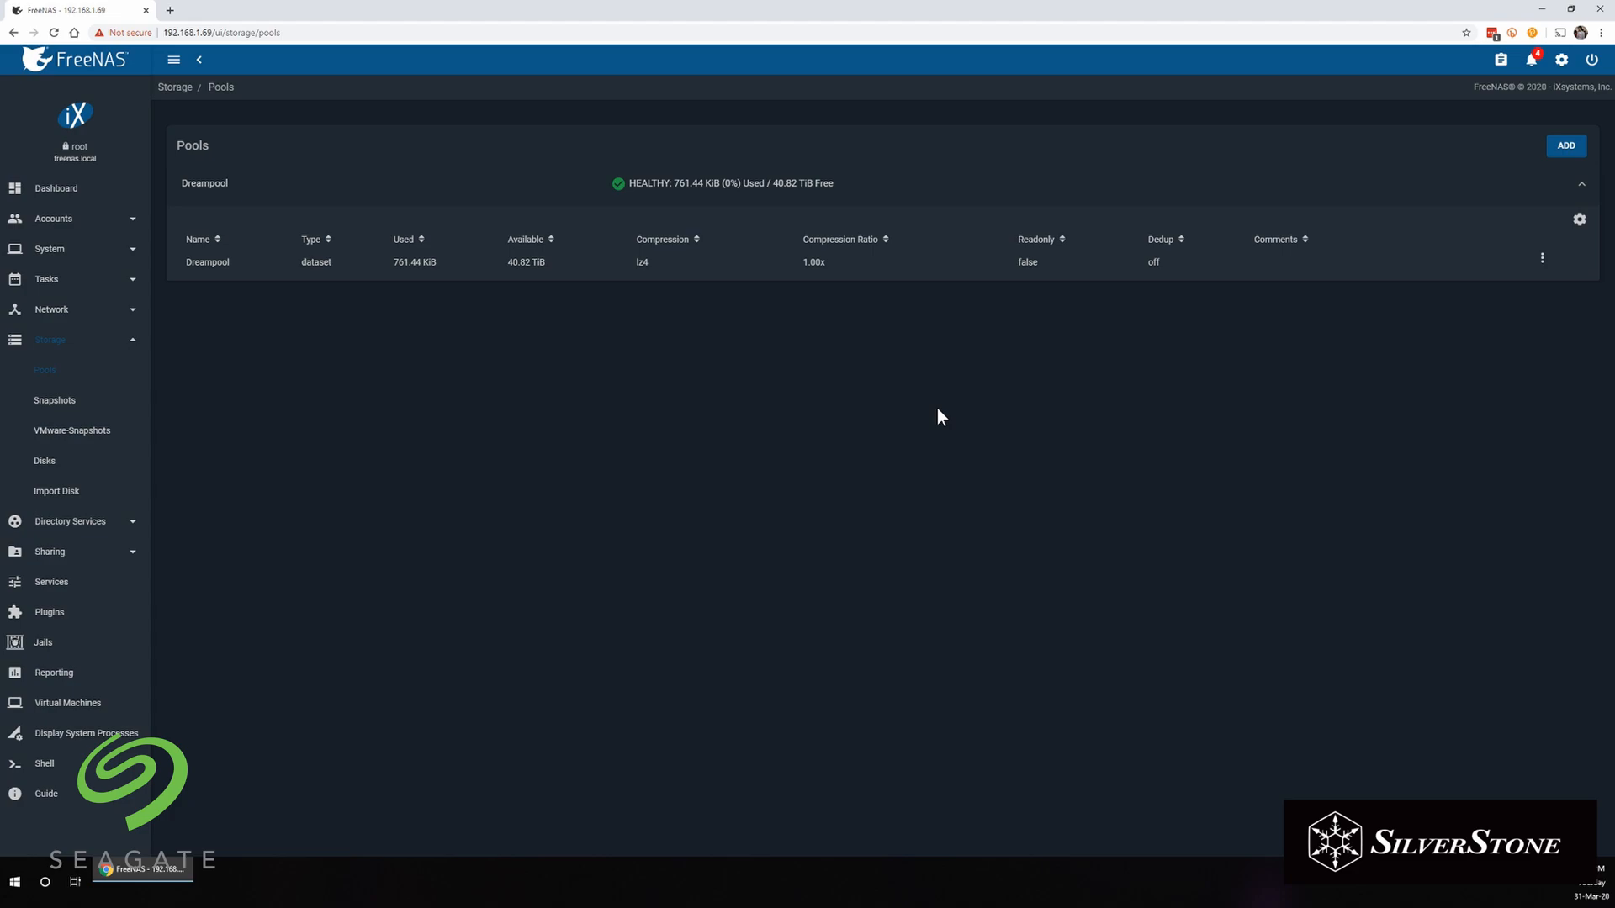
pyautogui.moveTo(923, 402)
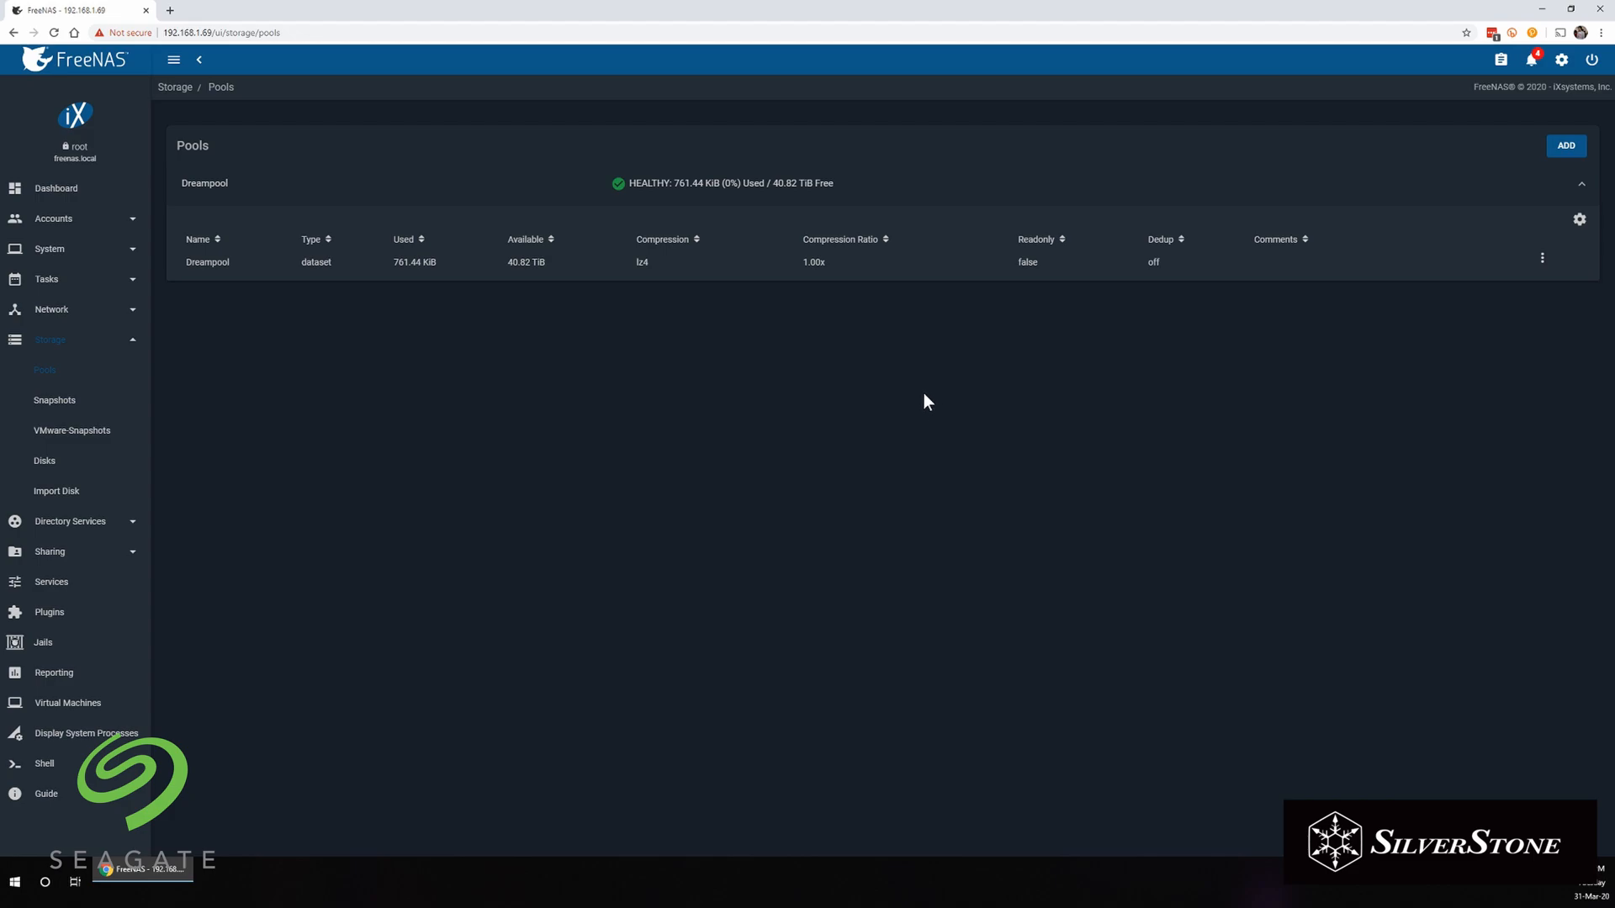
# Bring up a blank Add Windows (SMB) Share form from the Sharing section
pyautogui.click(1542, 257)
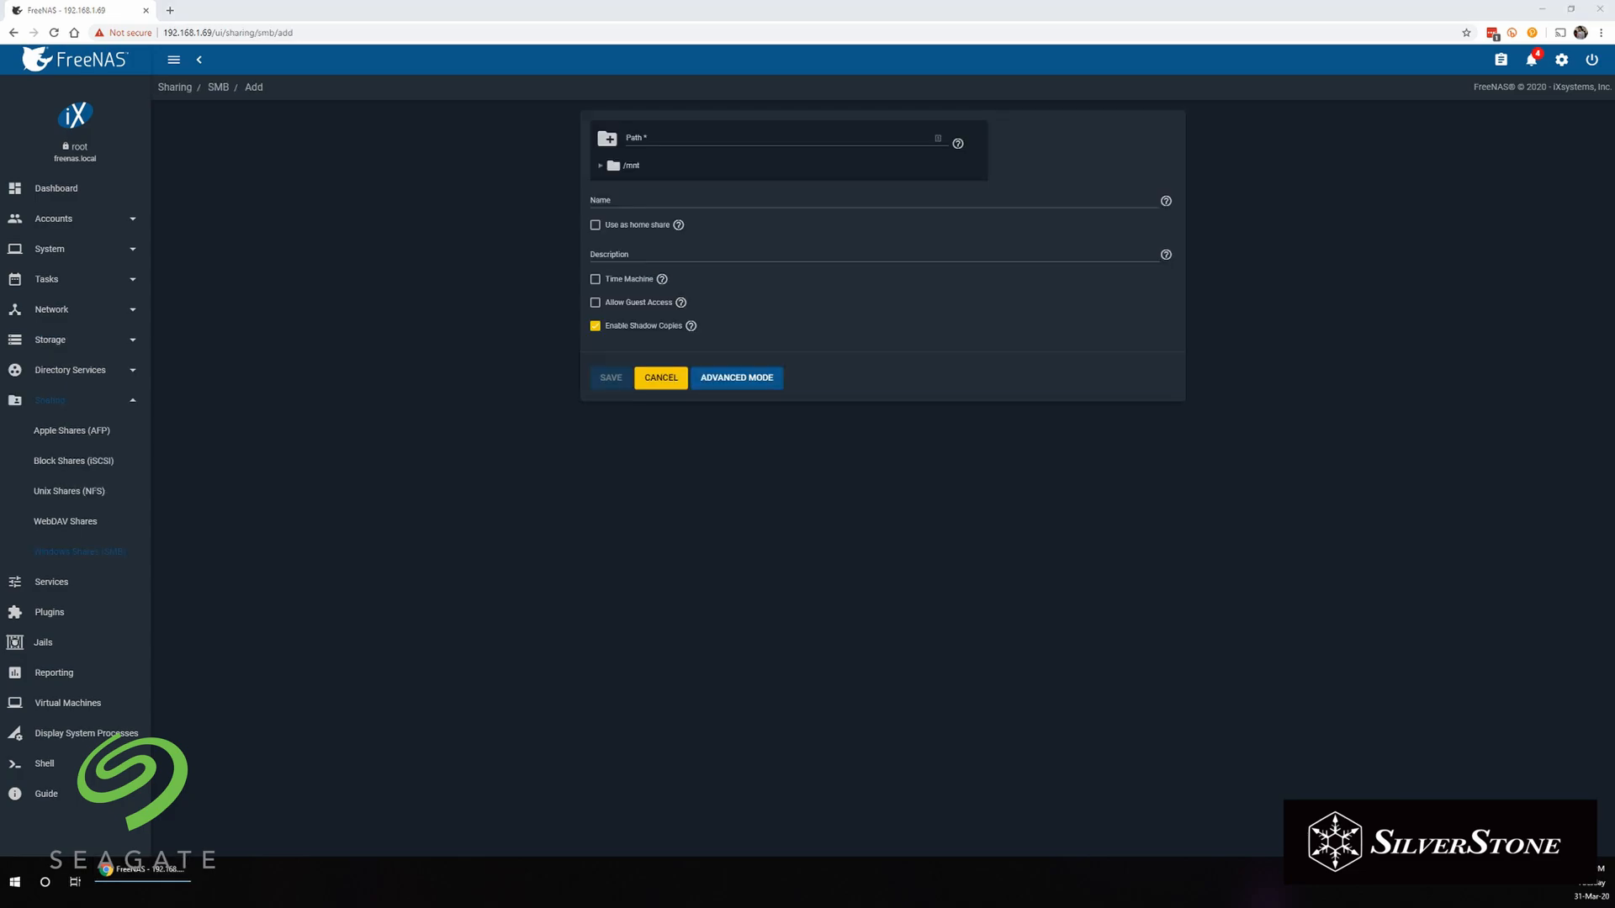
pyautogui.moveTo(121, 370)
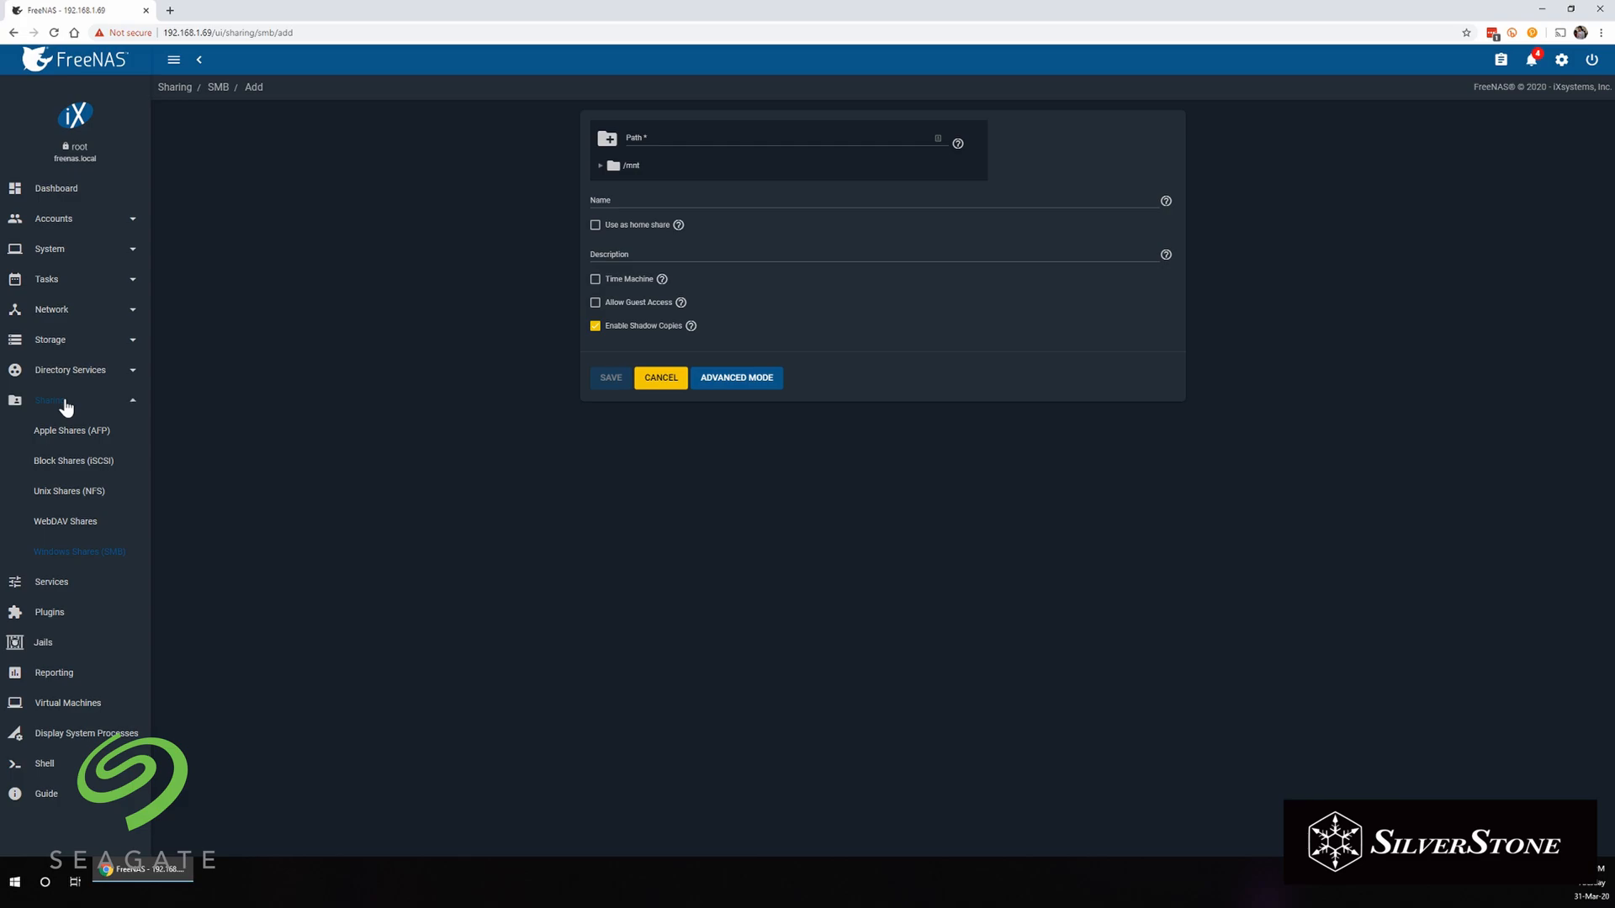
# Name the new SMB share 'Dream Share' with guest access and attempt to save it
pyautogui.click(659, 376)
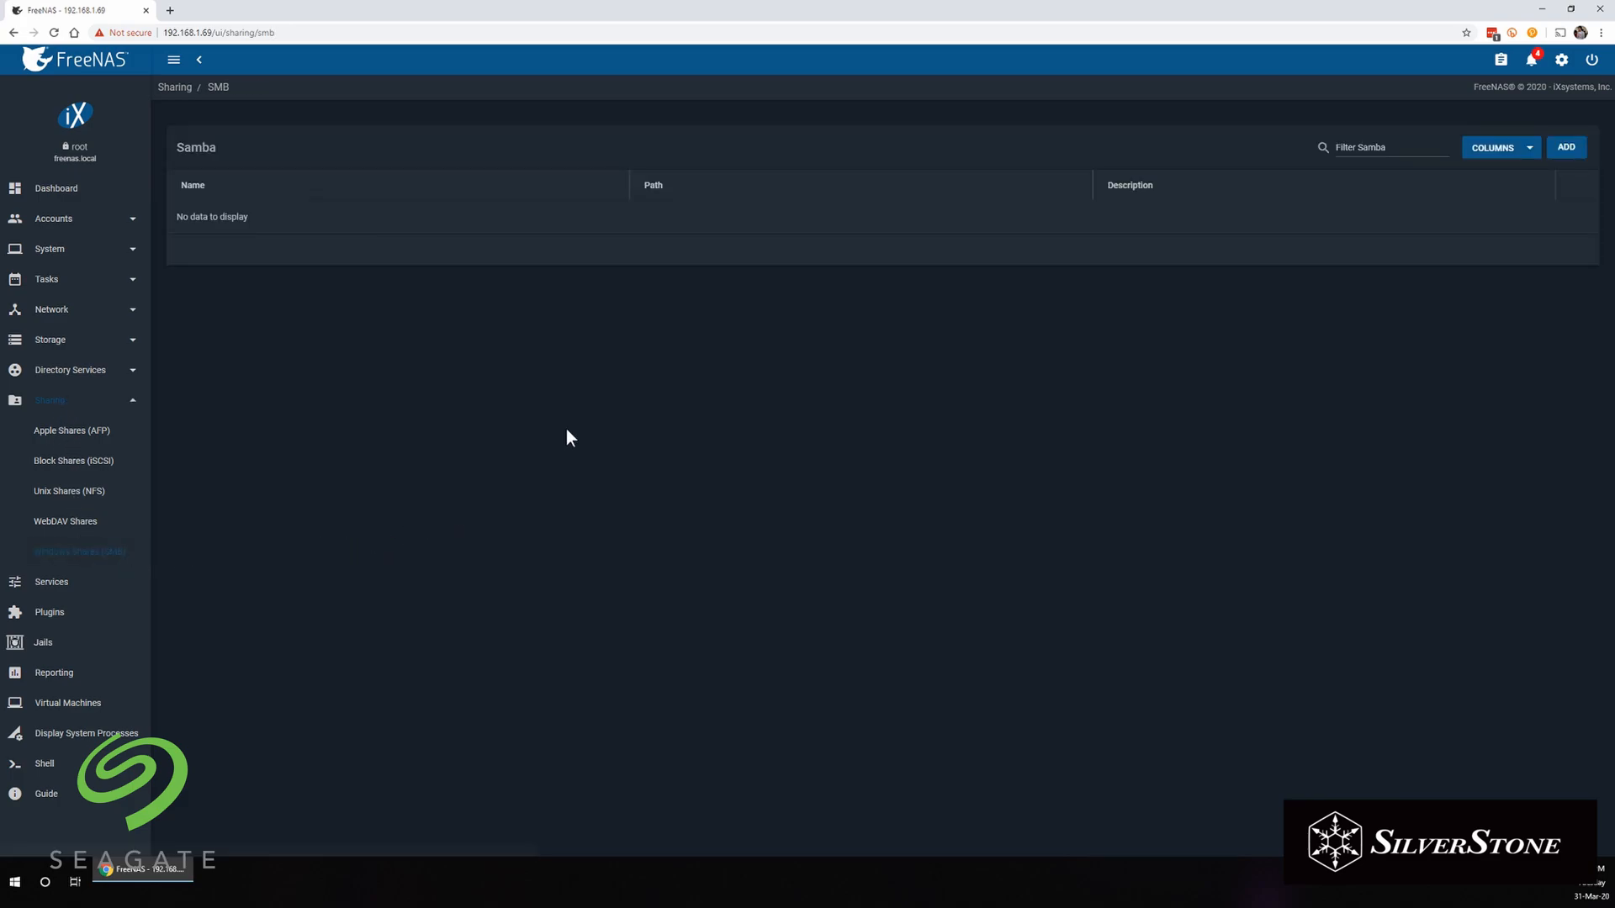
pyautogui.click(1566, 148)
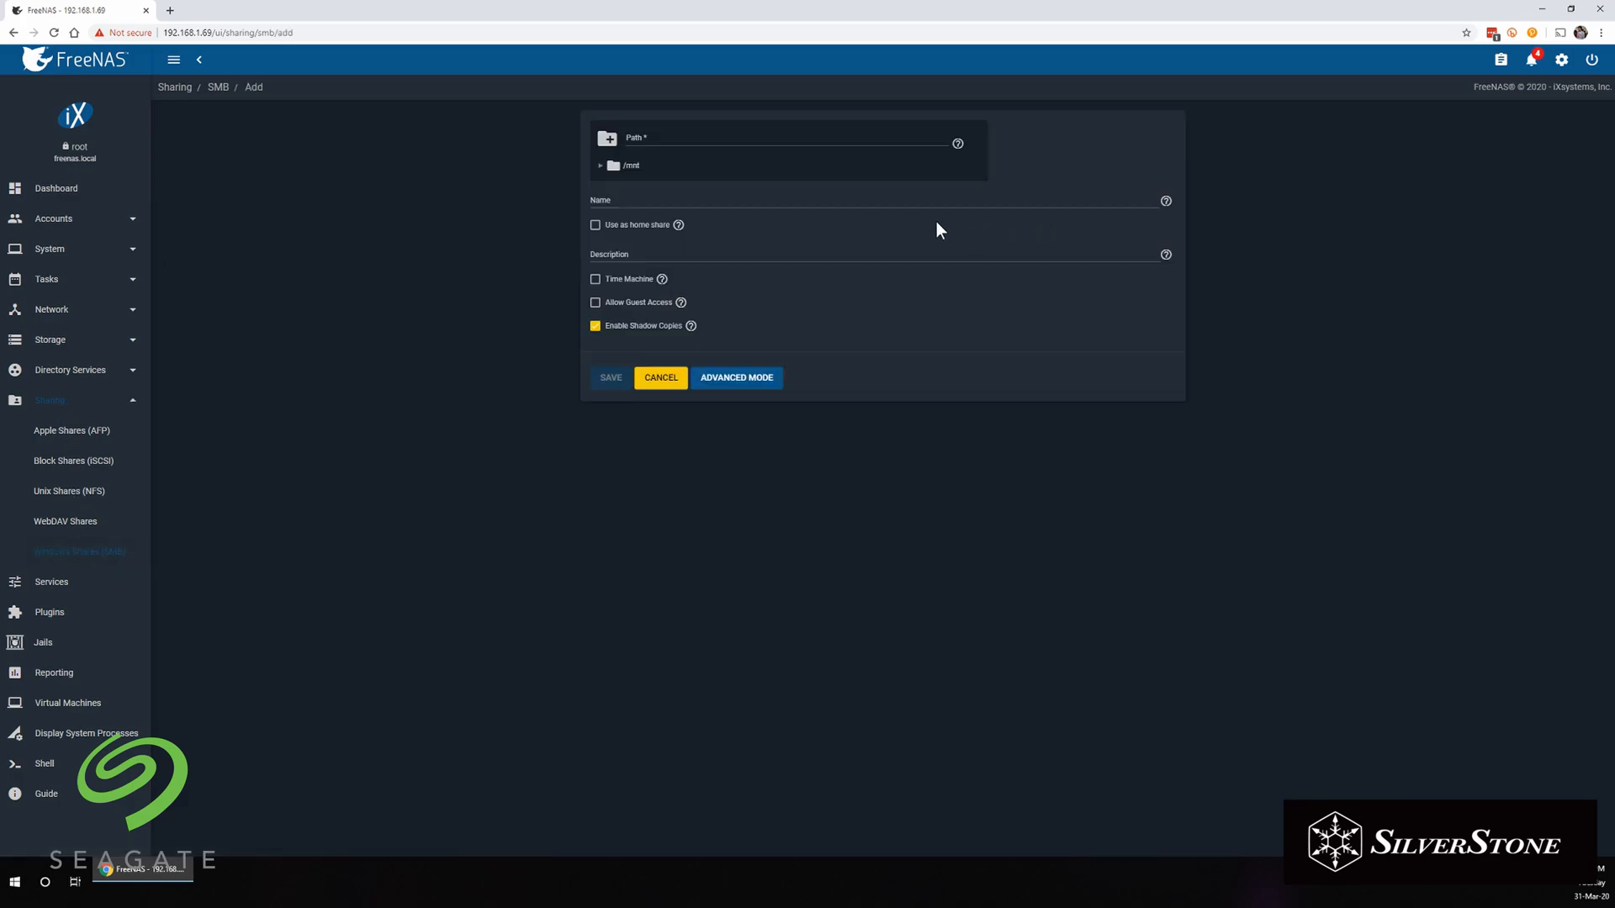
pyautogui.click(874, 201)
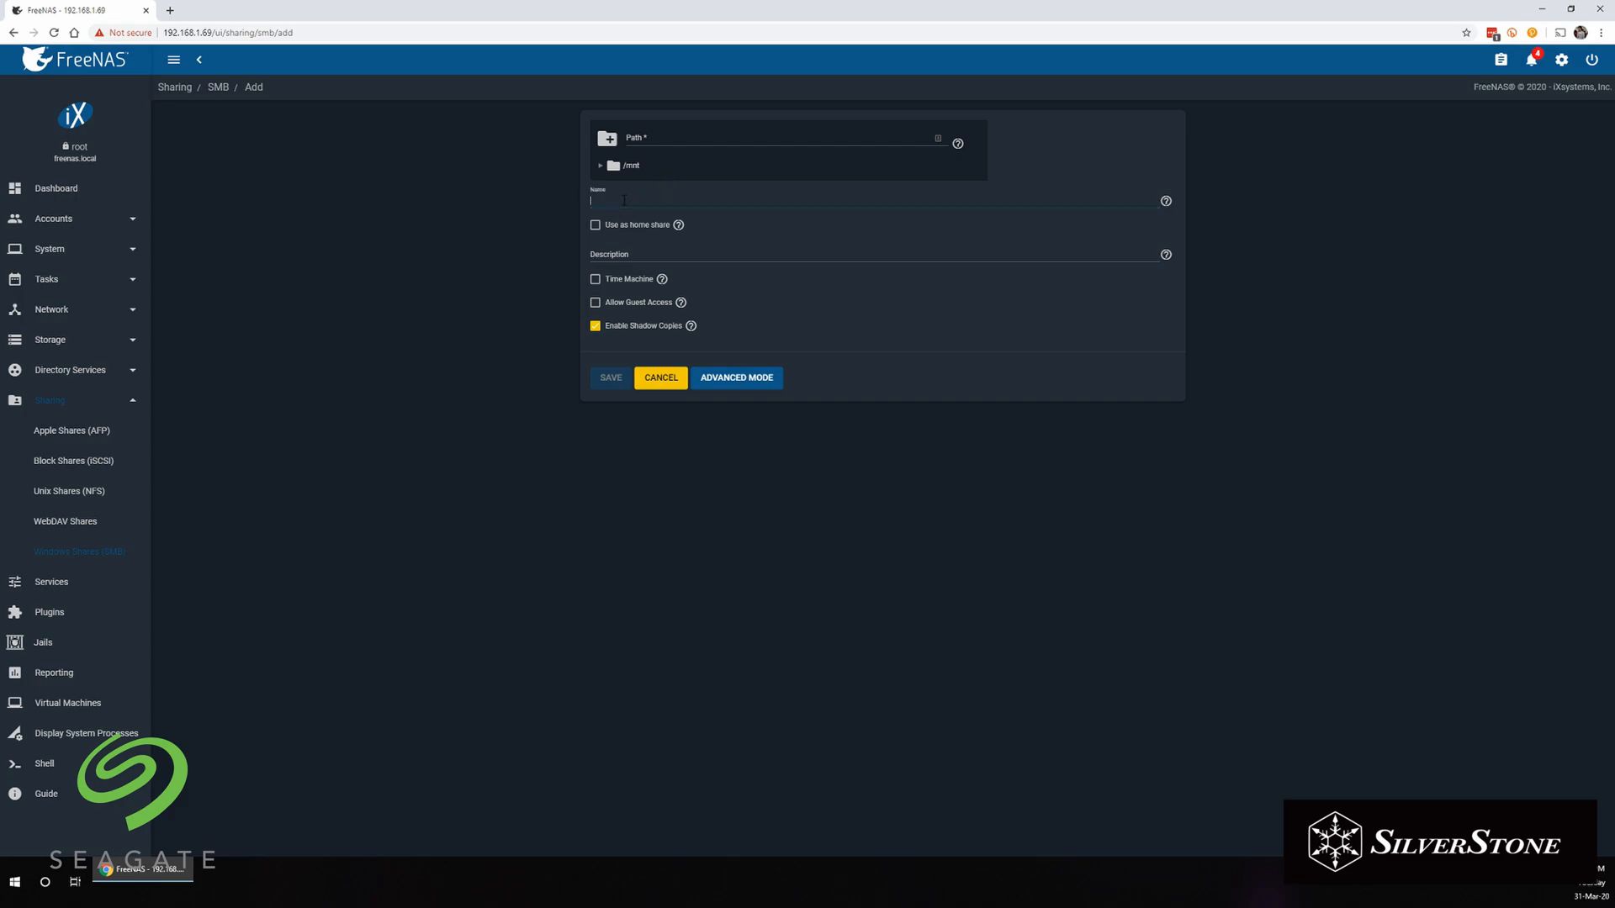
pyautogui.write('Dream Share')
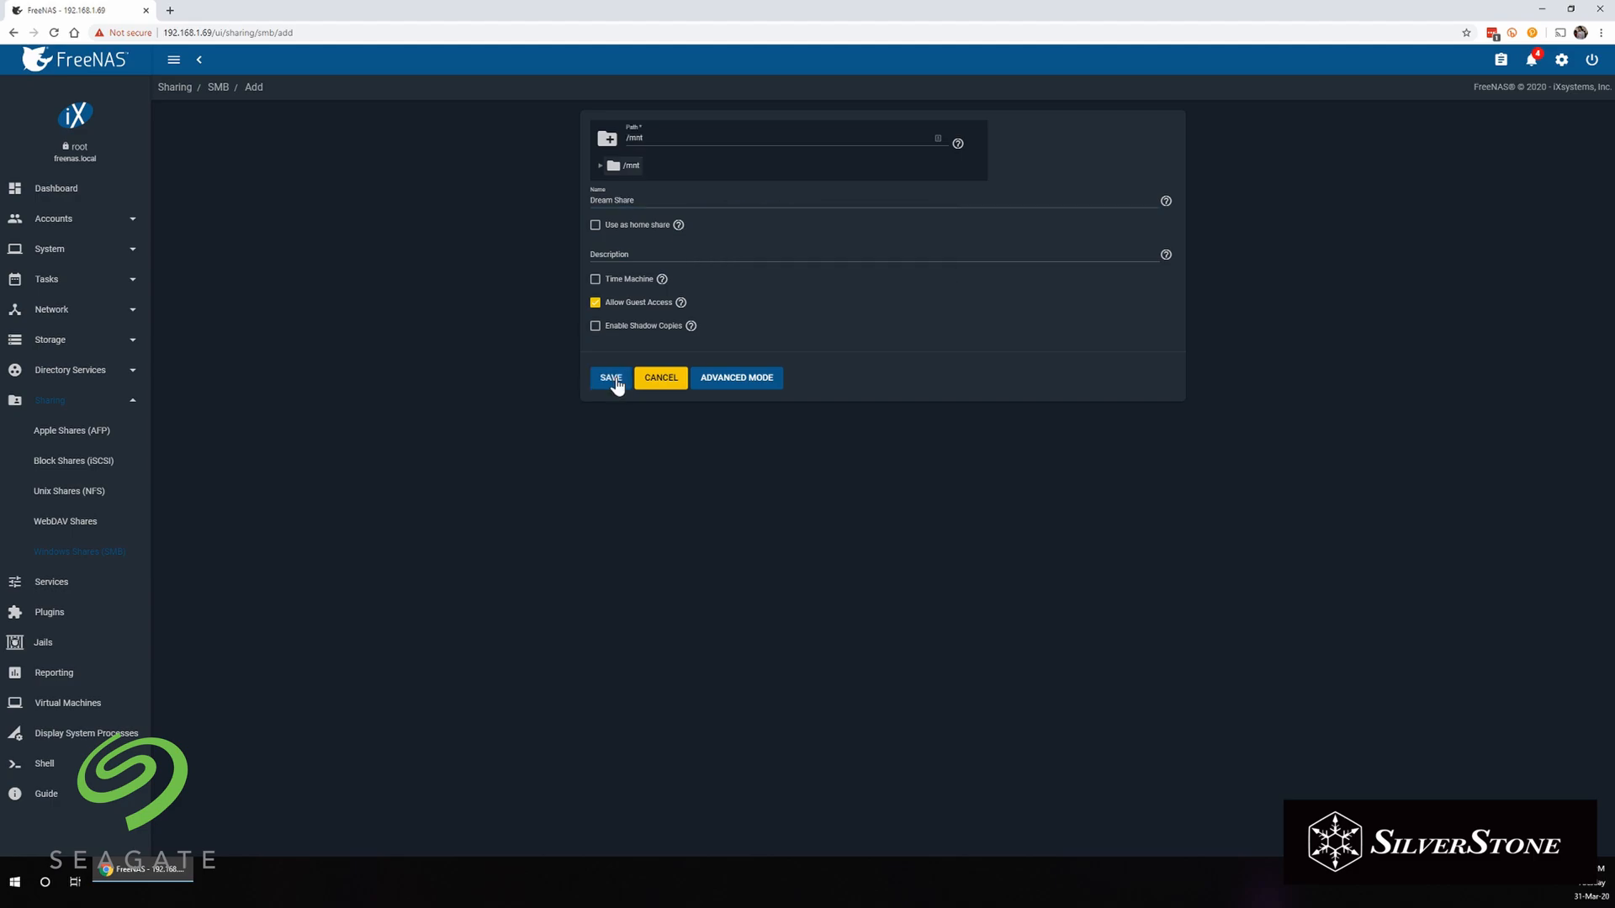
pyautogui.click(609, 376)
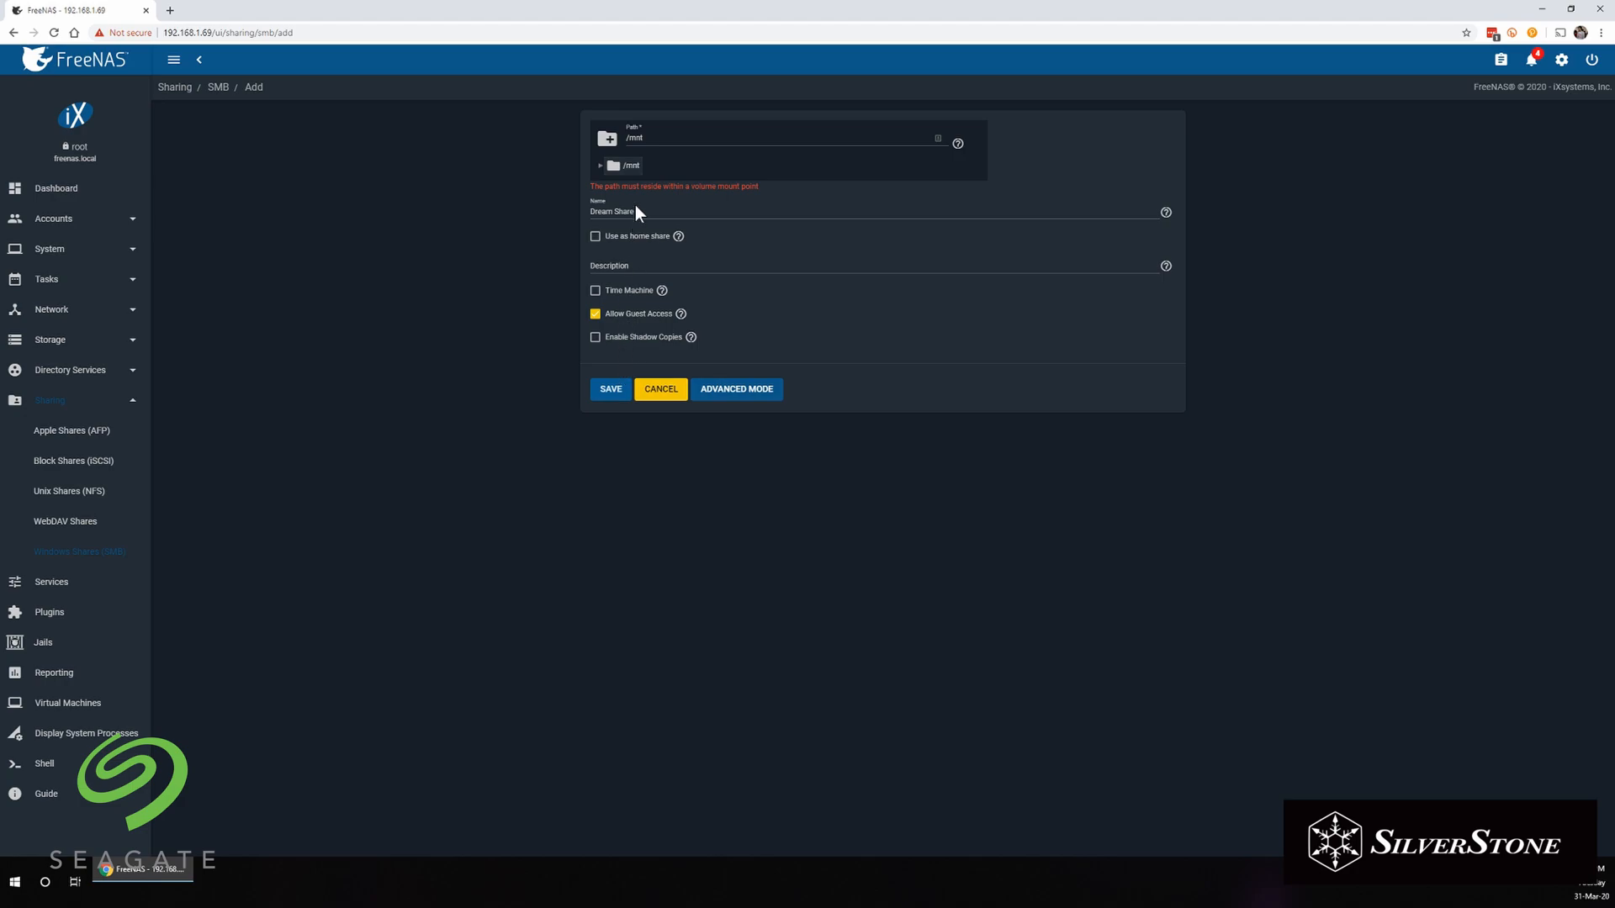
# Set the share path to /mnt/Dreampool, save it, and enable the SMB service automatically
pyautogui.click(599, 165)
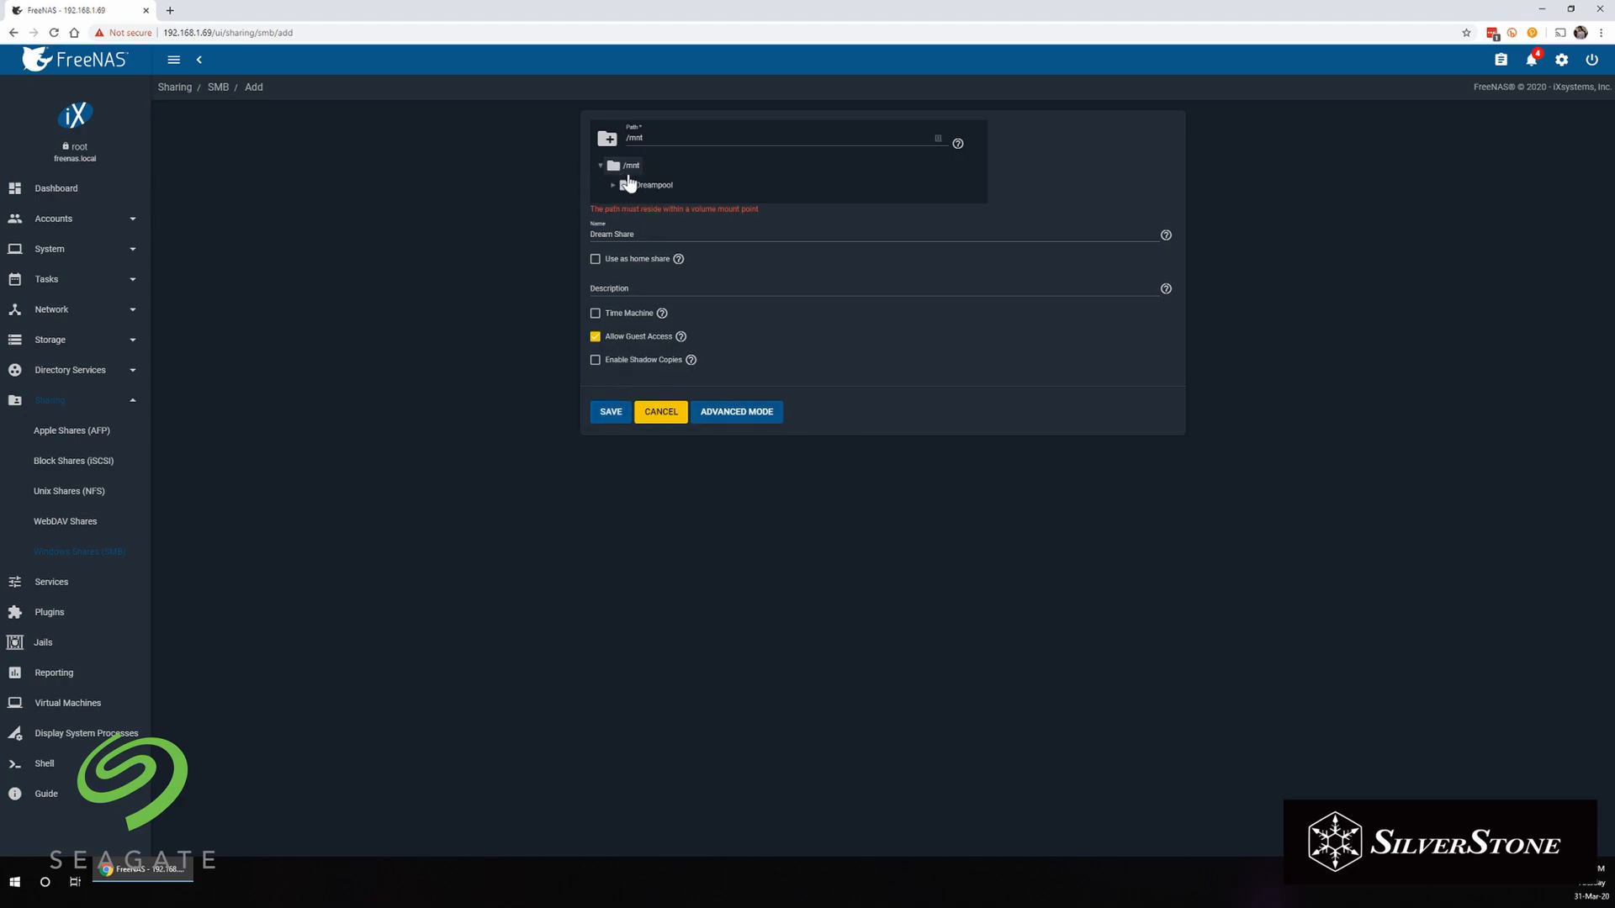
pyautogui.click(654, 185)
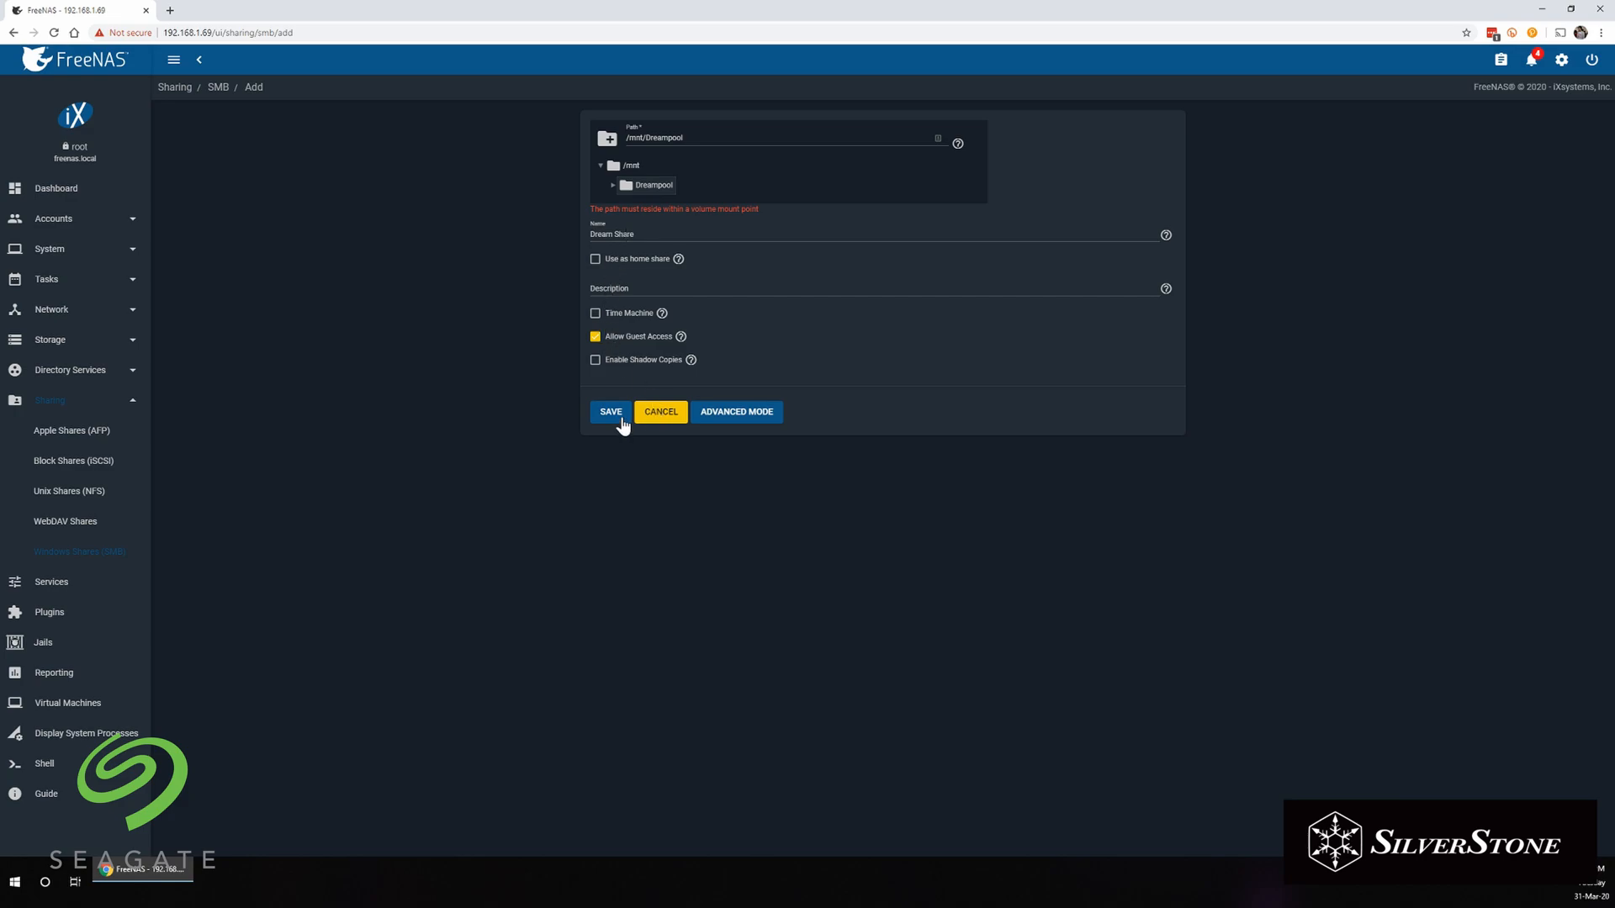
pyautogui.click(610, 411)
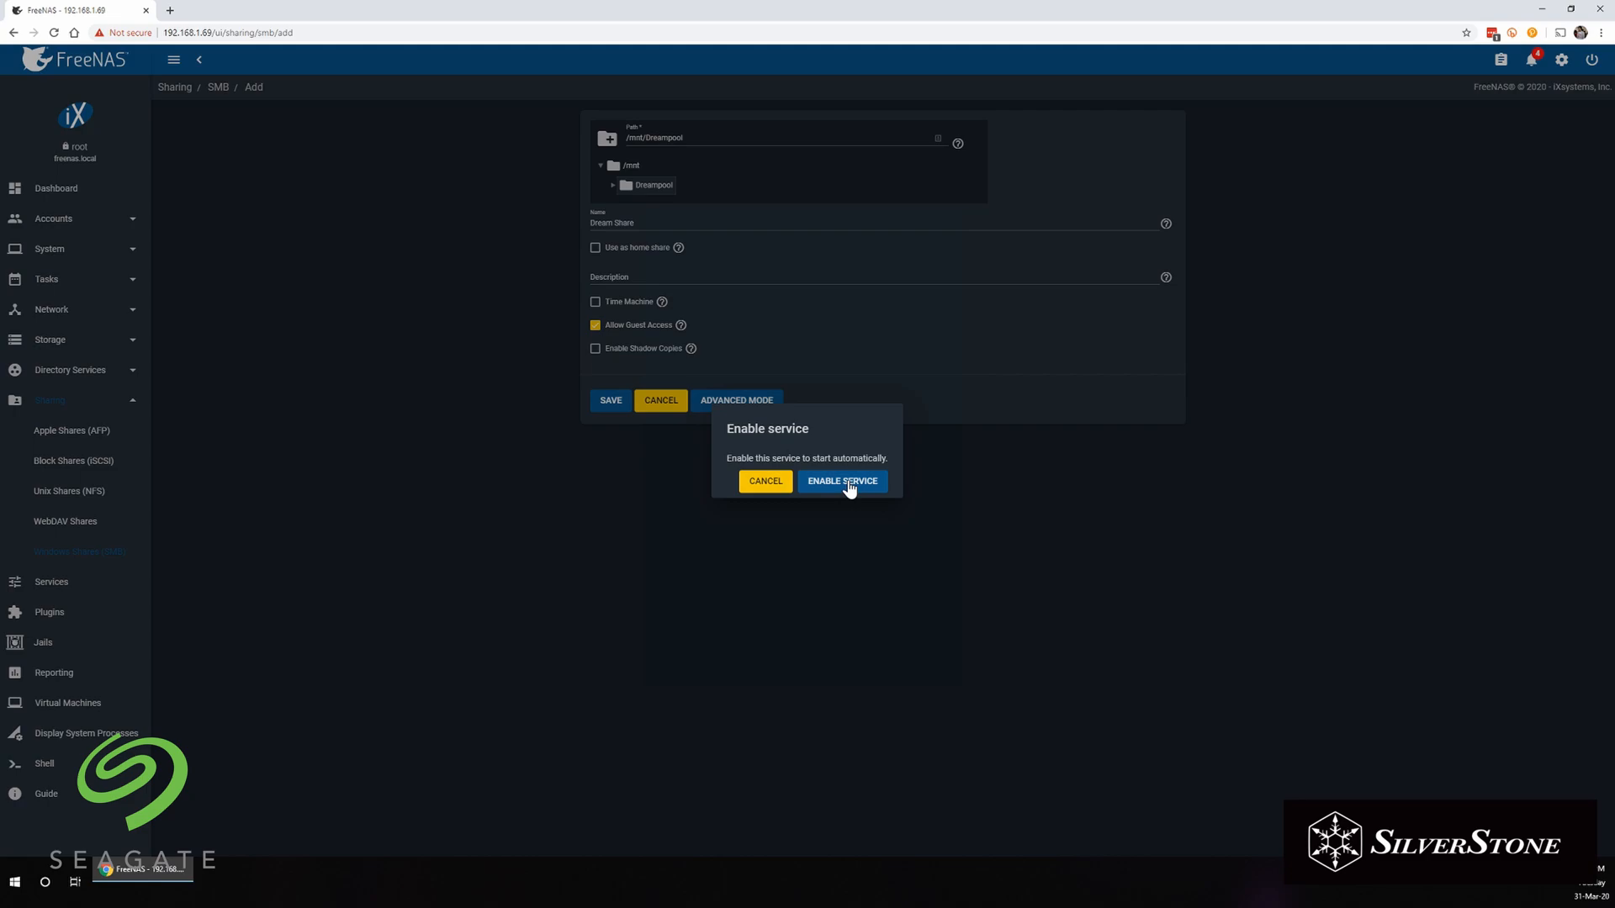
pyautogui.click(841, 481)
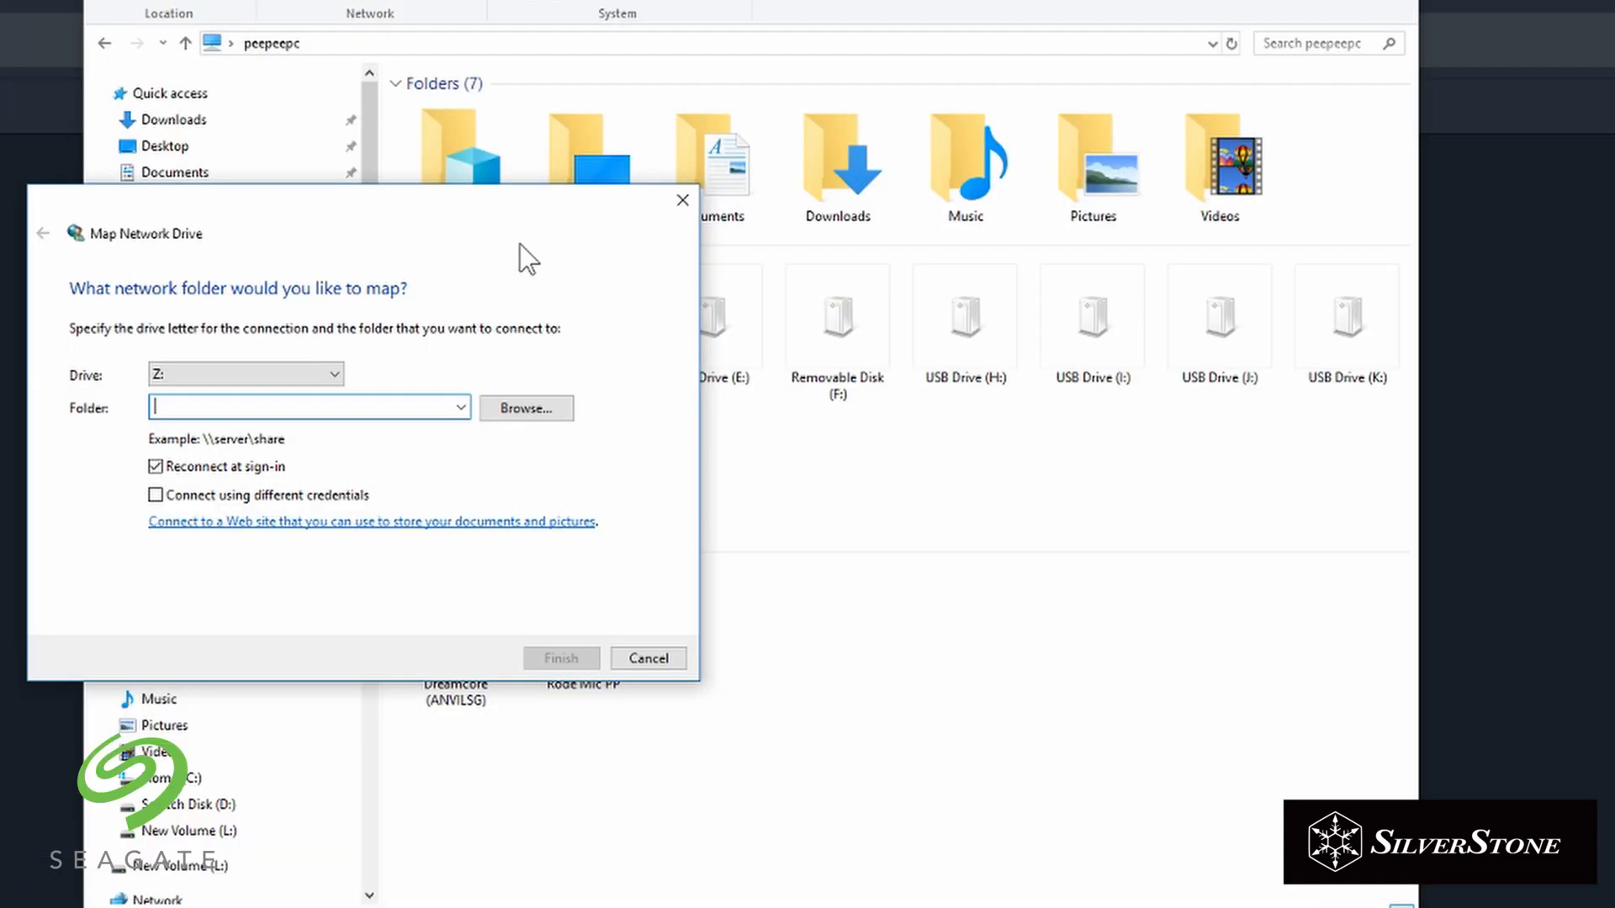
pyautogui.moveTo(681, 200)
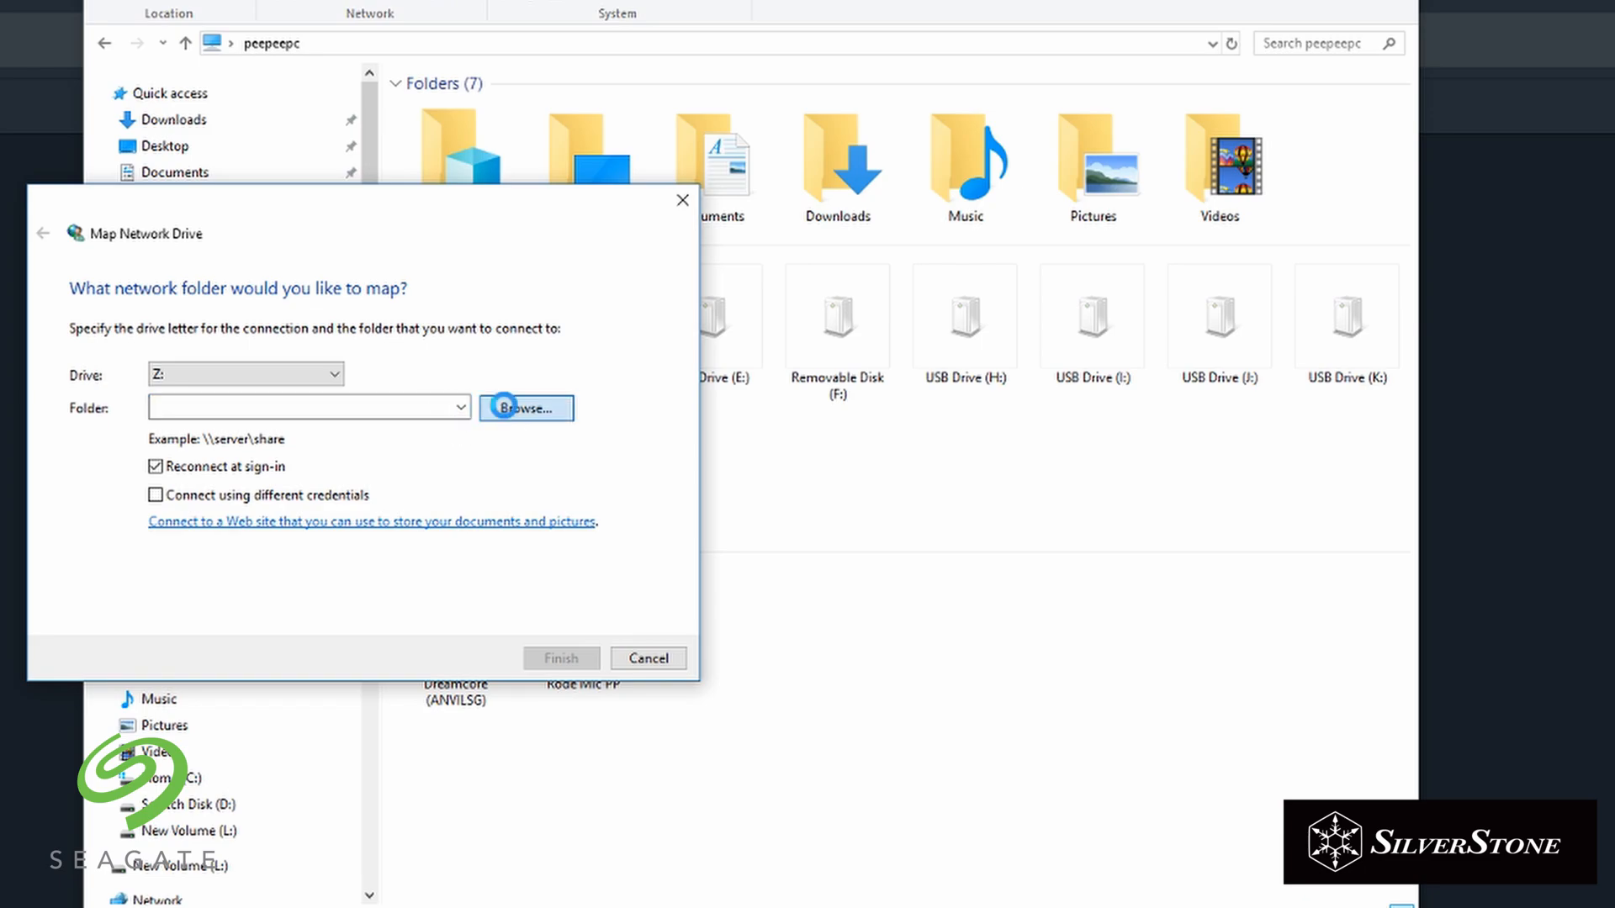
# Enter \\192.168.1.69 as the network folder address and browse its shares
pyautogui.click(525, 407)
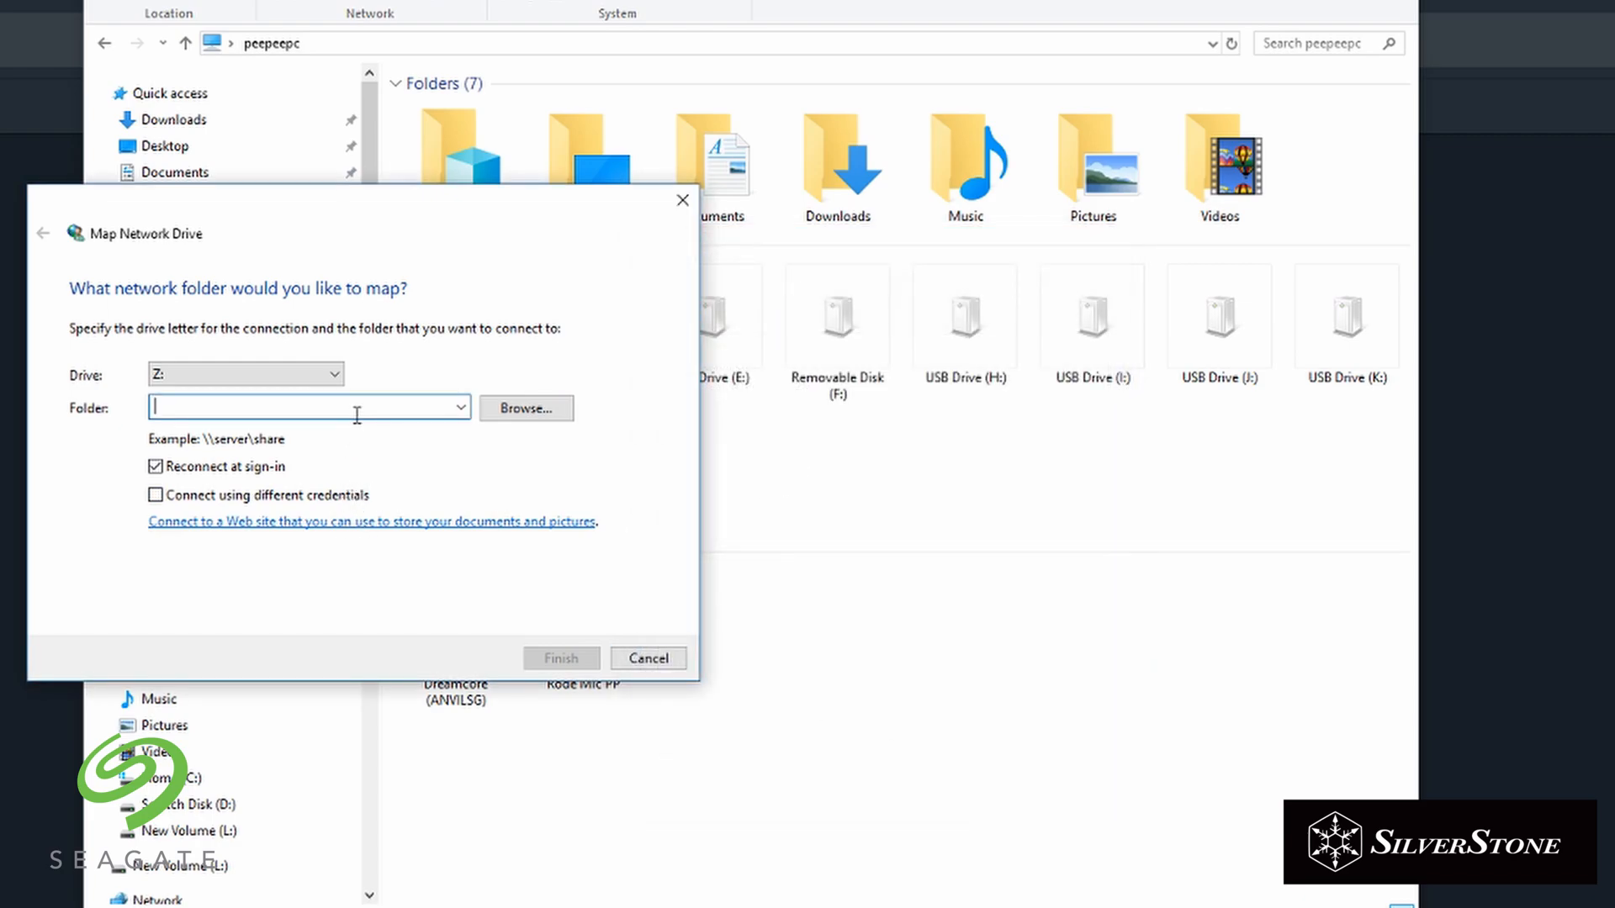
pyautogui.write('\\\\192.168.1')
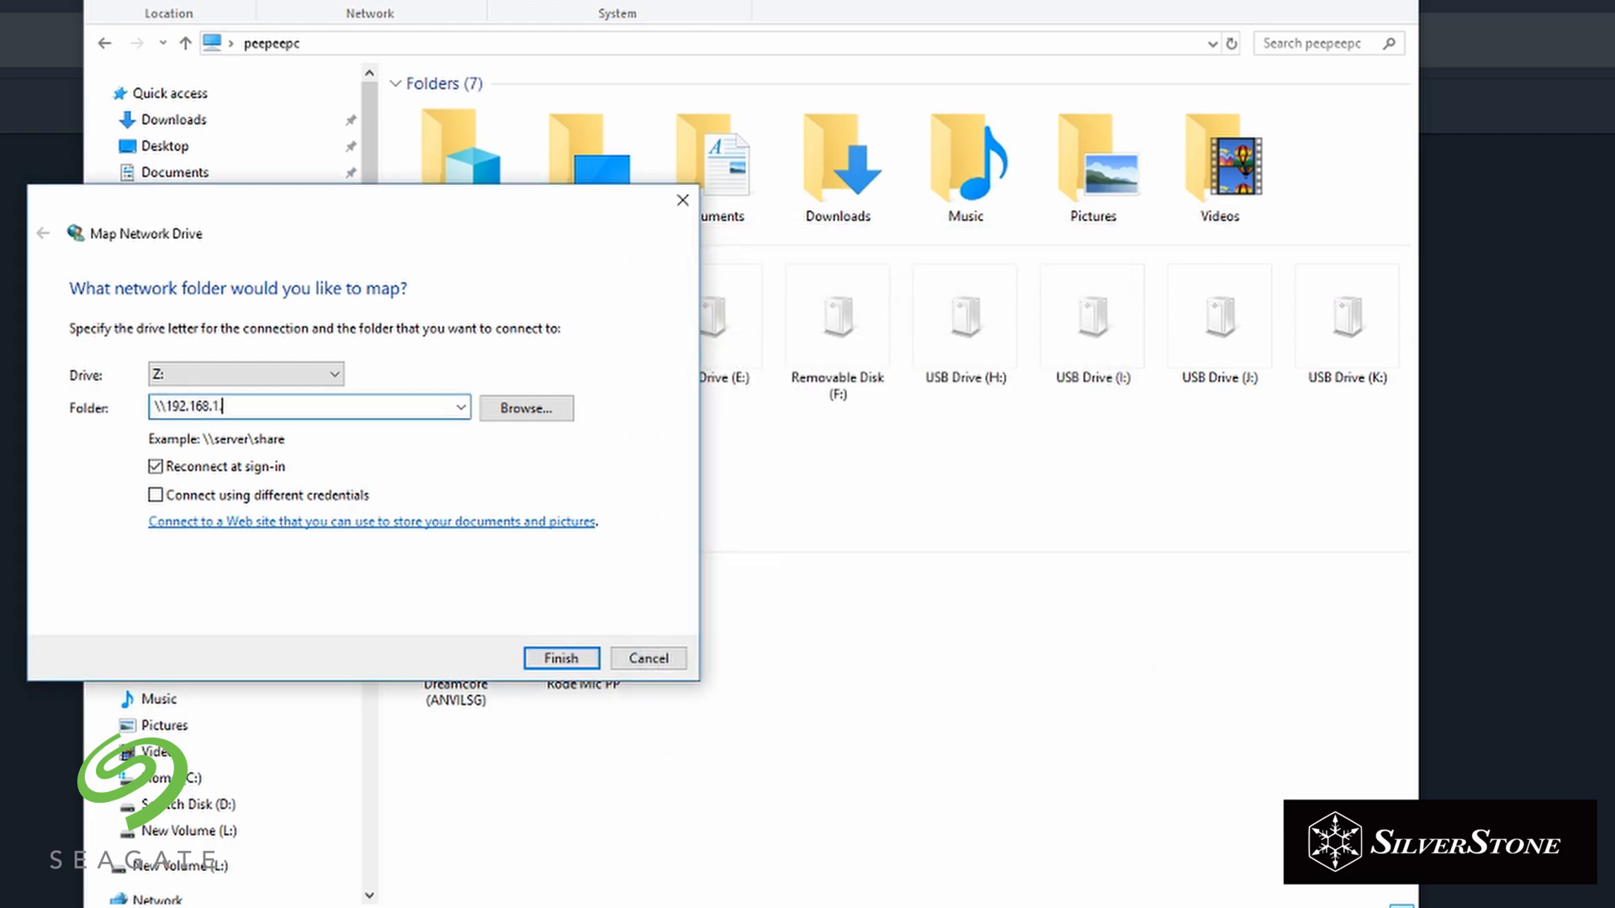
pyautogui.write('.69')
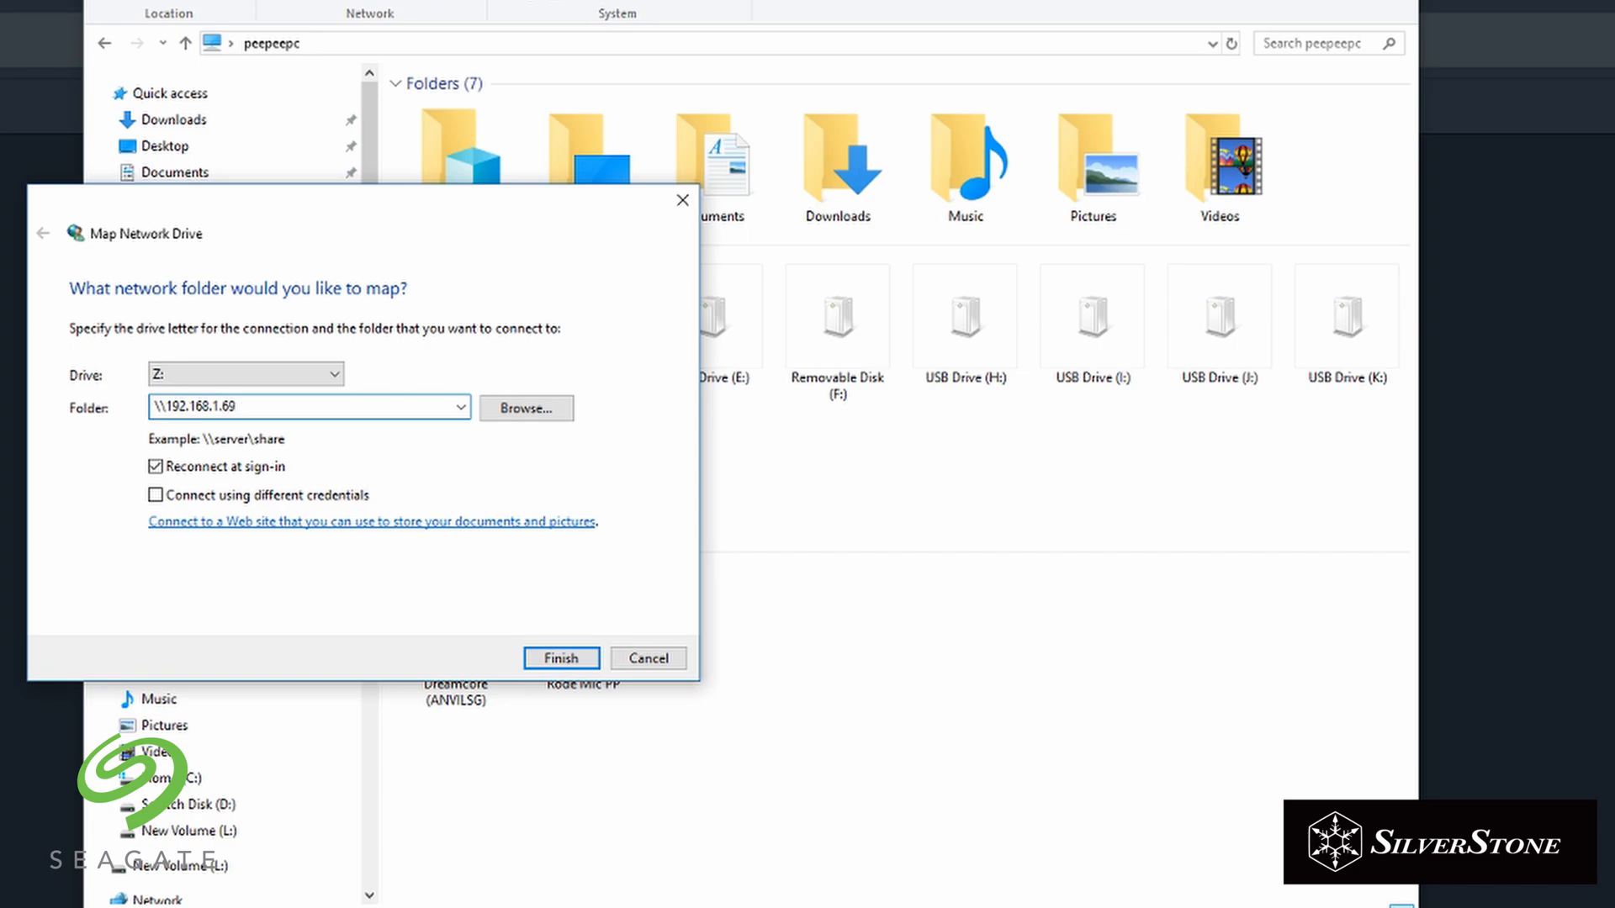
pyautogui.click(525, 407)
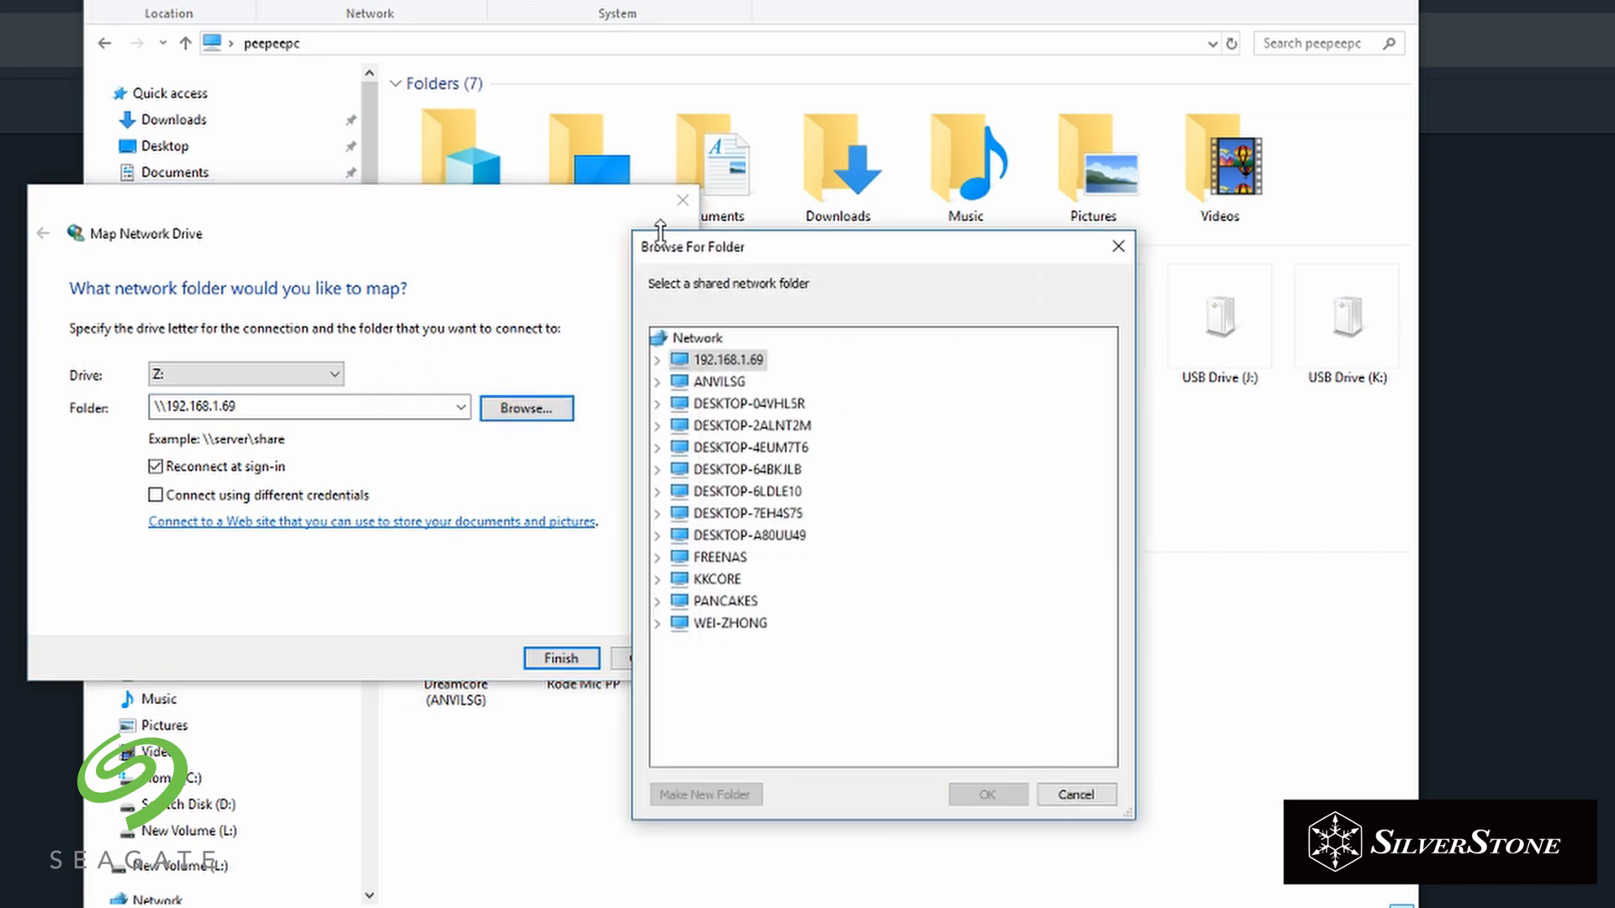
# Select Dream Share on 192.168.1.69 and finish mapping it as drive Z:
pyautogui.click(657, 360)
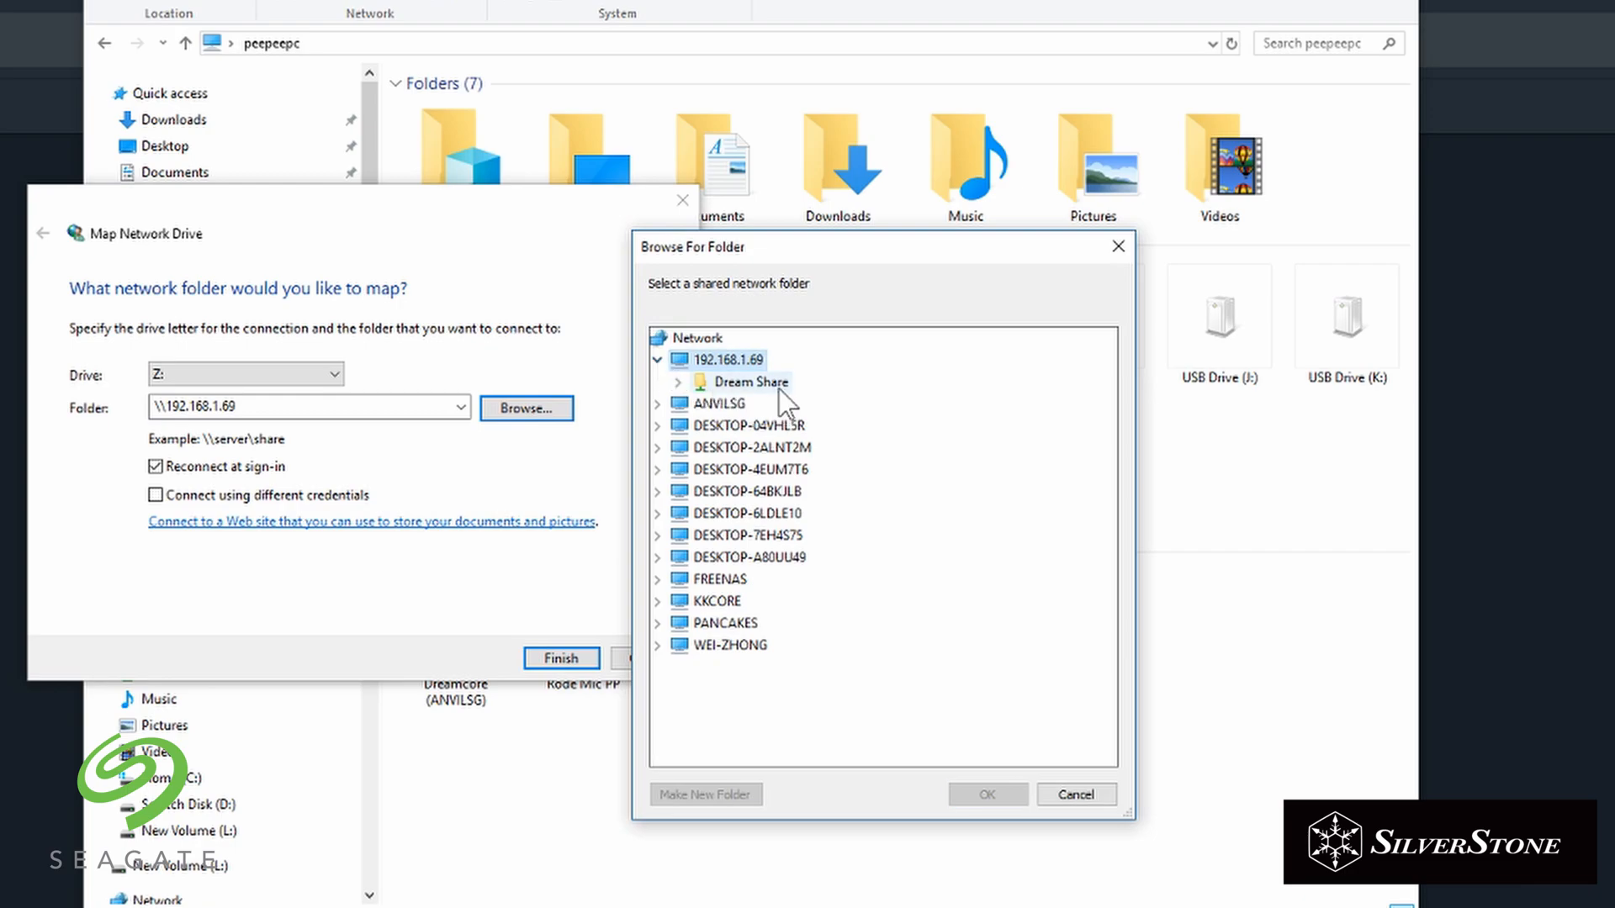
pyautogui.click(985, 794)
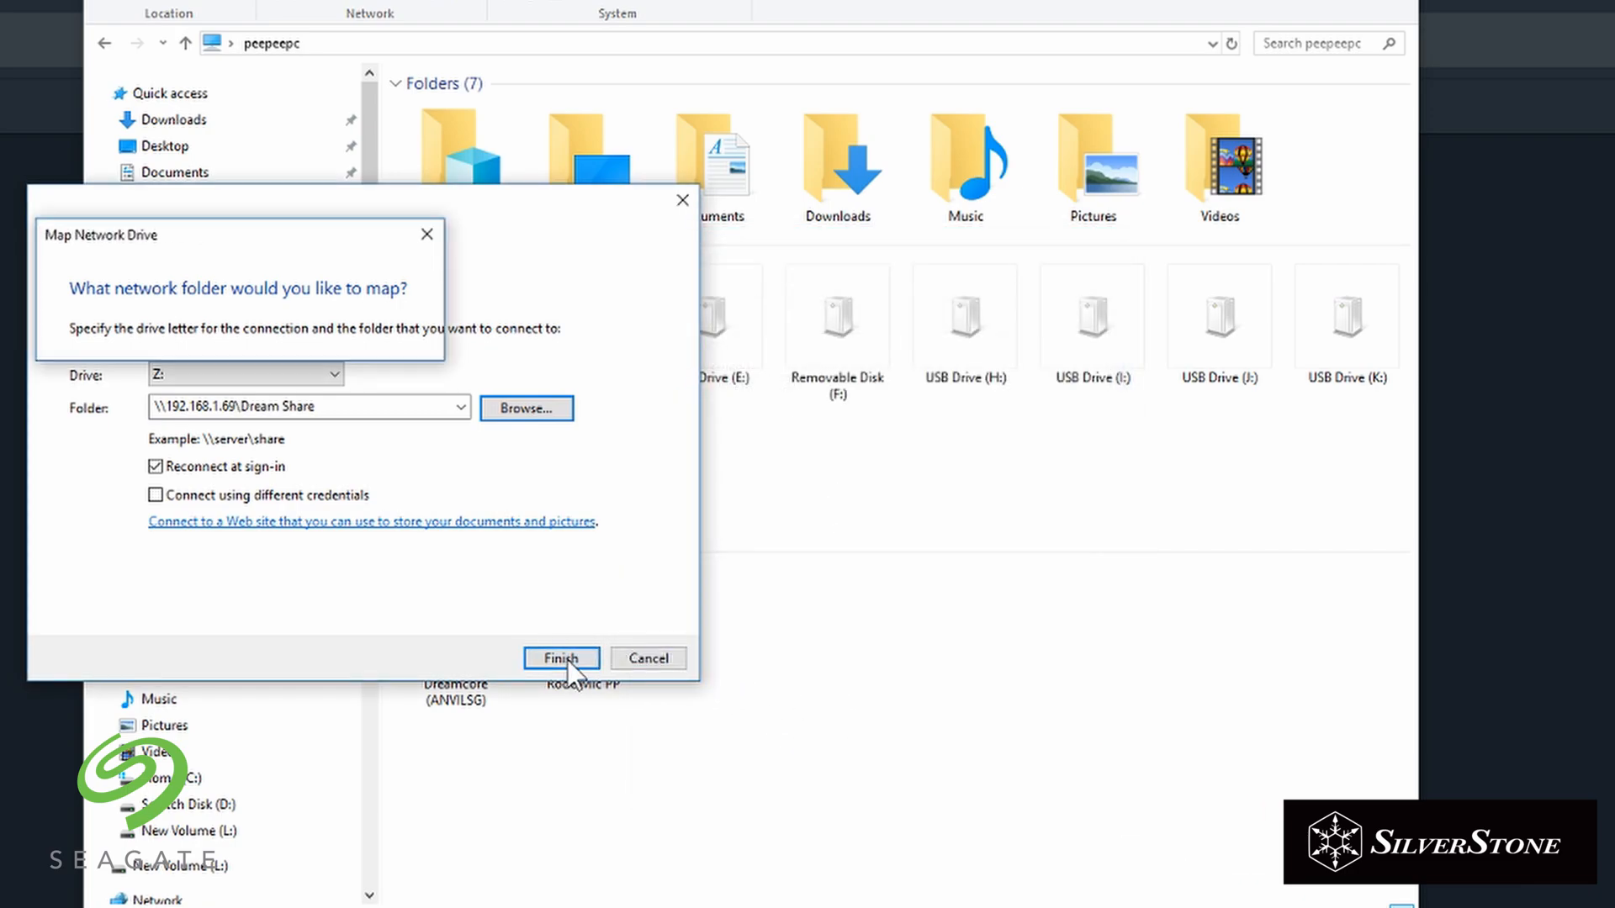
pyautogui.click(560, 658)
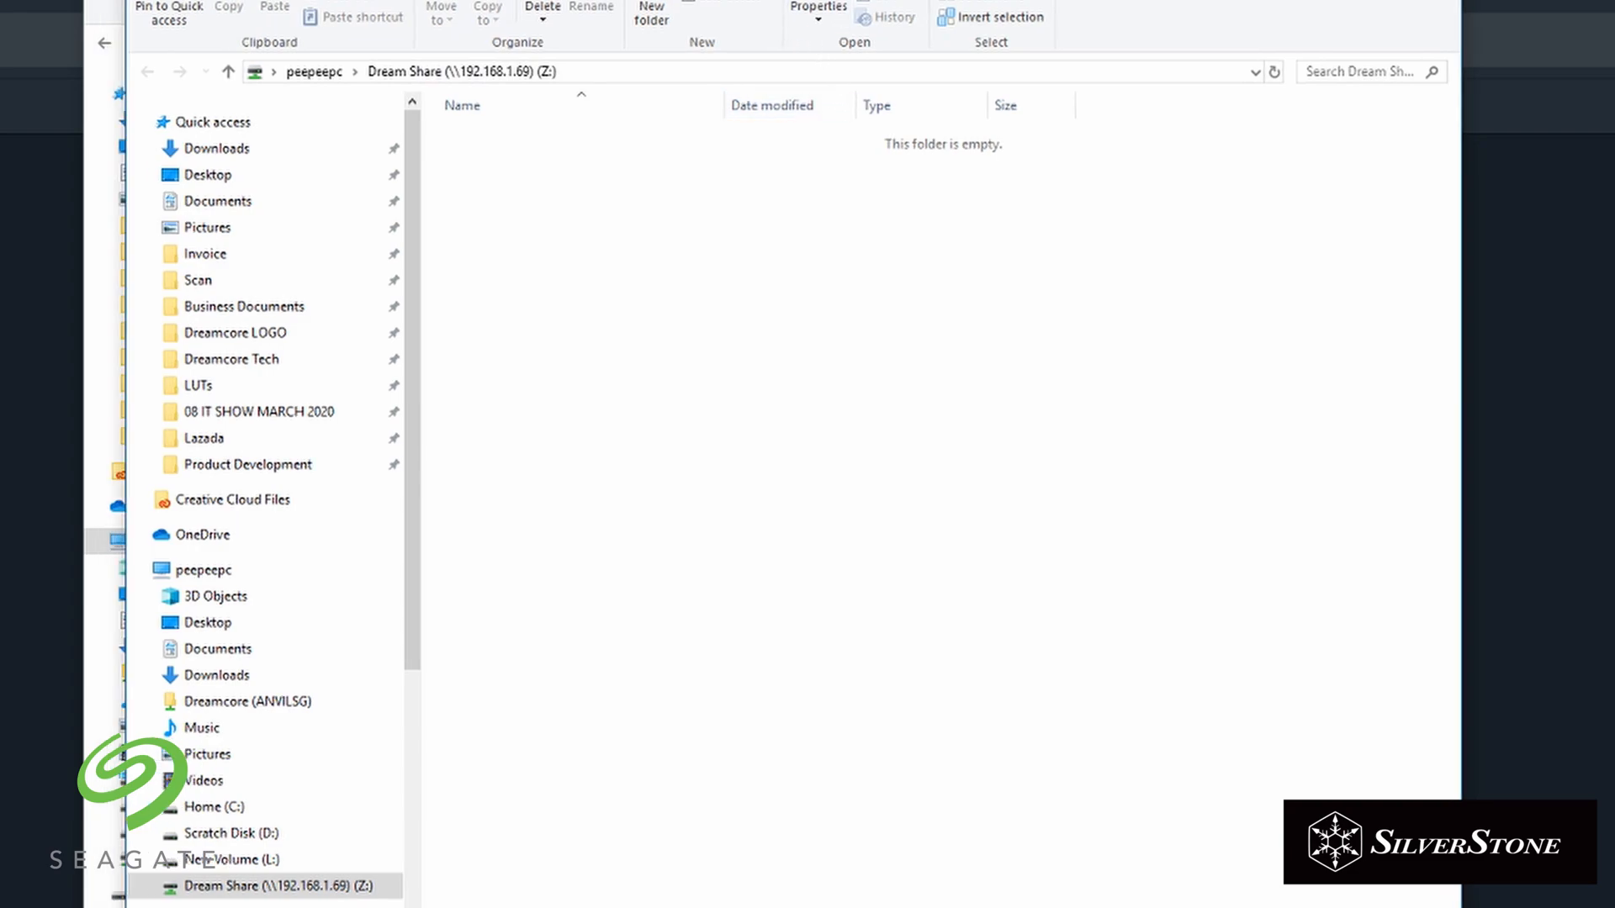
# Create a new folder named 'Testing!' on the mapped Dream Share drive Z:
pyautogui.click(202, 569)
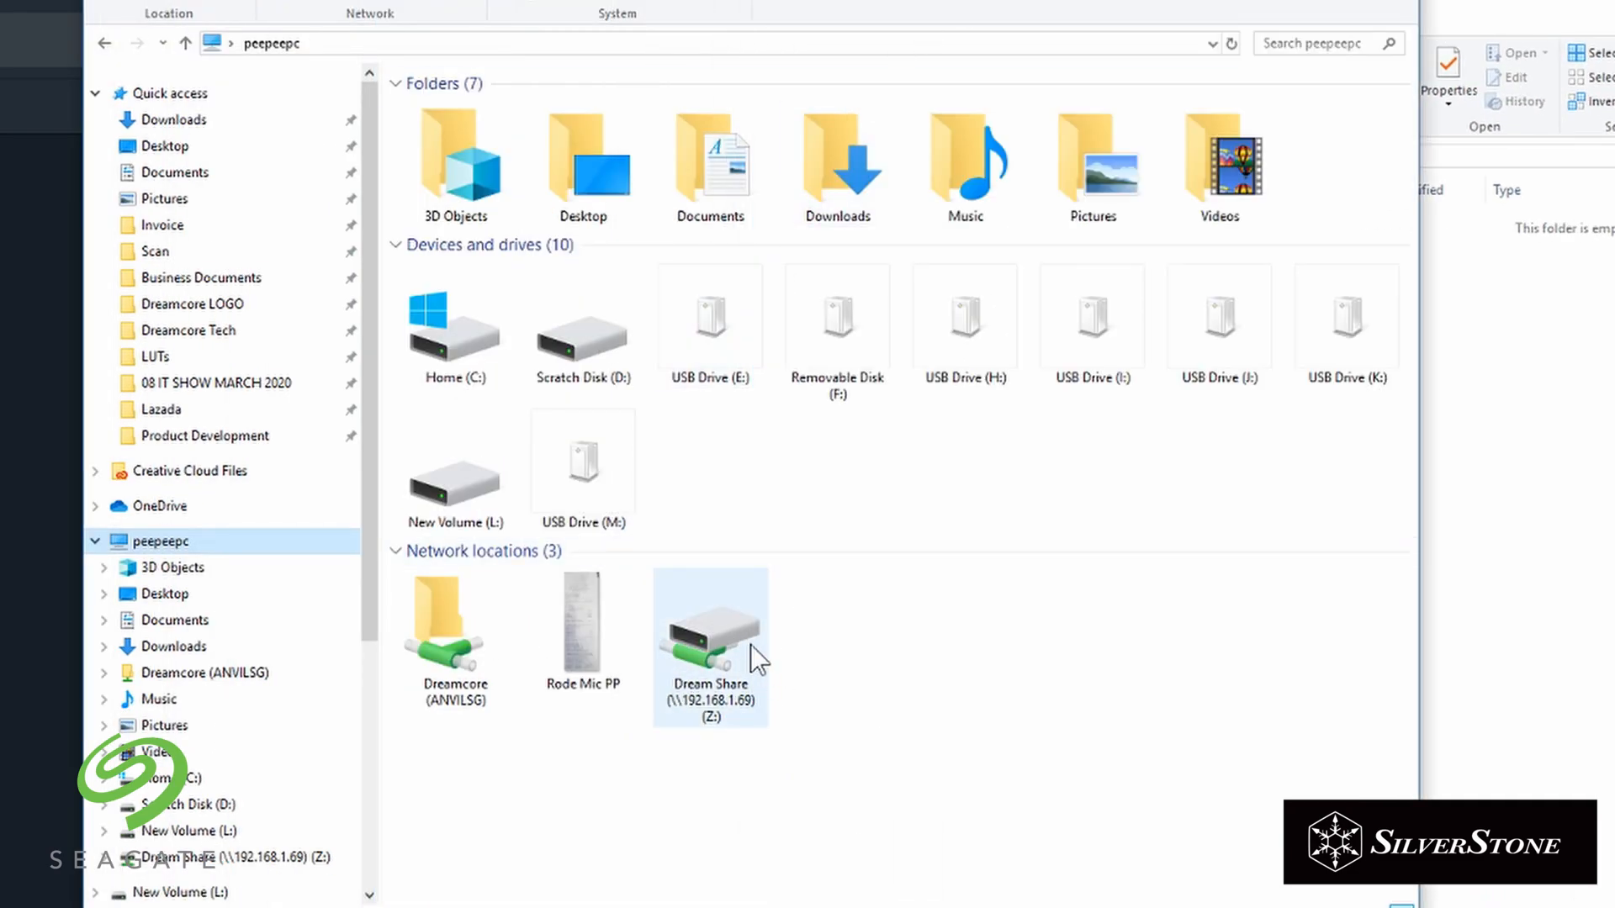
pyautogui.doubleClick(710, 618)
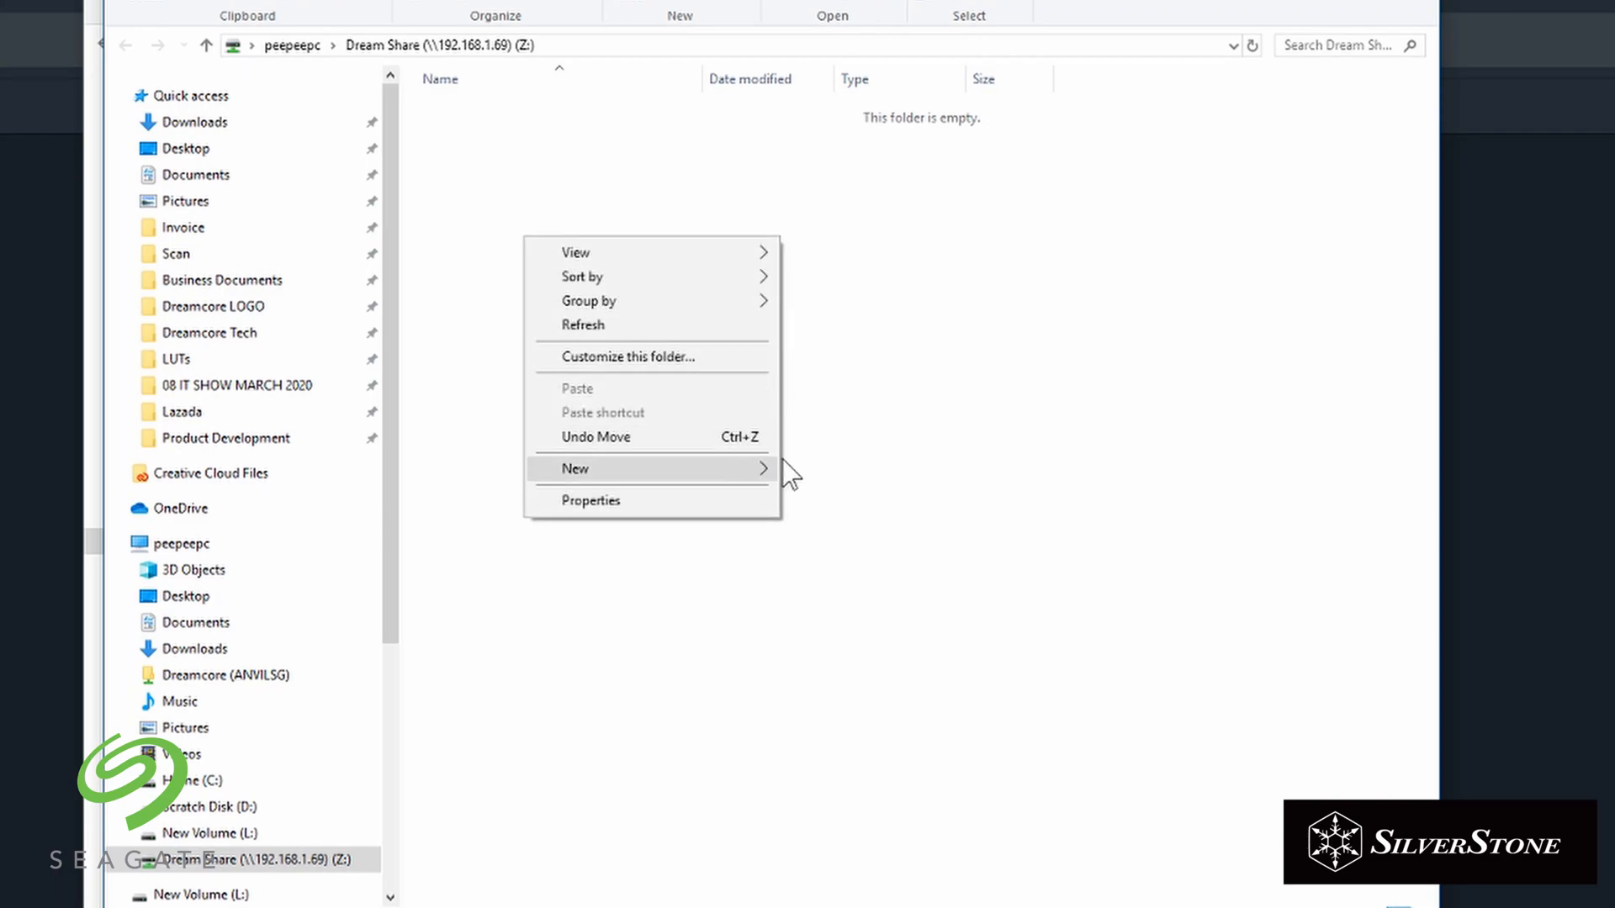
pyautogui.click(575, 469)
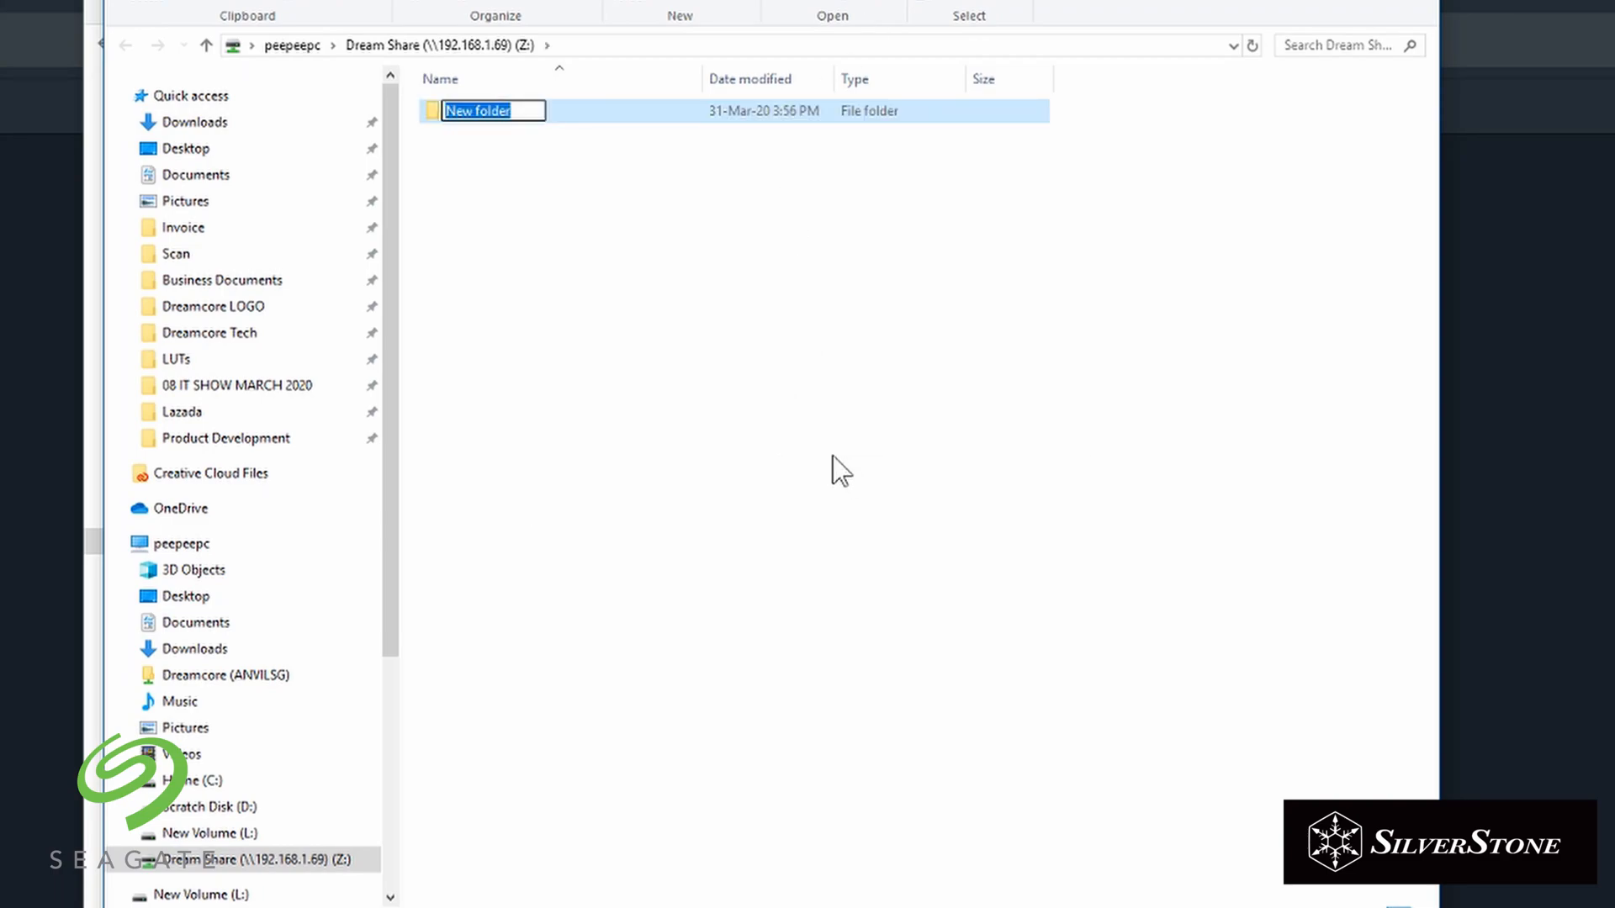
pyautogui.write('Testing!')
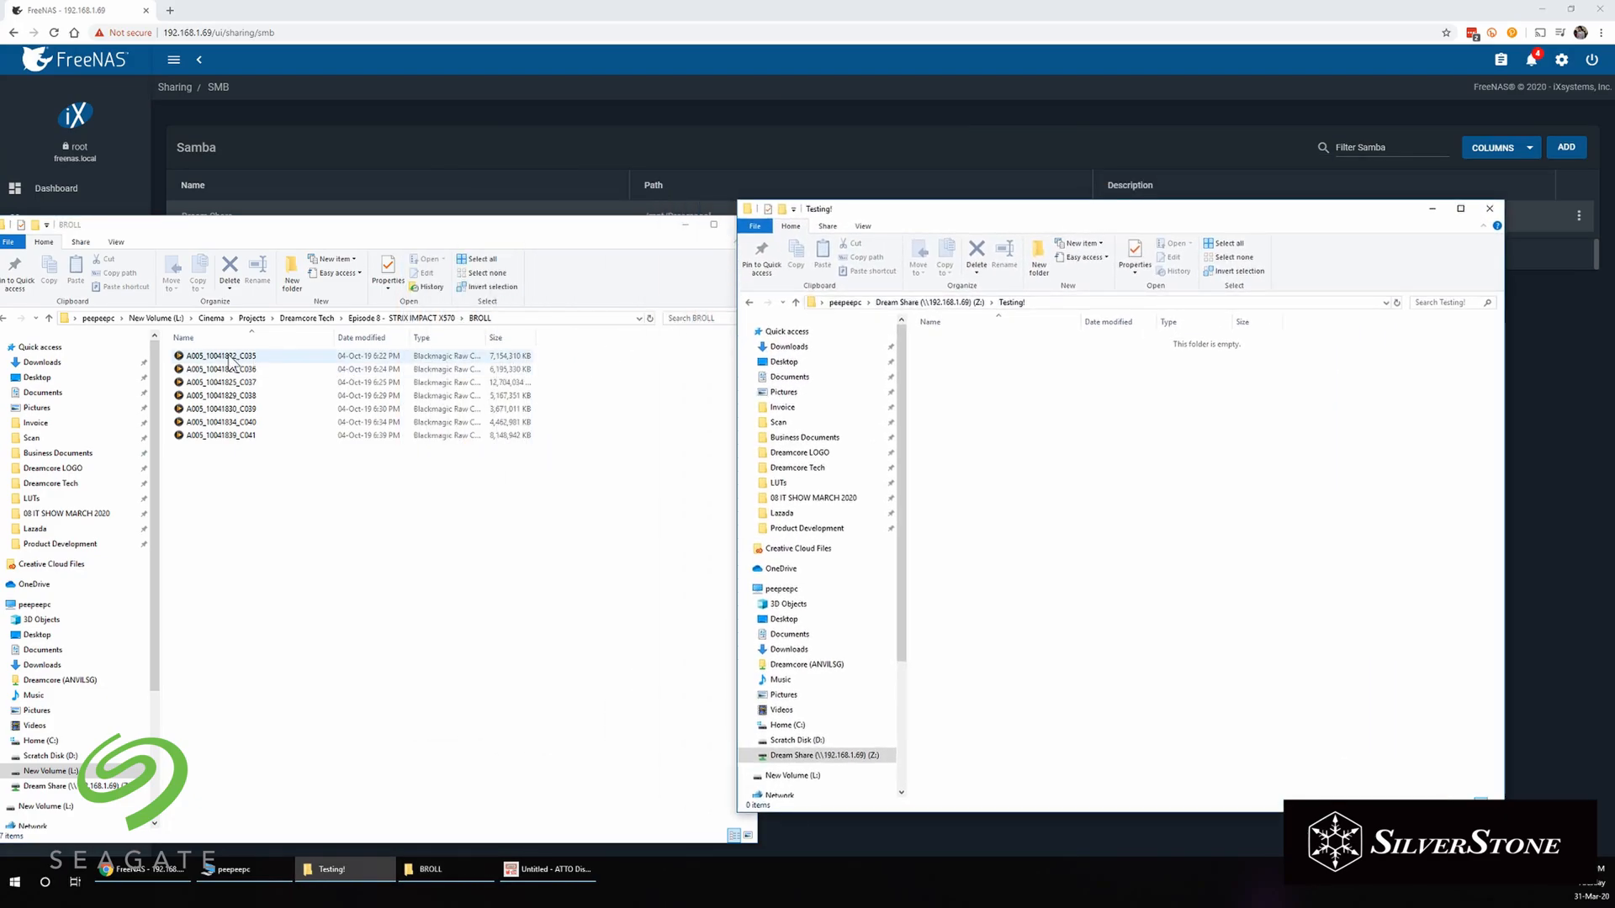
# Select the first Blackmagic RAW clip in the BROLL folder to copy to Testing!
pyautogui.click(219, 355)
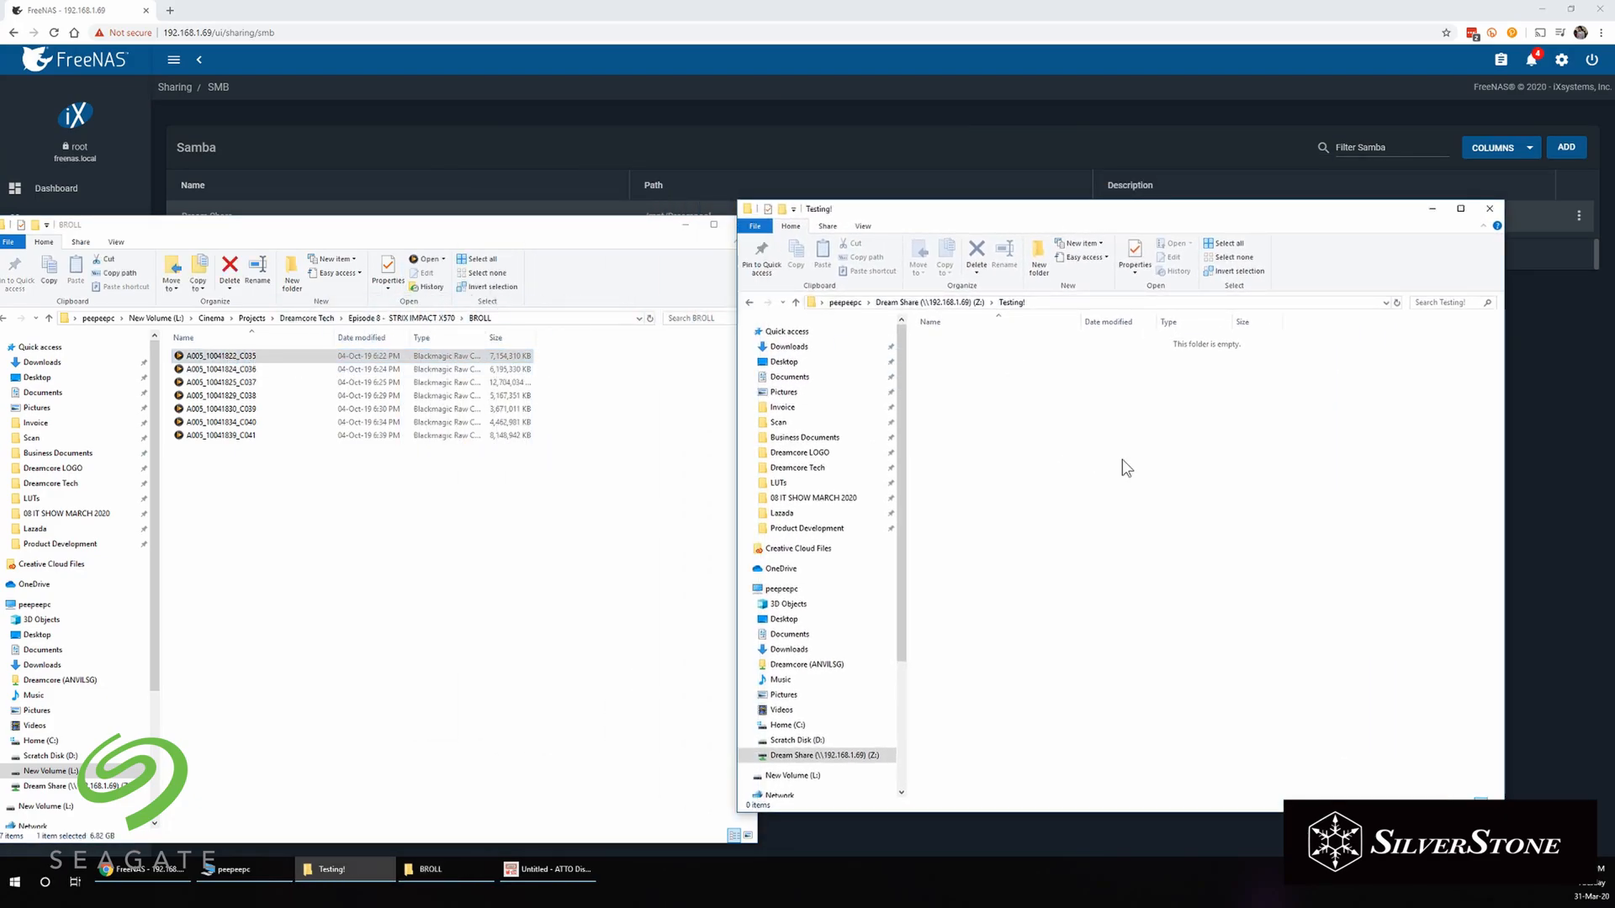